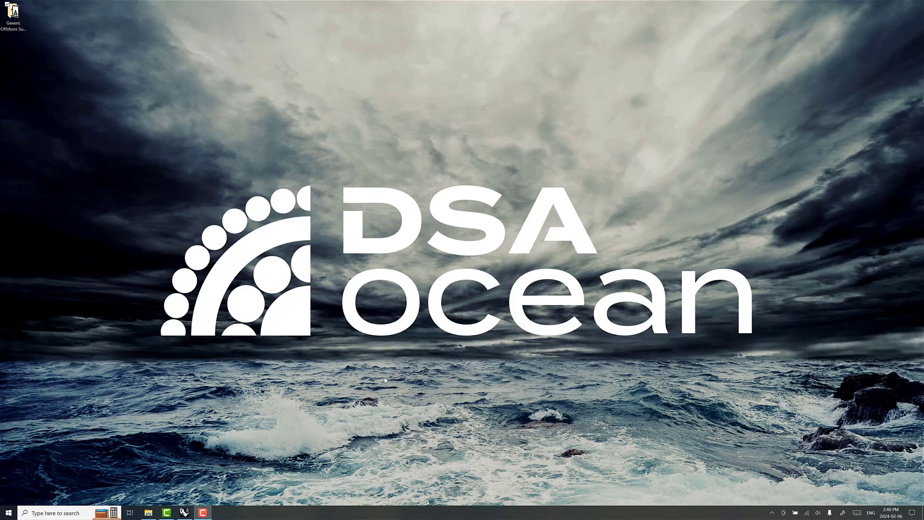
Step: Start a new empty four-view Rhino model and maximize its window
{"action": "left_click", "coordinate": [183, 513]}
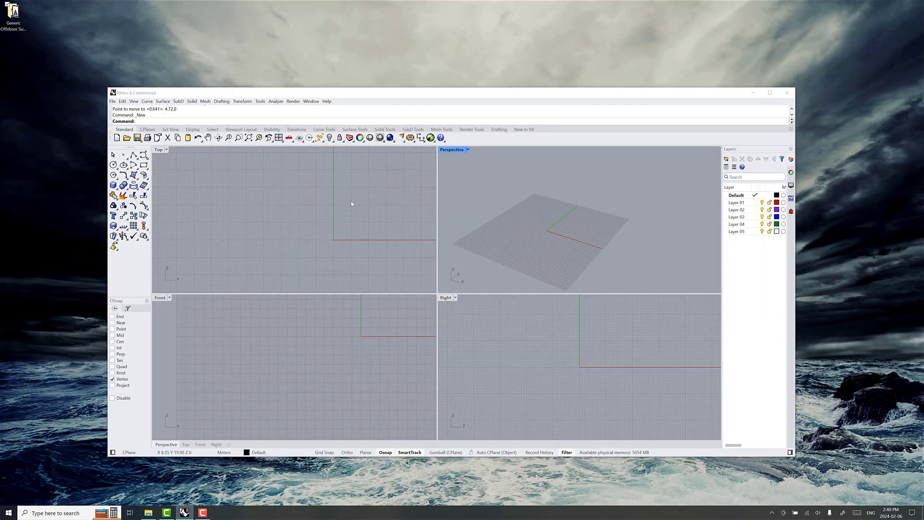
{"action": "mouse_move", "coordinate": [354, 175]}
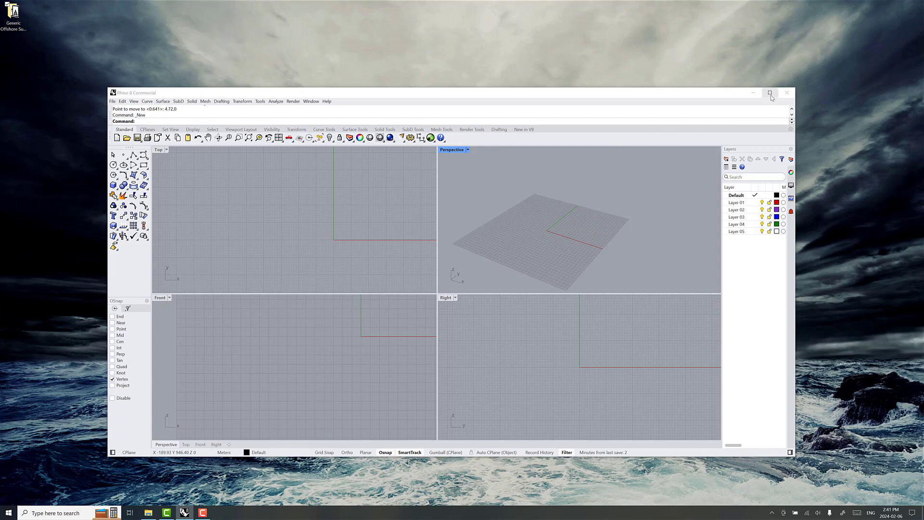
{"action": "mouse_move", "coordinate": [770, 95]}
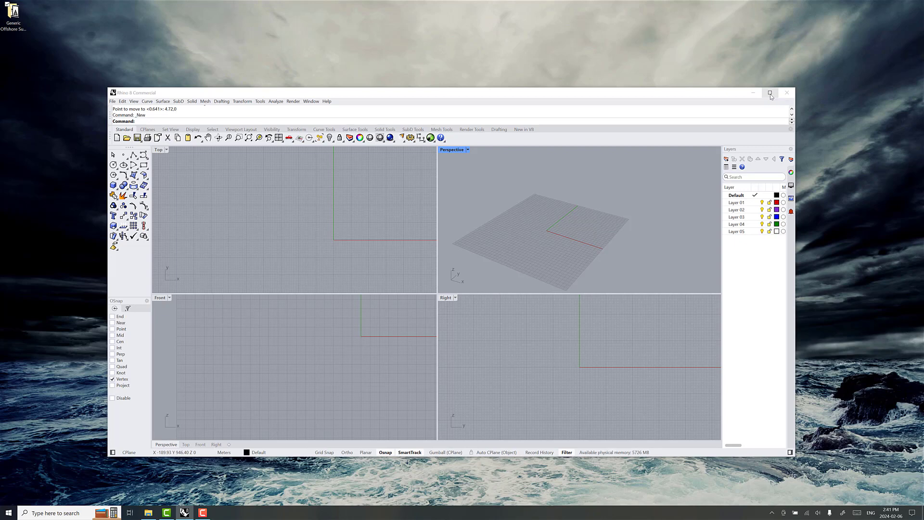
{"action": "left_click", "coordinate": [770, 92]}
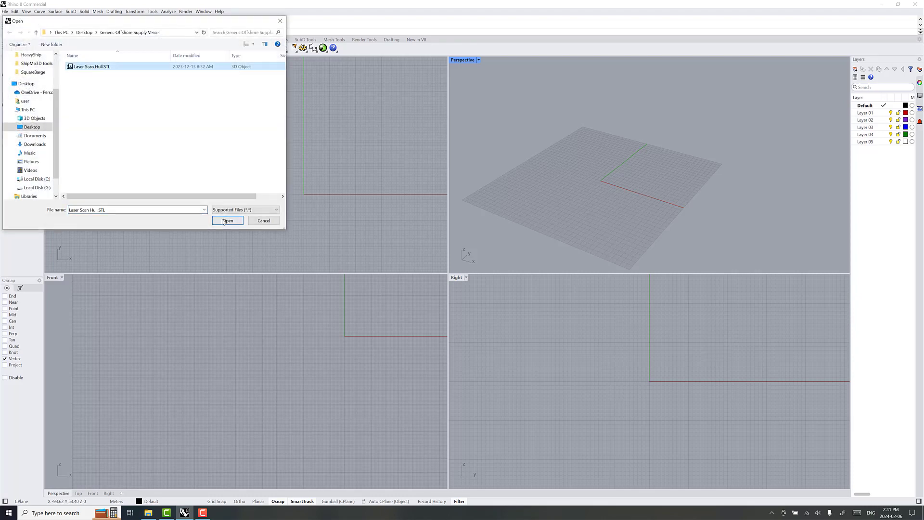
Step: Import Laser Scan Hull.STL with Millimeters units so the vessel mesh appears in all views
{"action": "left_click", "coordinate": [227, 220]}
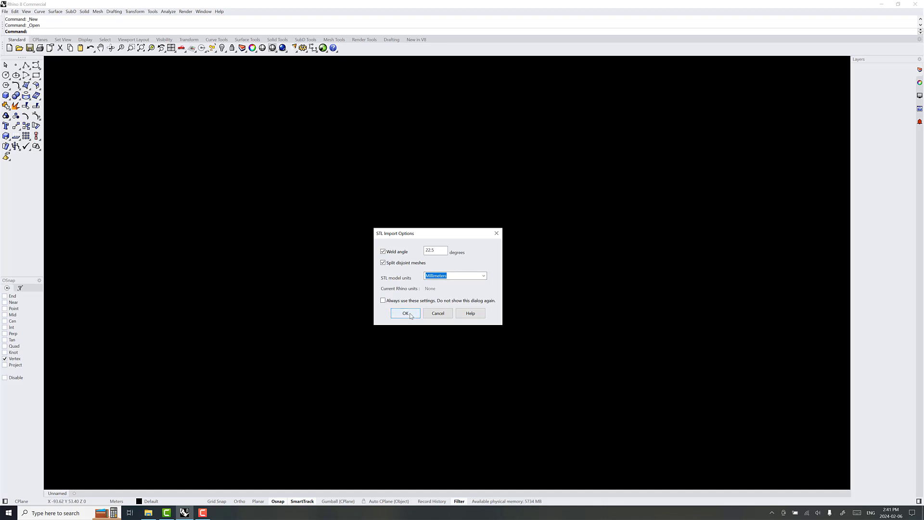
{"action": "left_click", "coordinate": [404, 314]}
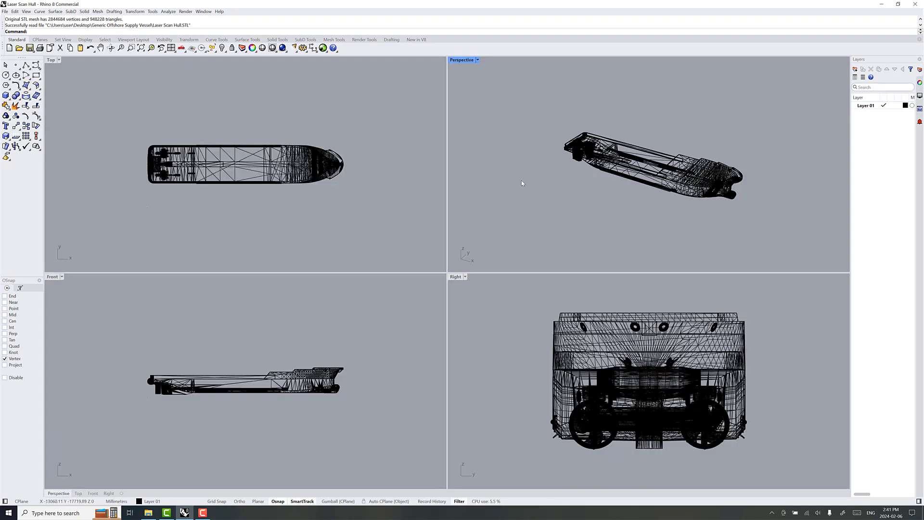
{"action": "mouse_move", "coordinate": [627, 208]}
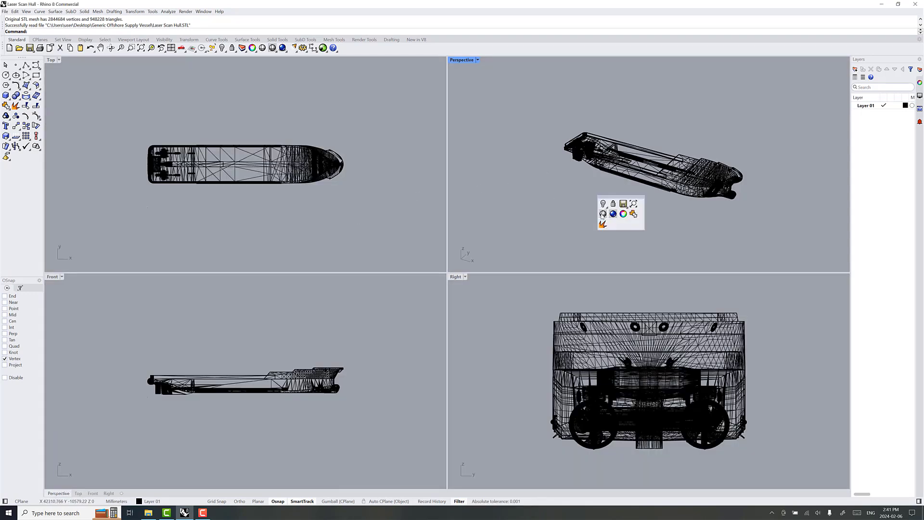
Step: Switch the Perspective view to Shaded display and orbit around the hull
{"action": "left_click", "coordinate": [624, 214]}
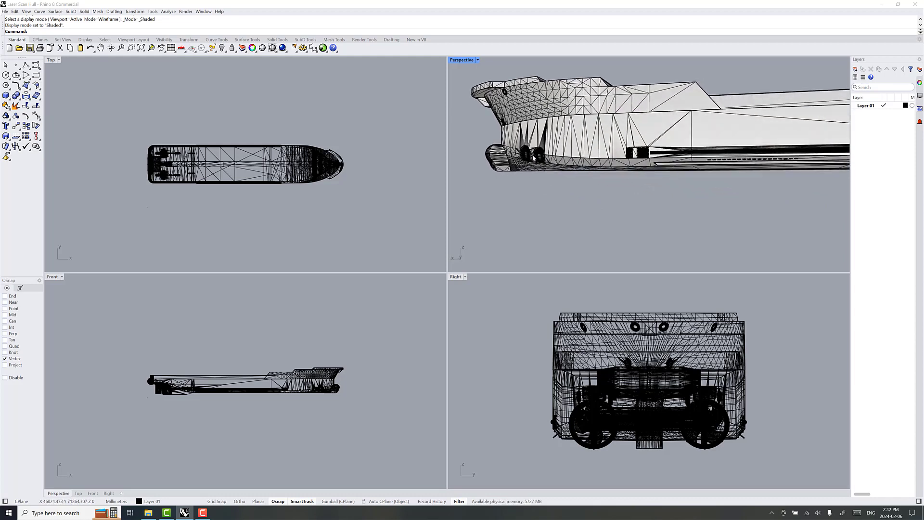
{"action": "mouse_move", "coordinate": [575, 154]}
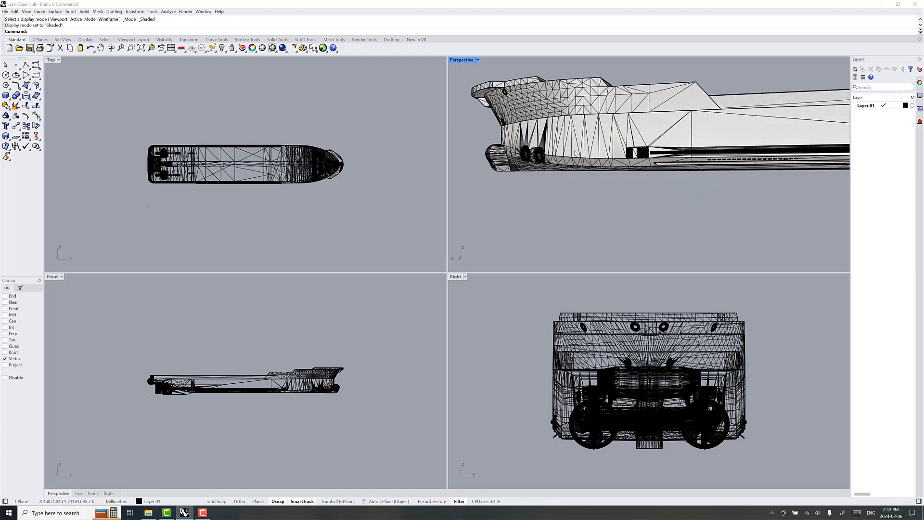
{"action": "mouse_move", "coordinate": [686, 156]}
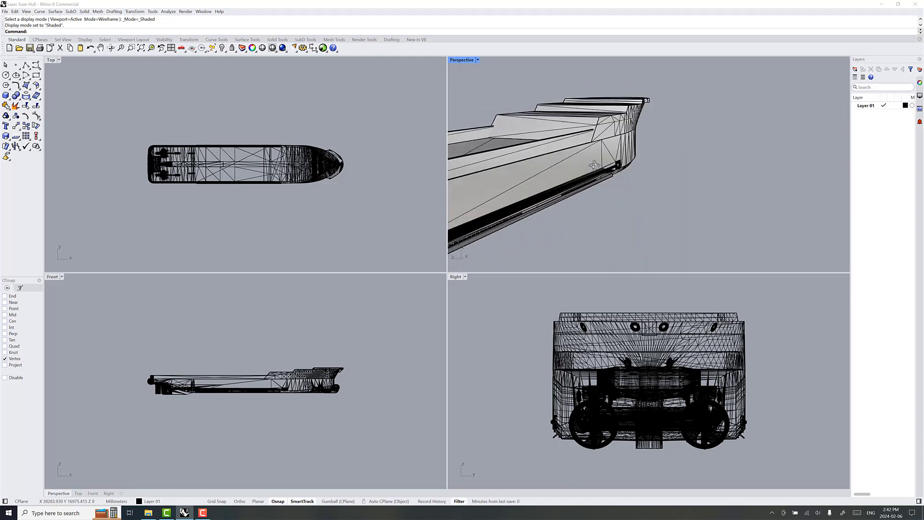
{"action": "left_click_drag", "start_coordinate": [594, 165], "coordinate": [623, 201]}
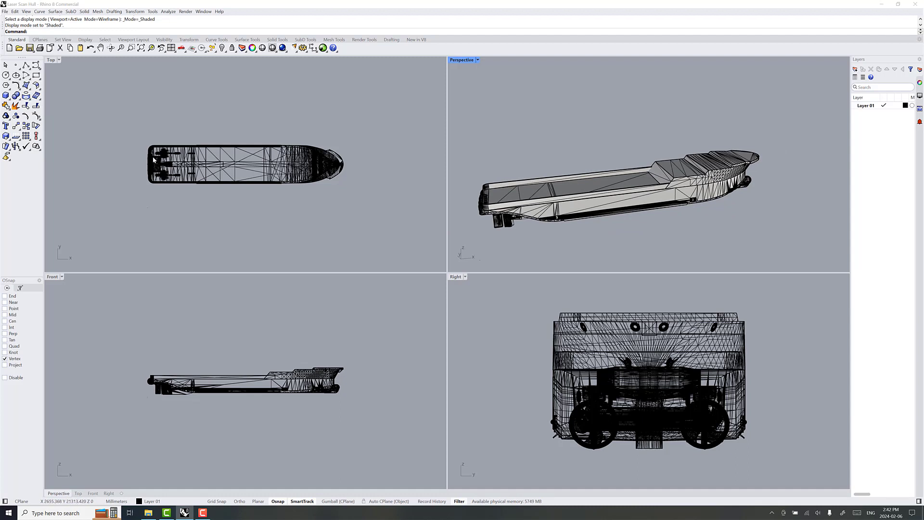
{"action": "mouse_move", "coordinate": [149, 171]}
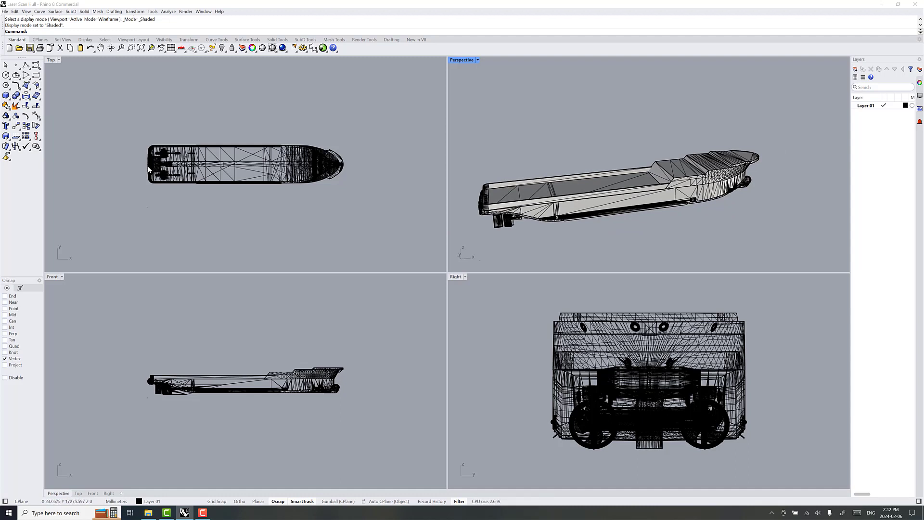
{"action": "mouse_move", "coordinate": [303, 162]}
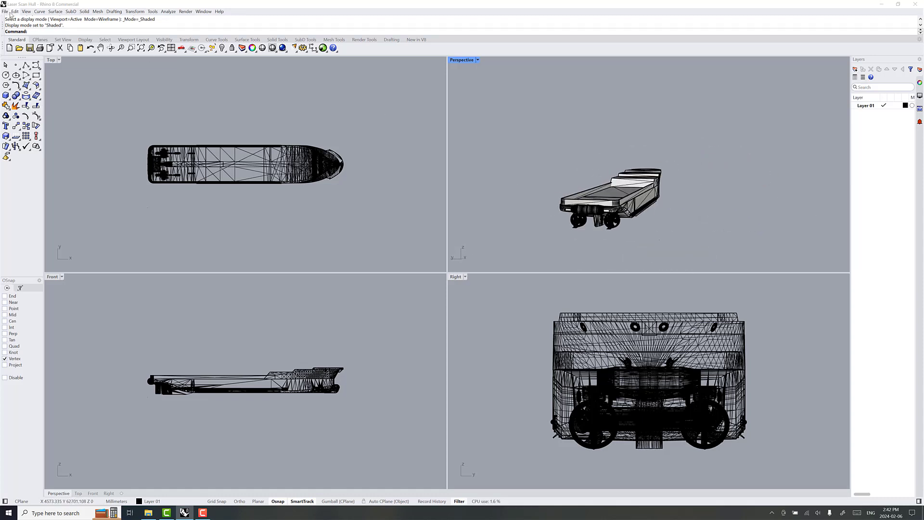
Step: Set model units to Meters, rescaling objects to maintain their real sizes
{"action": "left_click", "coordinate": [4, 12]}
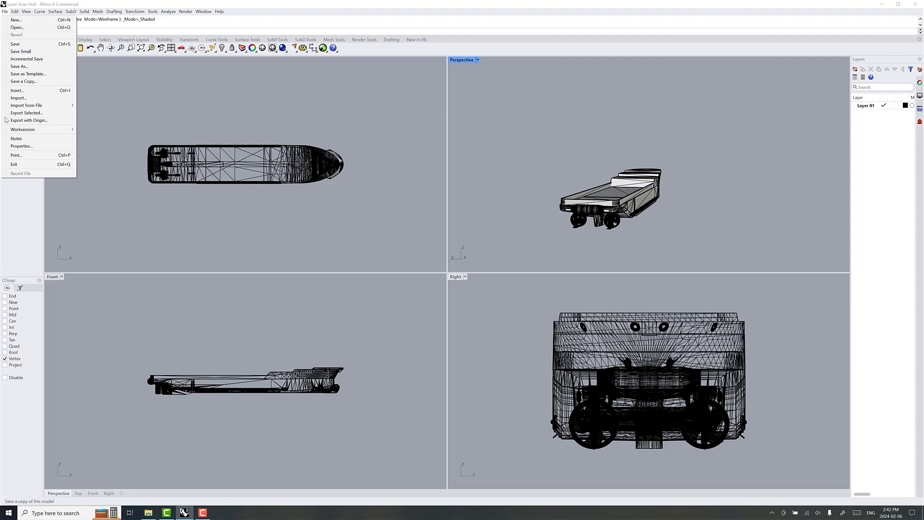
{"action": "left_click", "coordinate": [21, 147]}
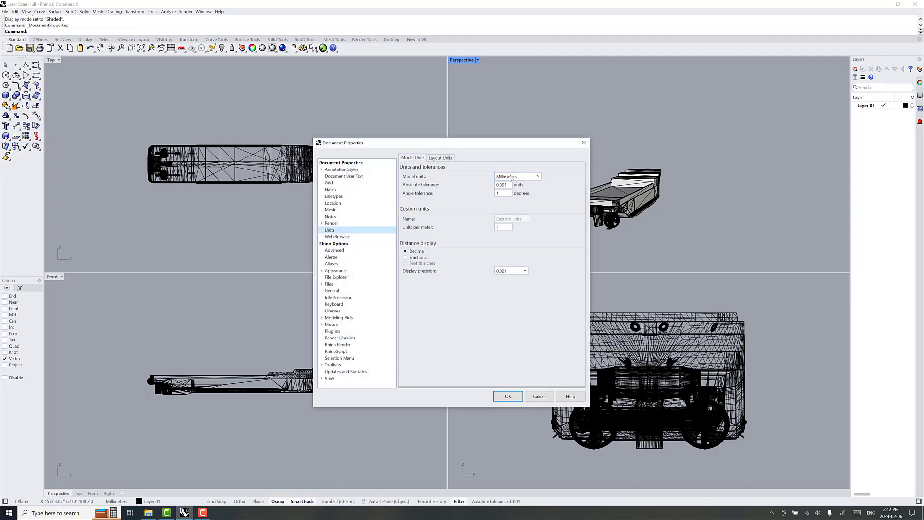
{"action": "left_click", "coordinate": [537, 177]}
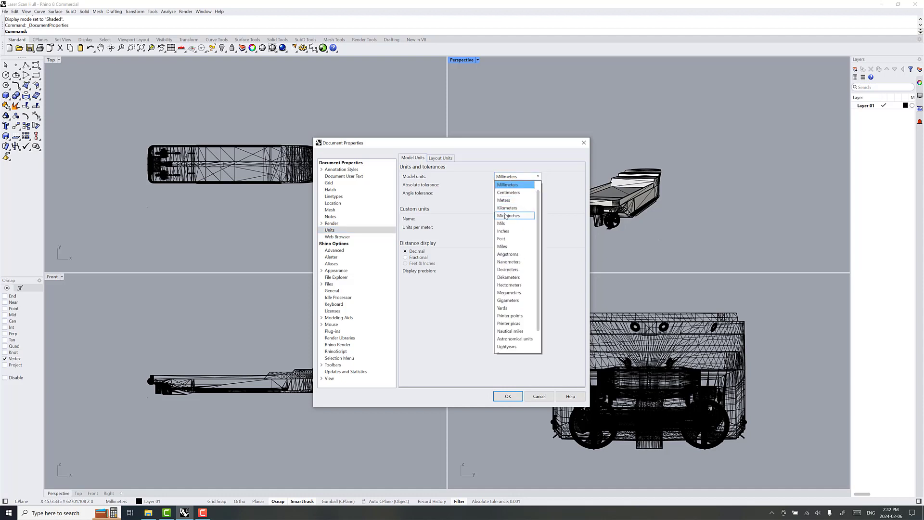
{"action": "mouse_move", "coordinate": [504, 201]}
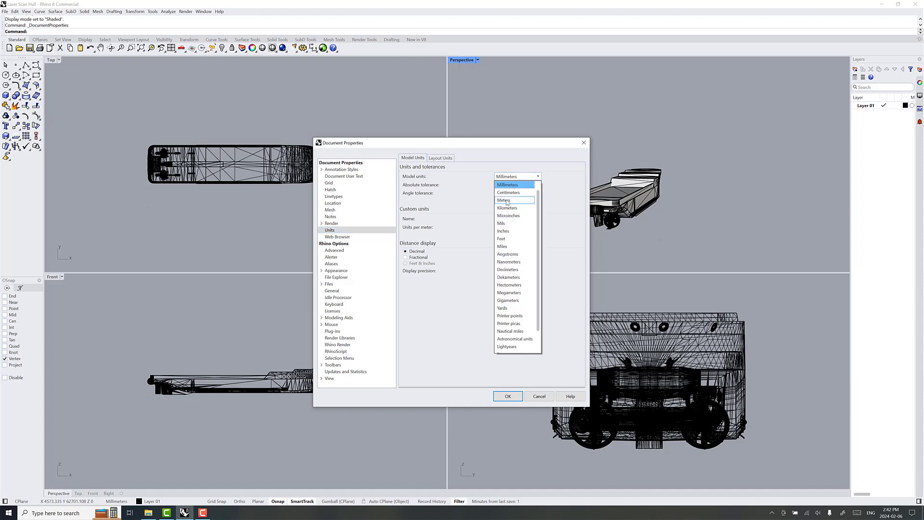
{"action": "left_click", "coordinate": [504, 201]}
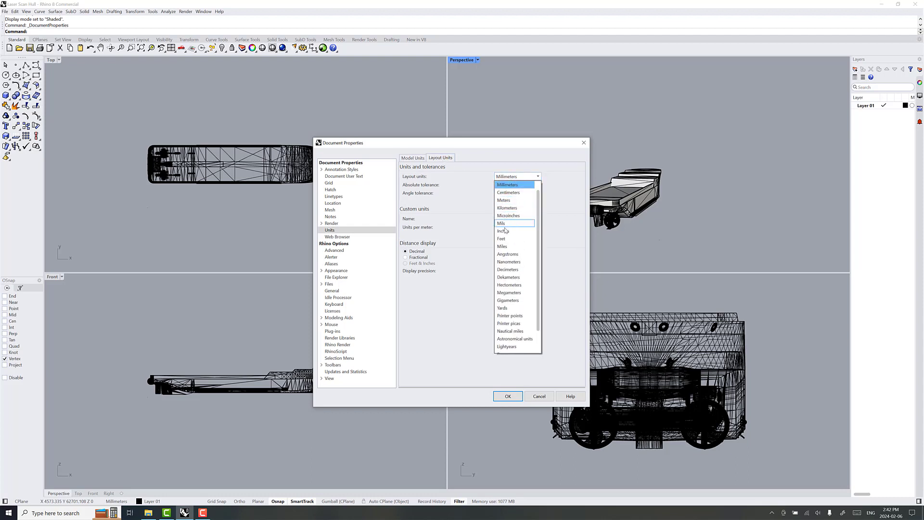
{"action": "left_click", "coordinate": [503, 201]}
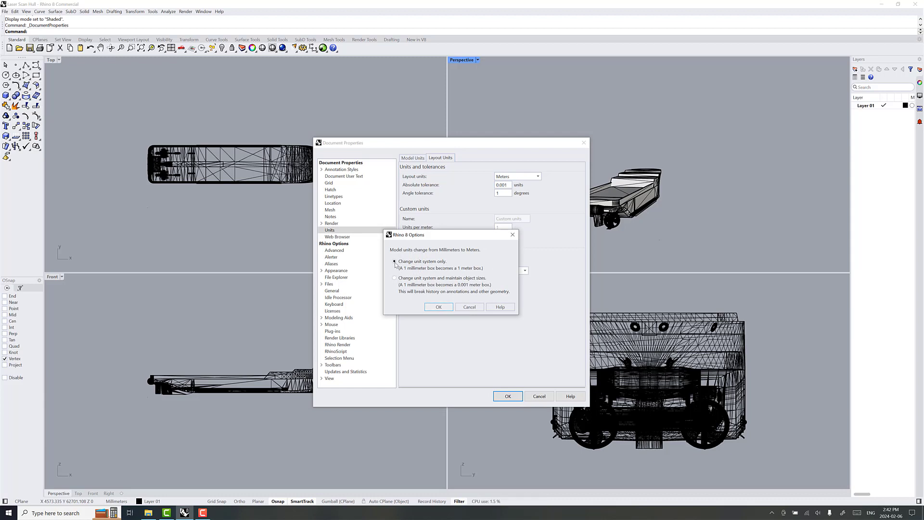
{"action": "left_click", "coordinate": [395, 262]}
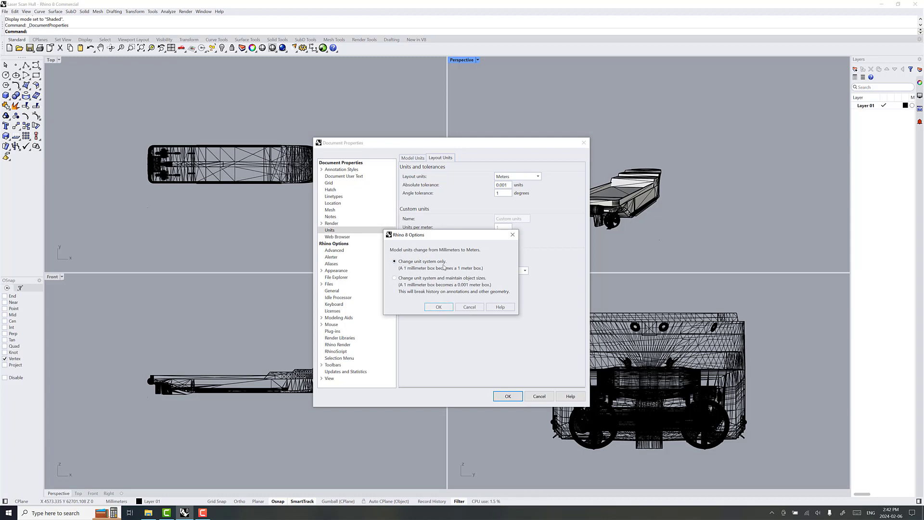
{"action": "mouse_move", "coordinate": [402, 283]}
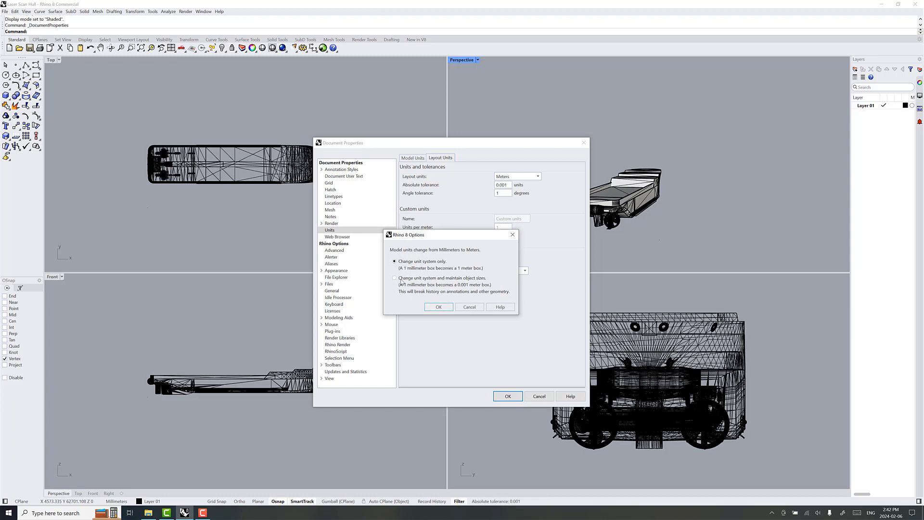
{"action": "left_click", "coordinate": [395, 277]}
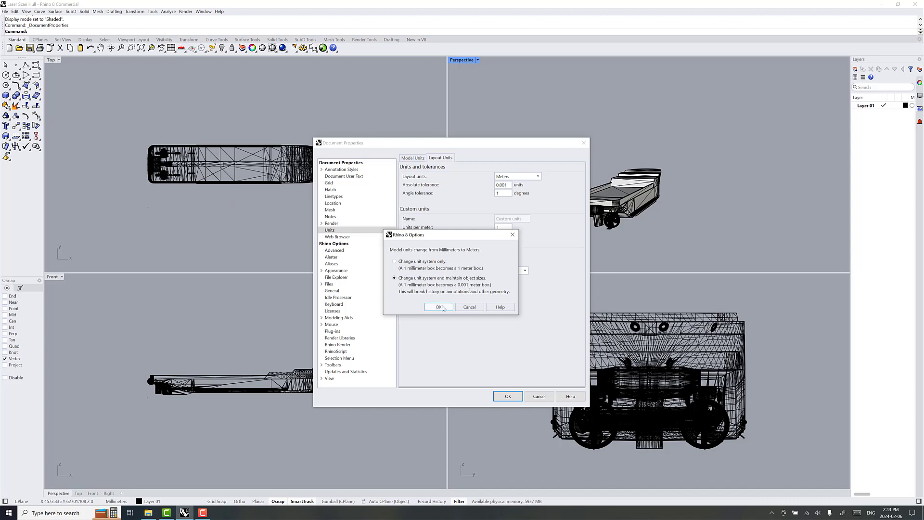
{"action": "left_click", "coordinate": [439, 307]}
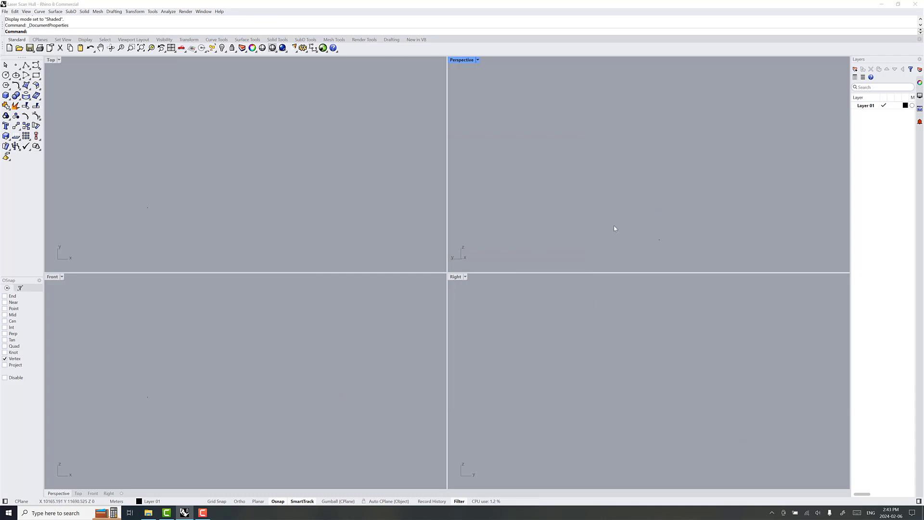
{"action": "mouse_move", "coordinate": [620, 211]}
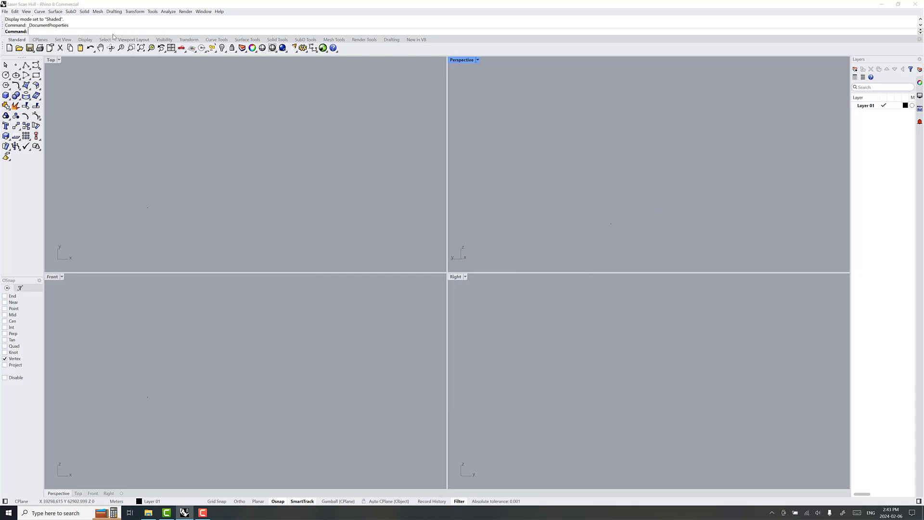
{"action": "type", "text": "ZE"}
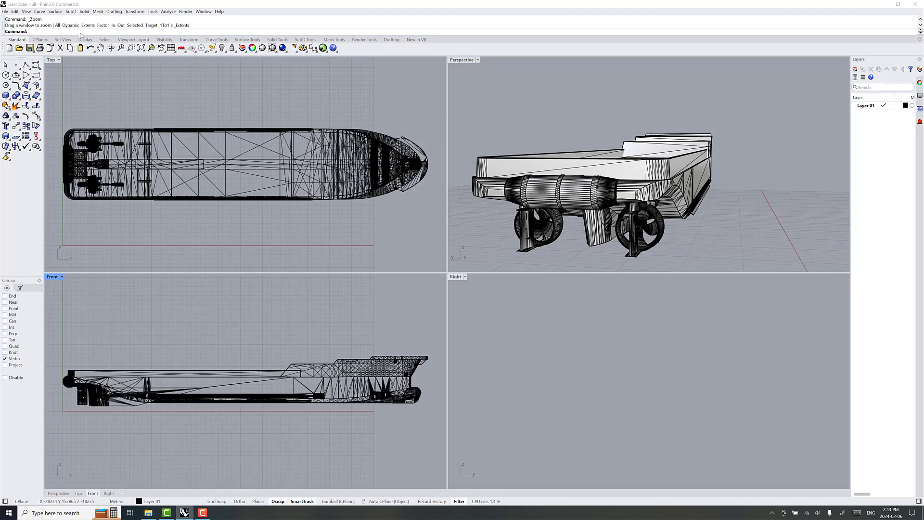
{"action": "left_click", "coordinate": [456, 277]}
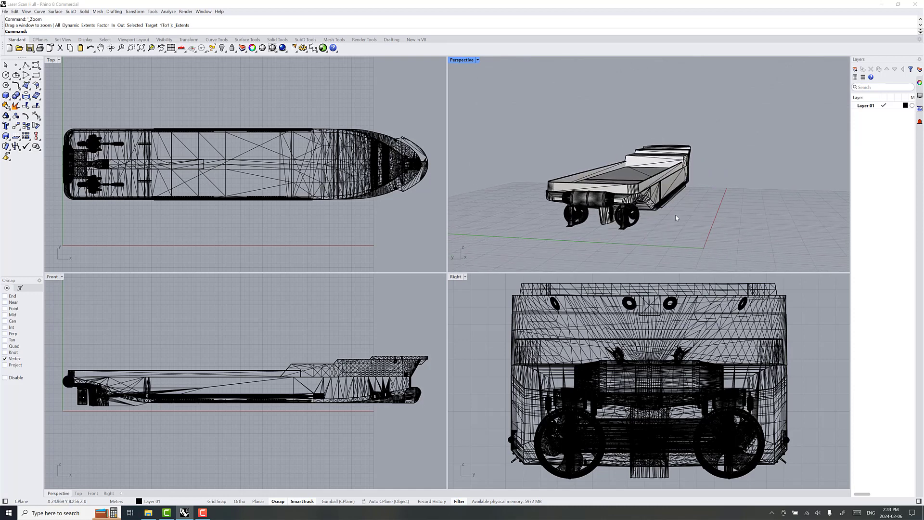
{"action": "mouse_move", "coordinate": [682, 225]}
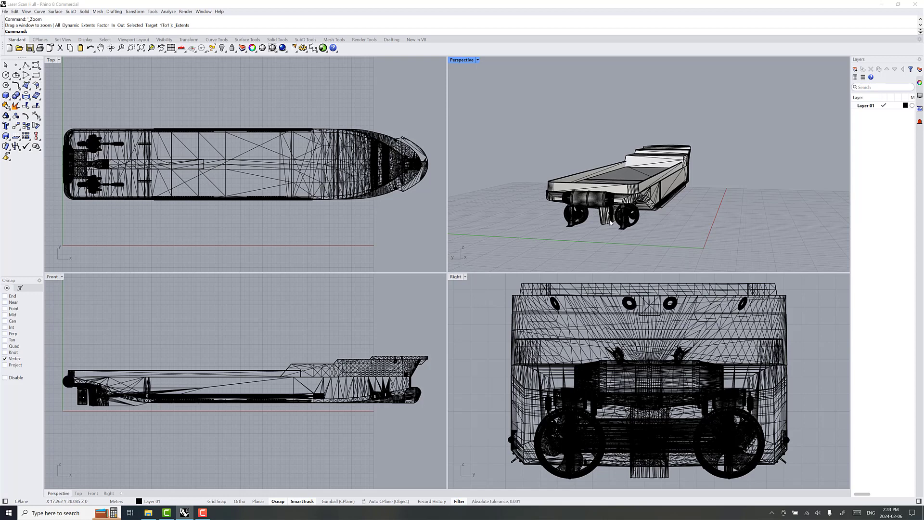
{"action": "mouse_move", "coordinate": [615, 238]}
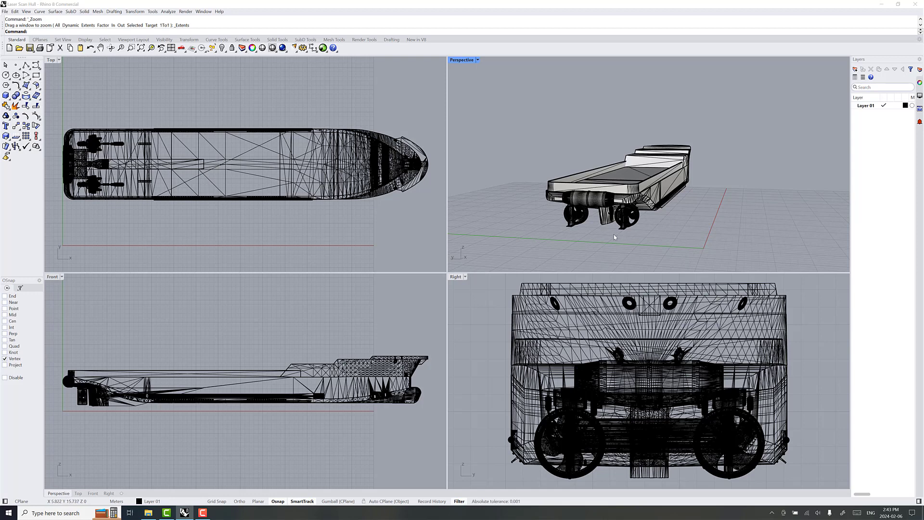
Step: Save the model as work hull.3dm in the Generic Offshore Supply Vessel folder
{"action": "left_click", "coordinate": [8, 11]}
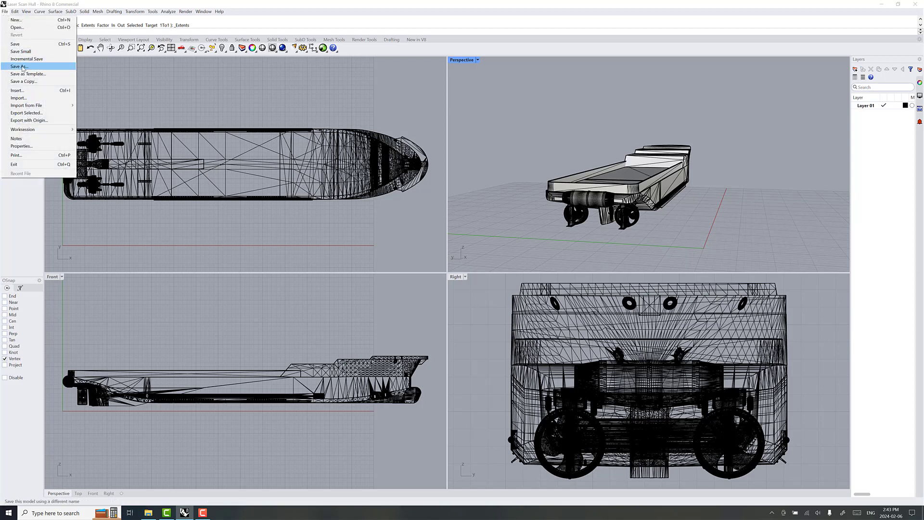
{"action": "left_click", "coordinate": [21, 65]}
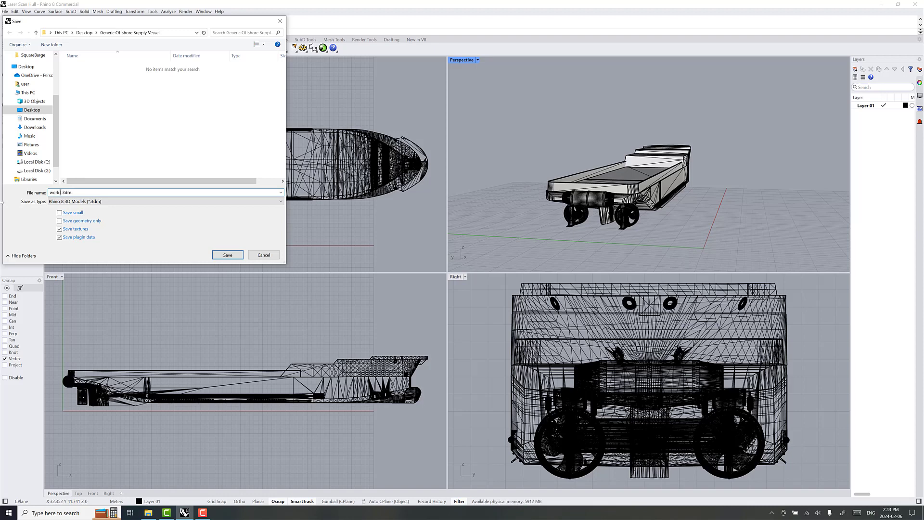
{"action": "type", "text": "hull"}
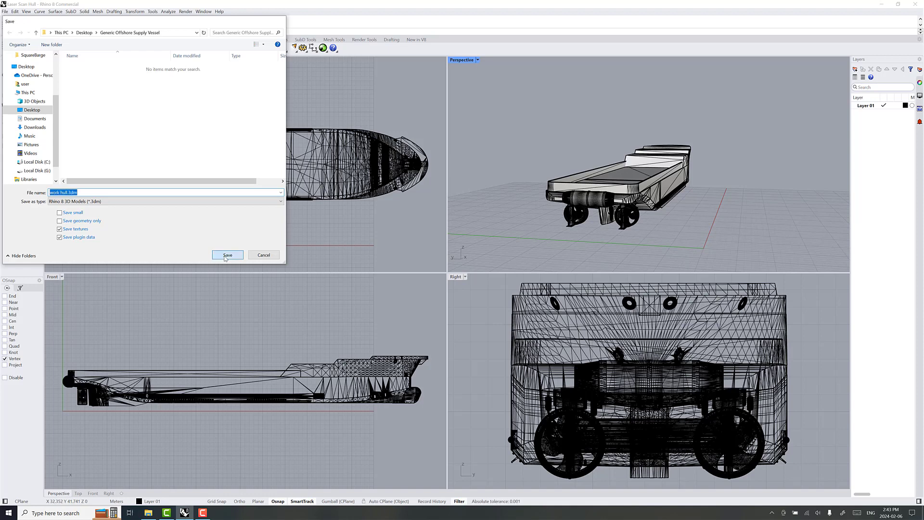
{"action": "left_click", "coordinate": [227, 254]}
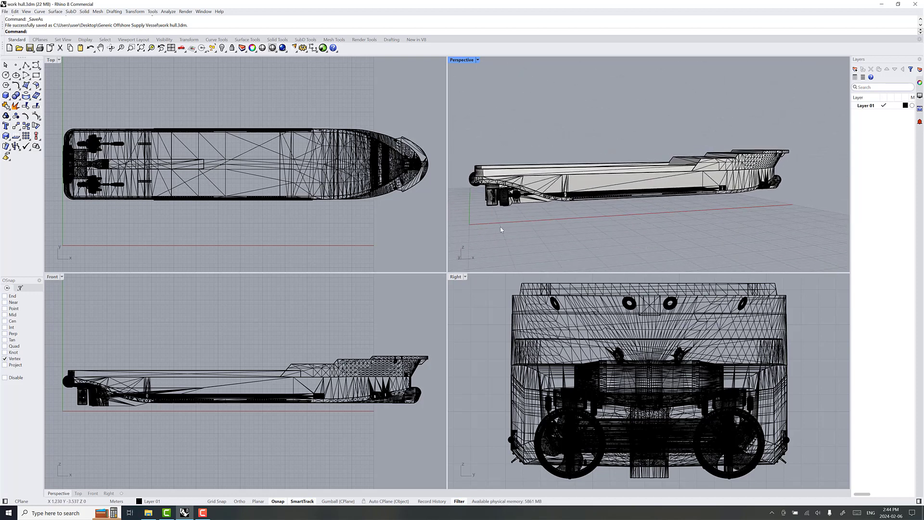
{"action": "mouse_move", "coordinate": [581, 229]}
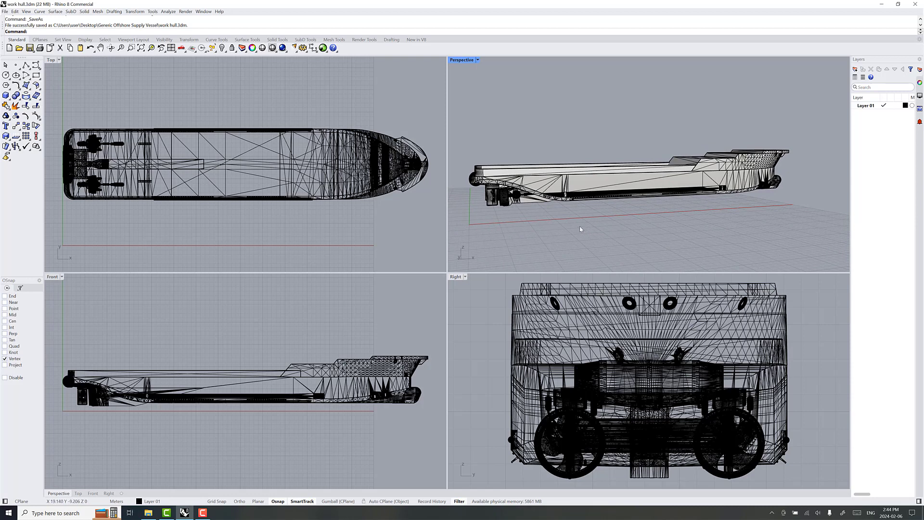
{"action": "mouse_move", "coordinate": [470, 218]}
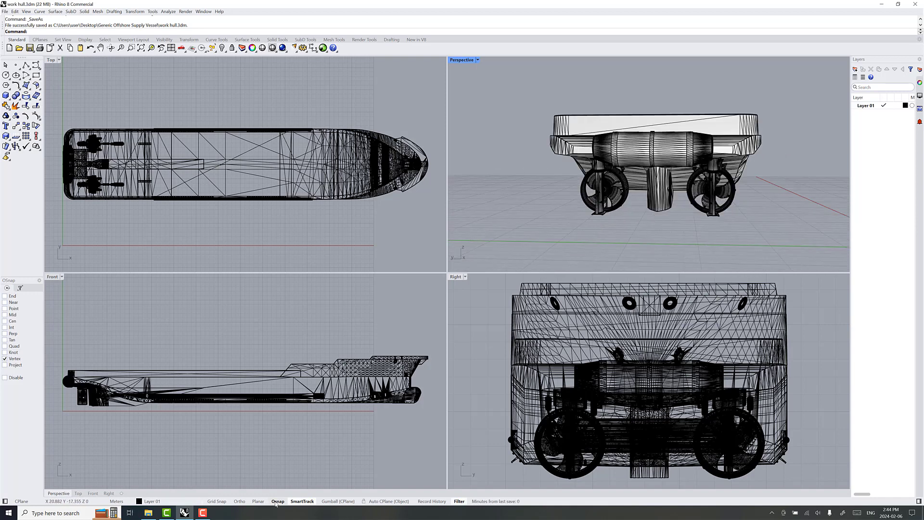
{"action": "mouse_move", "coordinate": [686, 216]}
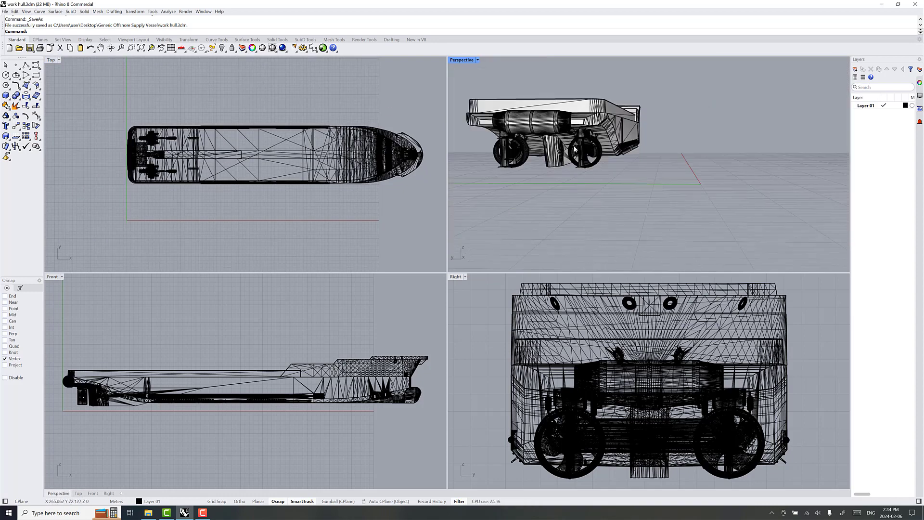
Step: Select all of the vessel's mesh pieces and join them into one mesh
{"action": "left_click", "coordinate": [582, 152]}
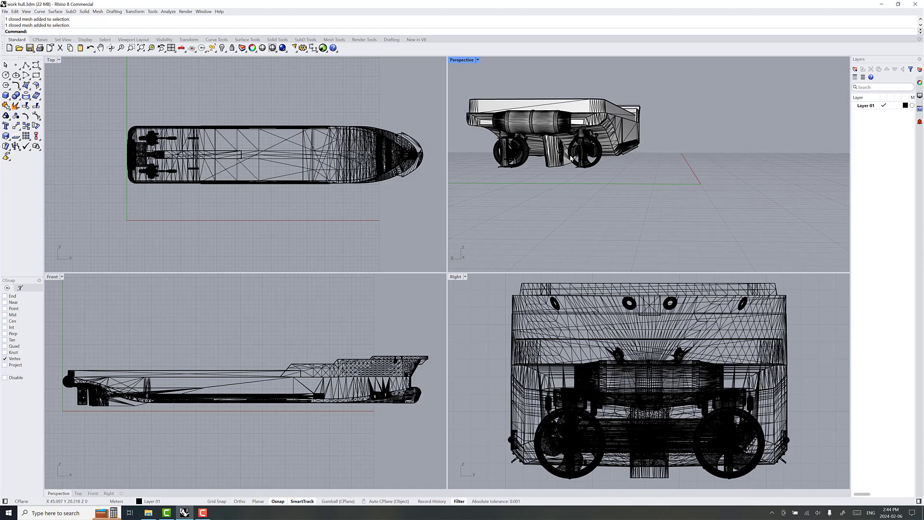
{"action": "key", "text": "Ctrl+a"}
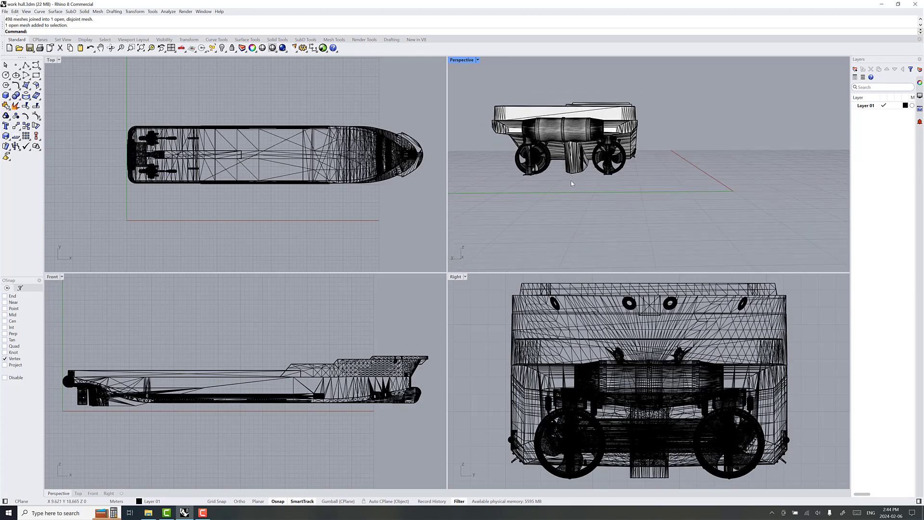
{"action": "scroll", "scroll_direction": "down", "scroll_amount": 3}
{"action": "type", "text": "0"}
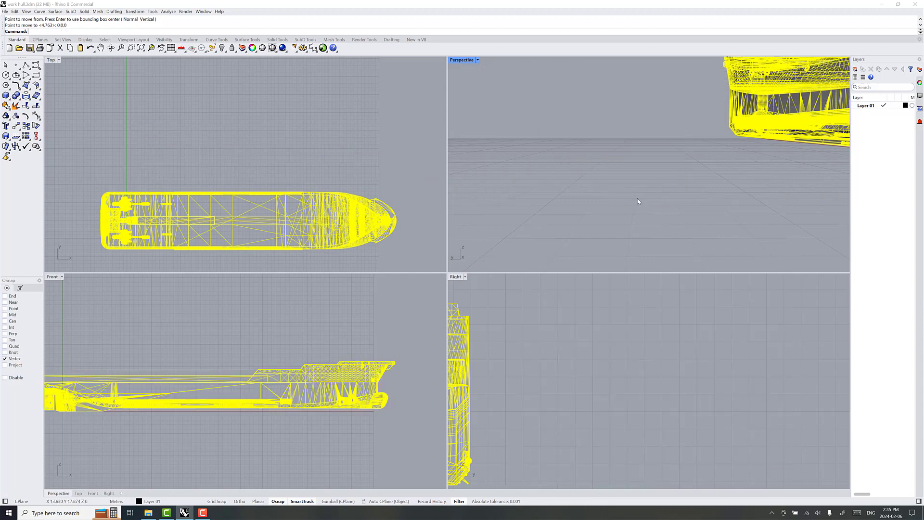
Step: Orbit the Perspective view to inspect the stern underside of the moved hull
{"action": "left_click_drag", "start_coordinate": [637, 201], "coordinate": [716, 187]}
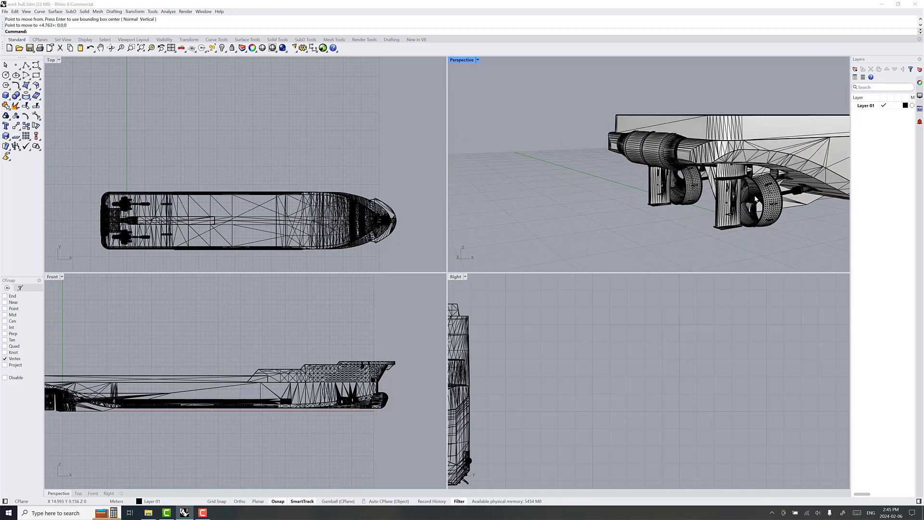
{"action": "mouse_move", "coordinate": [794, 215]}
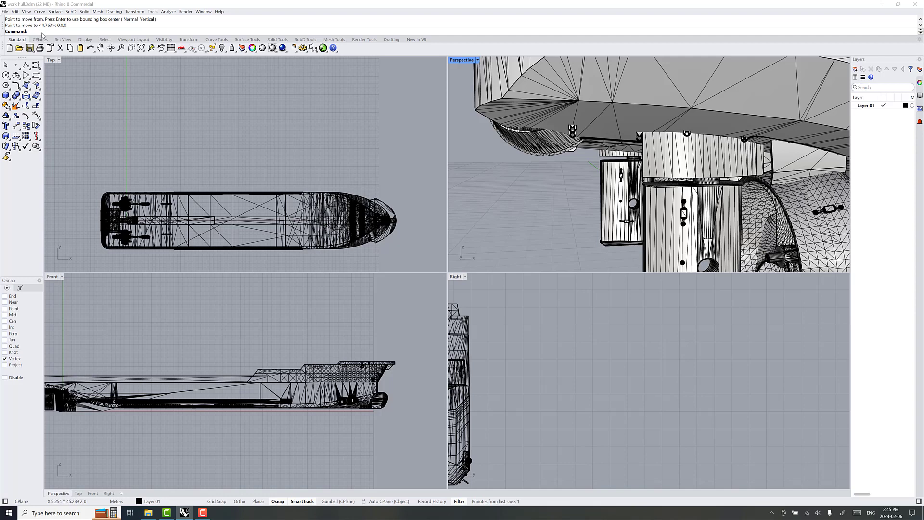
Step: Measure with Distance between stern points along the hull bottom, giving 23.154 m
{"action": "type", "text": "Distance"}
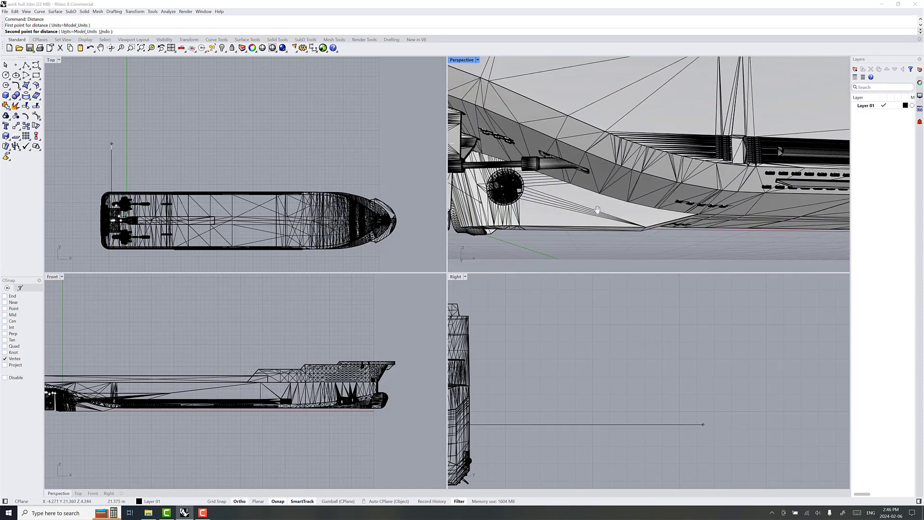
{"action": "left_click_drag", "start_coordinate": [598, 210], "coordinate": [672, 192]}
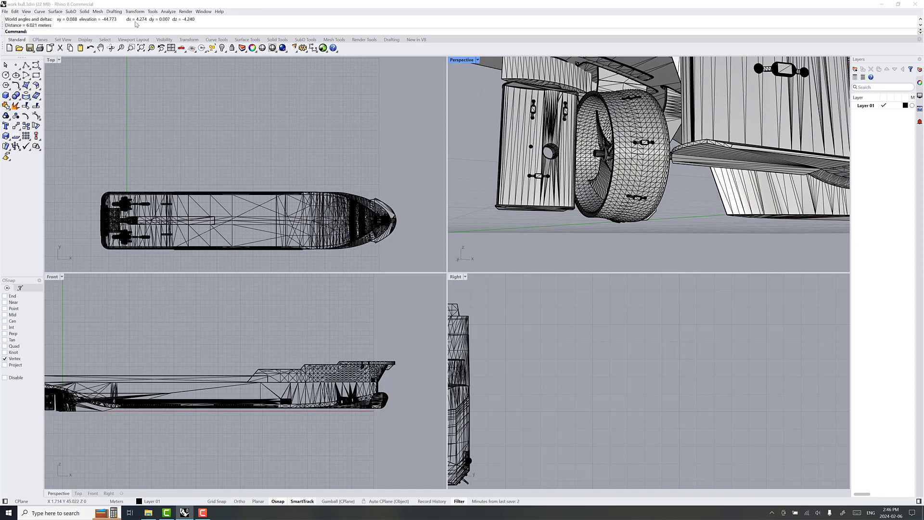
{"action": "mouse_move", "coordinate": [477, 195]}
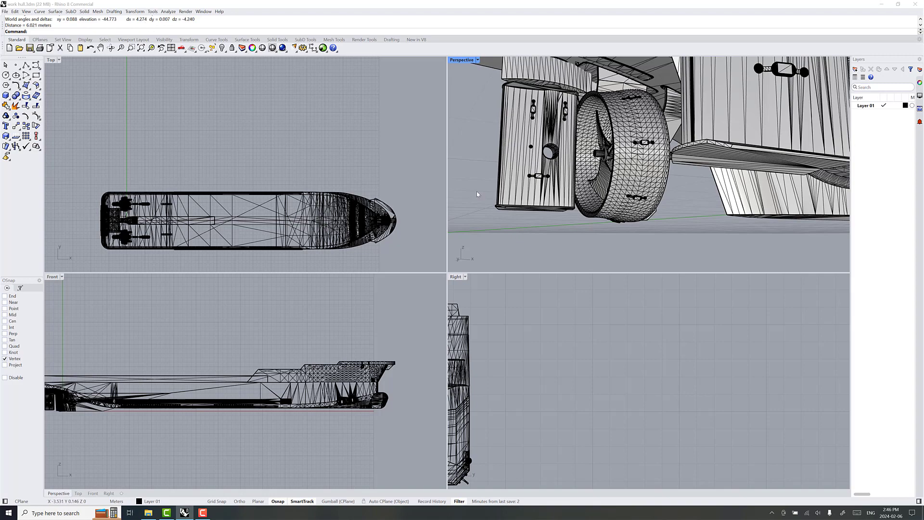
{"action": "mouse_move", "coordinate": [725, 220]}
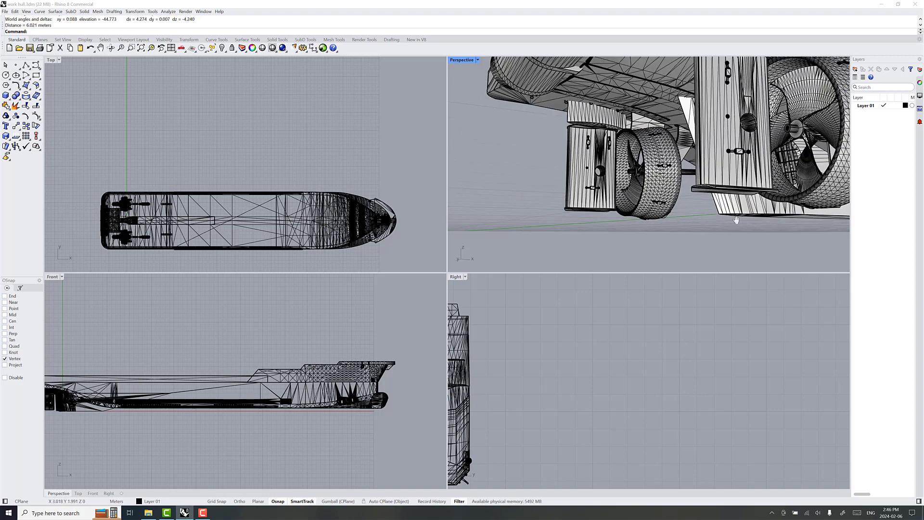
{"action": "left_click_drag", "start_coordinate": [736, 220], "coordinate": [568, 214]}
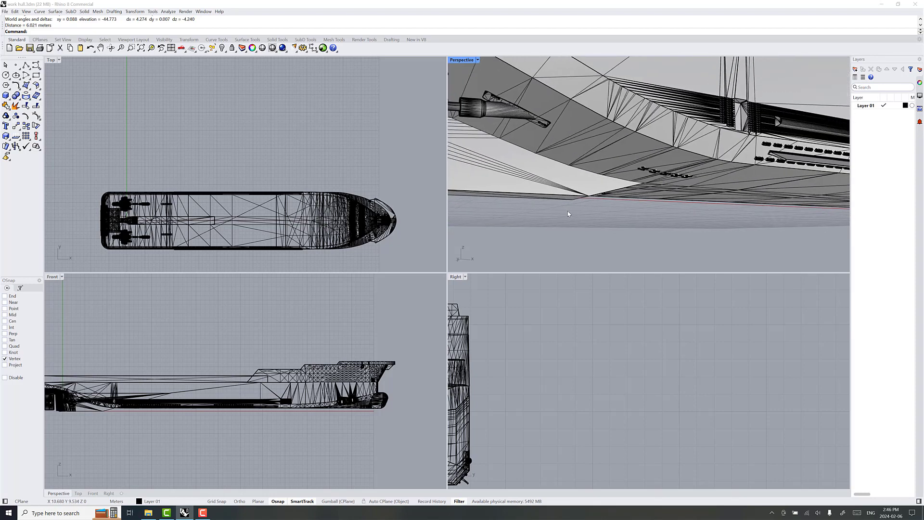
{"action": "mouse_move", "coordinate": [721, 208]}
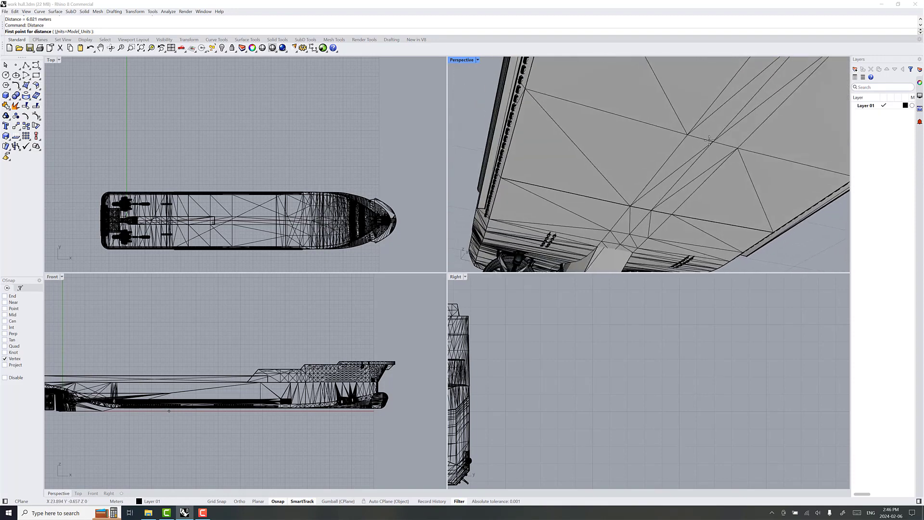
{"action": "left_click", "coordinate": [709, 140]}
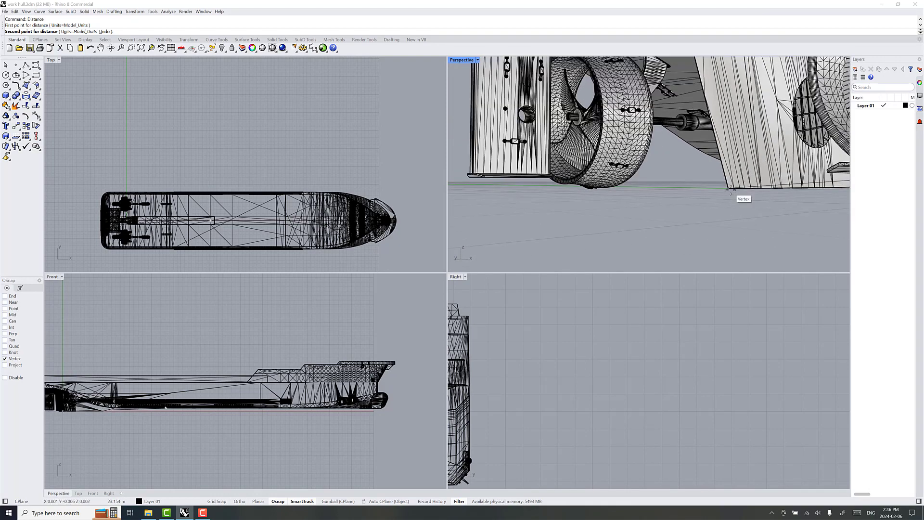
{"action": "left_click", "coordinate": [729, 190]}
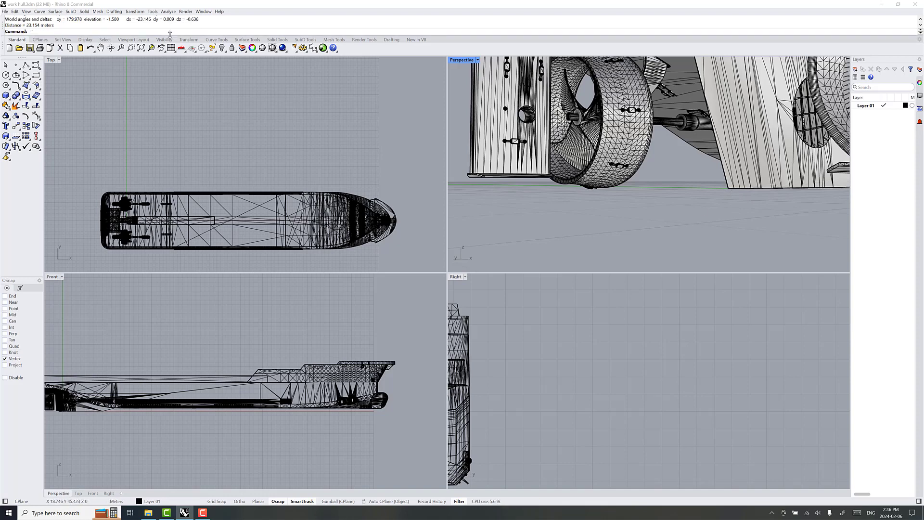
{"action": "mouse_move", "coordinate": [205, 24]}
{"action": "type", "text": "4.27,0,-0.638"}
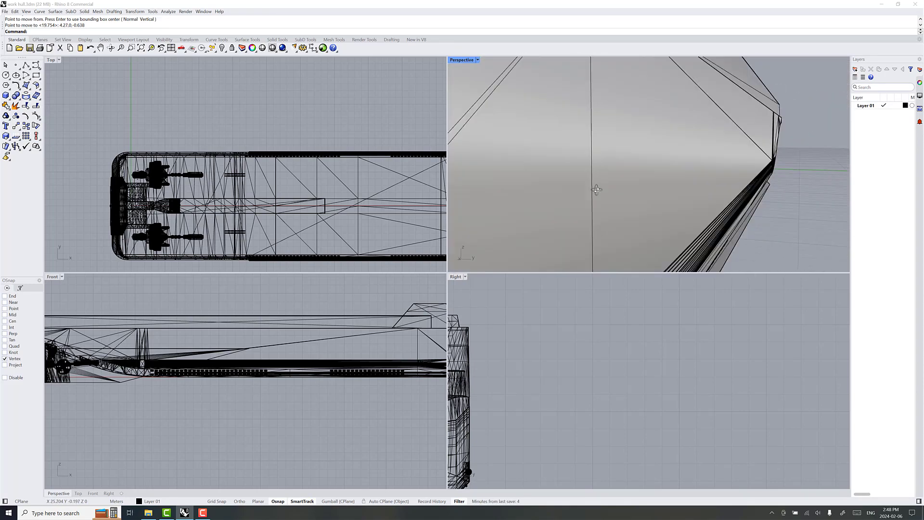
Step: Orbit the Perspective view to look at the stern after repositioning the hull
{"action": "left_click_drag", "start_coordinate": [595, 189], "coordinate": [484, 195]}
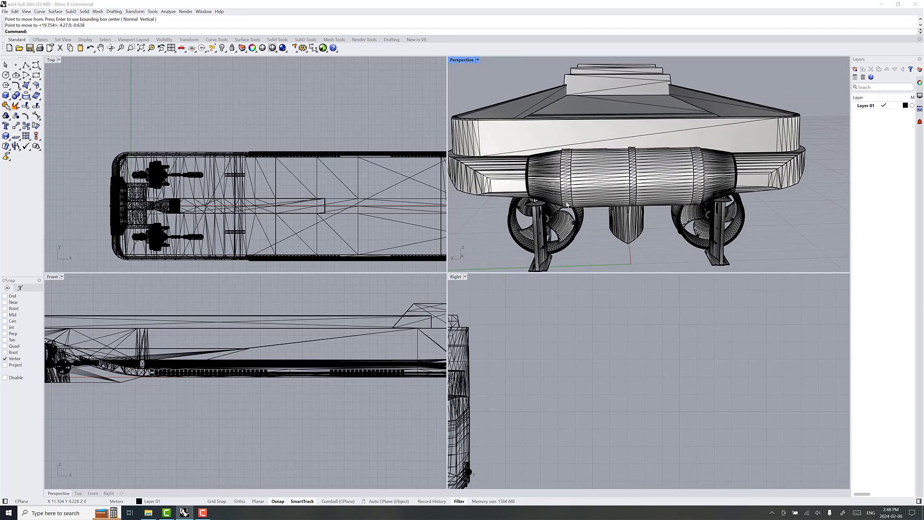
Step: Save the repositioned hull model
{"action": "left_click", "coordinate": [5, 10]}
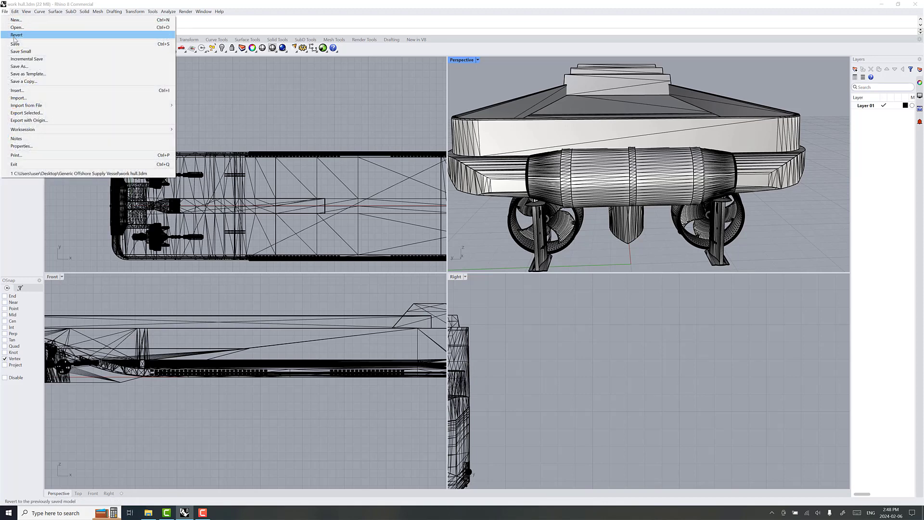
{"action": "left_click", "coordinate": [21, 36]}
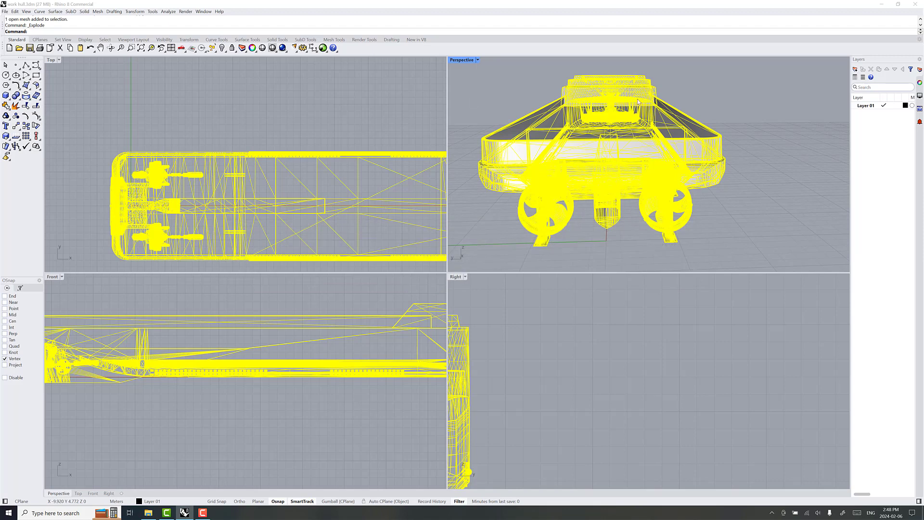
{"action": "mouse_move", "coordinate": [515, 249]}
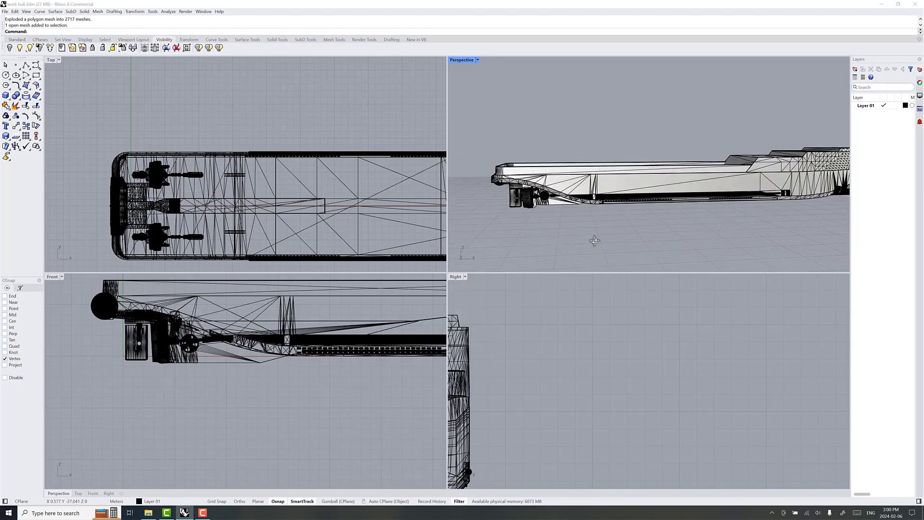
Step: Window-select the long strip meshes along the hull side and hide them
{"action": "left_click_drag", "start_coordinate": [595, 240], "coordinate": [627, 249]}
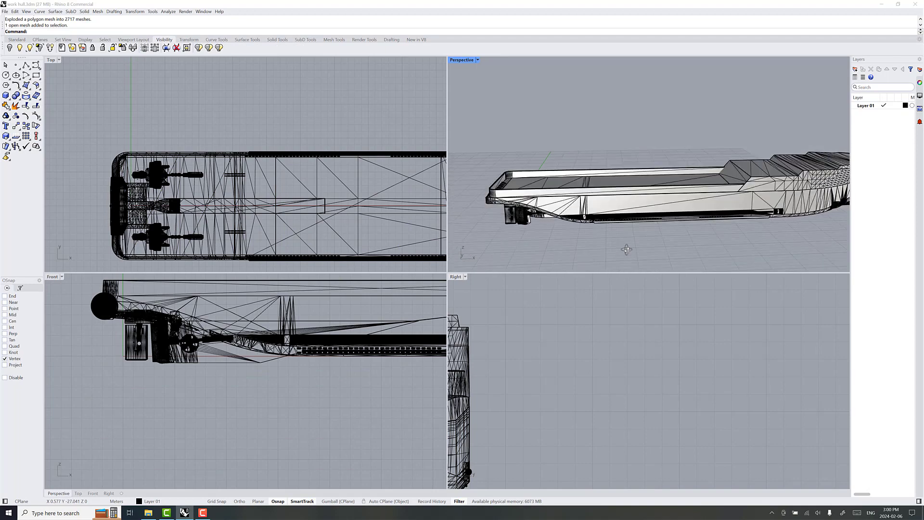
{"action": "left_click_drag", "start_coordinate": [627, 248], "coordinate": [649, 225]}
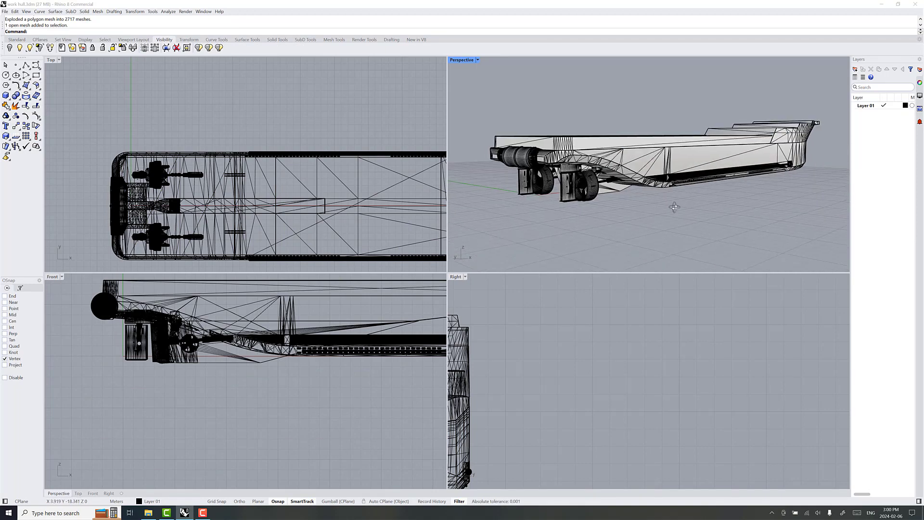
{"action": "left_click_drag", "start_coordinate": [675, 206], "coordinate": [633, 213]}
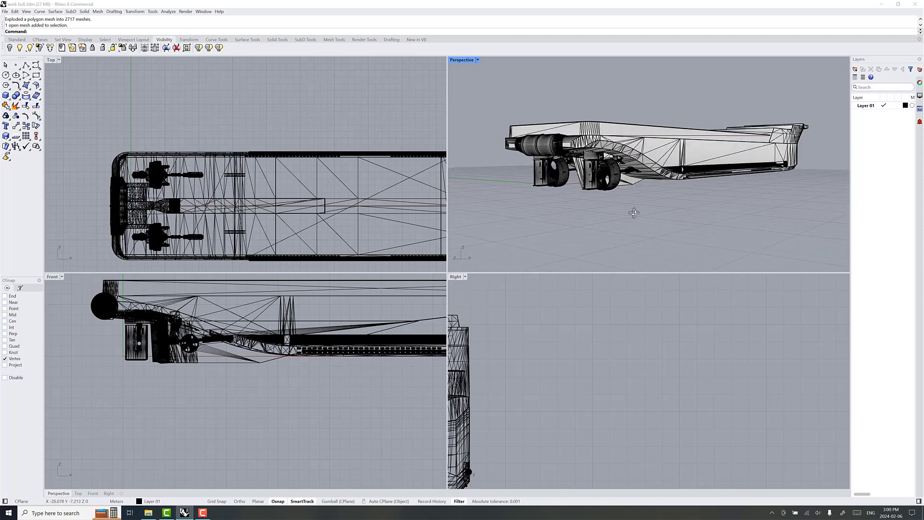
{"action": "left_click_drag", "start_coordinate": [633, 212], "coordinate": [565, 217]}
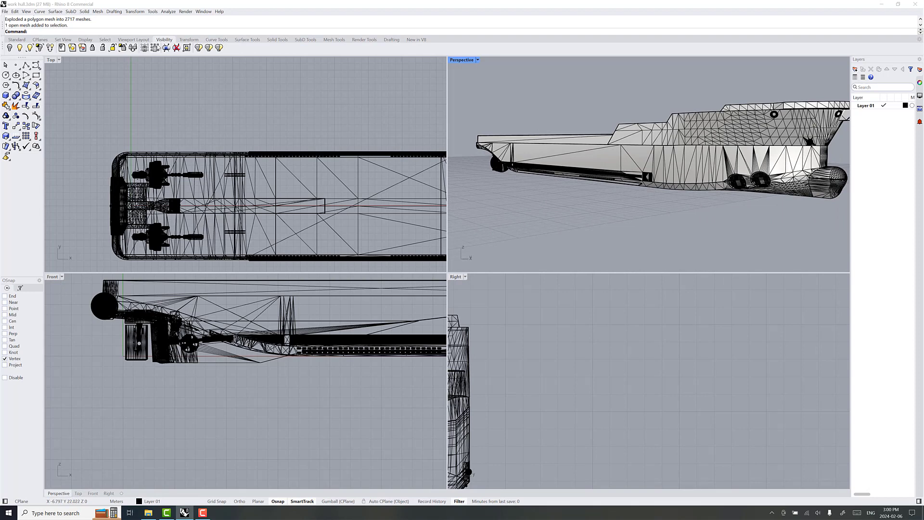
{"action": "mouse_move", "coordinate": [698, 204]}
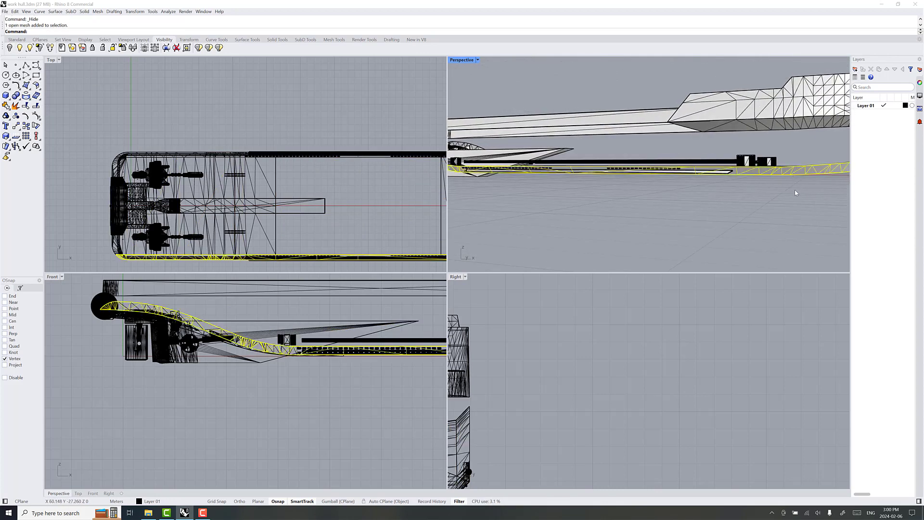
{"action": "left_click_drag", "start_coordinate": [648, 177], "coordinate": [758, 192]}
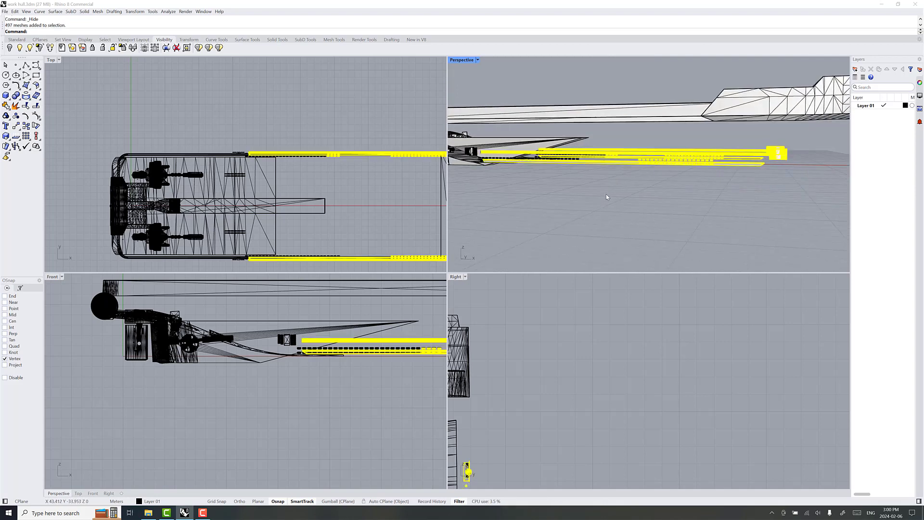
{"action": "key", "text": "Delete"}
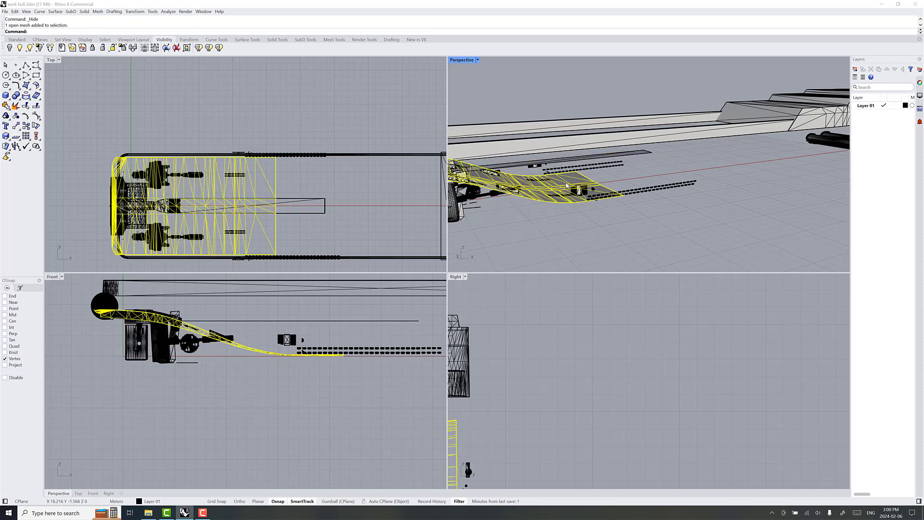
Step: Pick the hull shell meshes and invert the selection to the other 2202 meshes
{"action": "left_click_drag", "start_coordinate": [566, 186], "coordinate": [622, 209]}
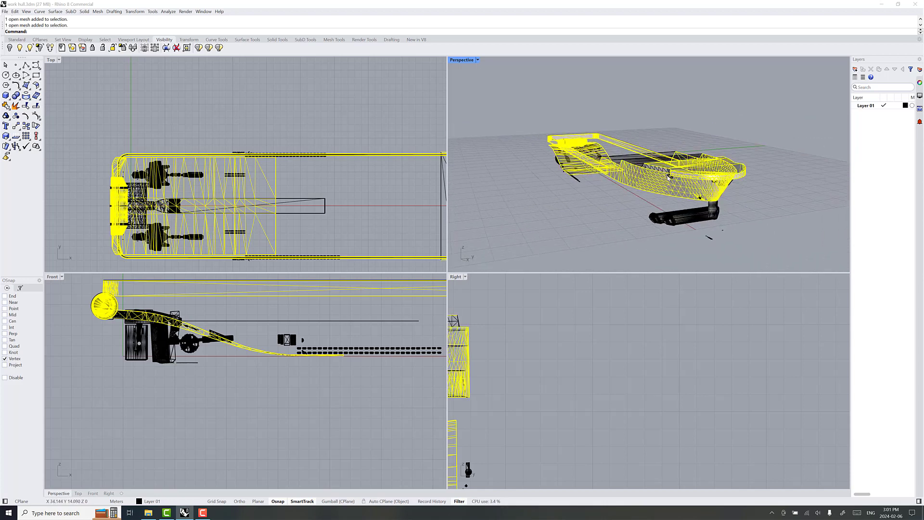
{"action": "left_click_drag", "start_coordinate": [669, 175], "coordinate": [711, 219]}
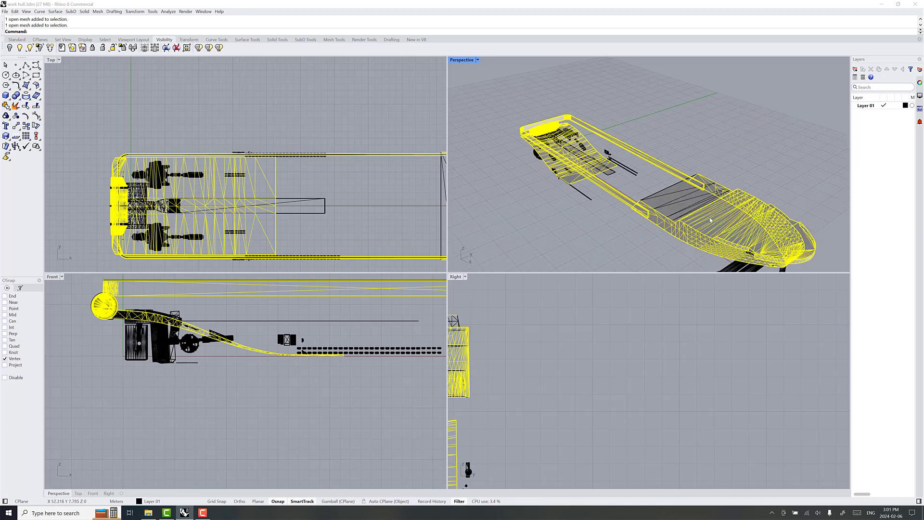
{"action": "left_click_drag", "start_coordinate": [711, 219], "coordinate": [692, 218]}
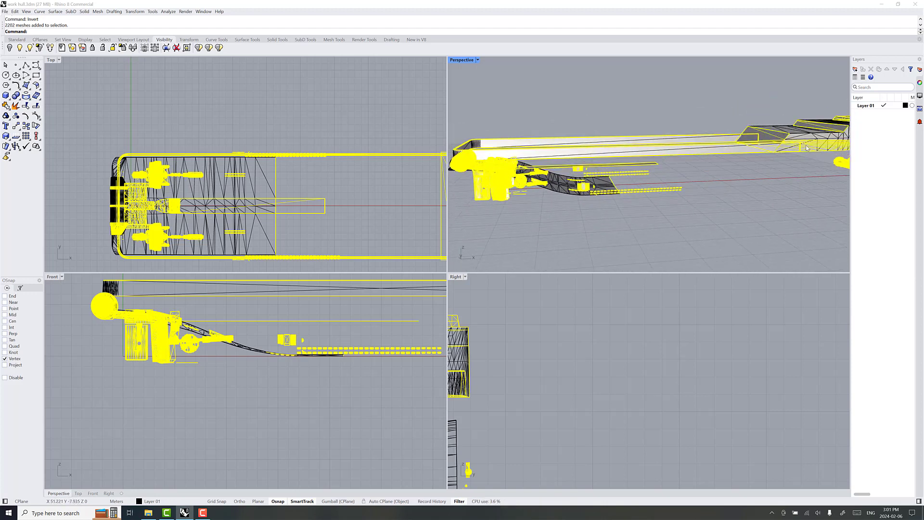
Step: Drop a hull piece from the selection, check the bow, and delete the 2071 non-shell meshes
{"action": "left_click", "coordinate": [749, 145]}
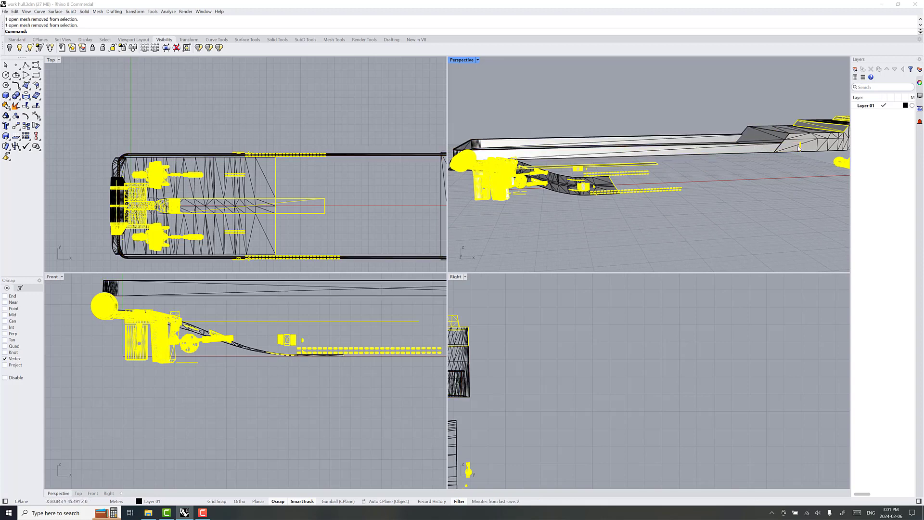
{"action": "mouse_move", "coordinate": [738, 162]}
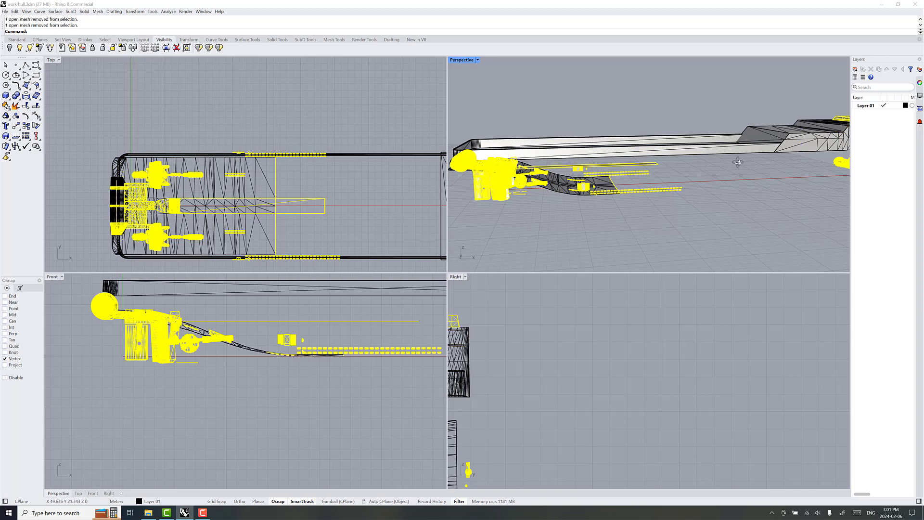
{"action": "left_click_drag", "start_coordinate": [736, 162], "coordinate": [659, 199]}
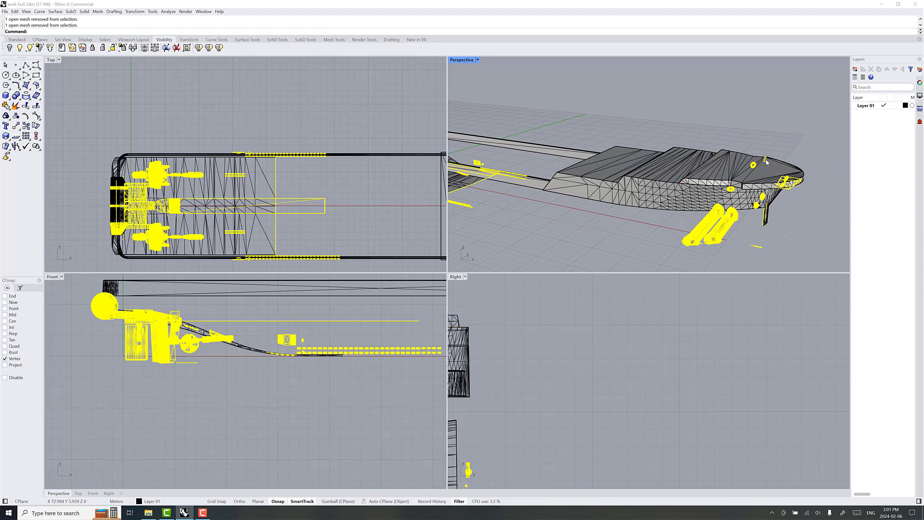
{"action": "mouse_move", "coordinate": [791, 190]}
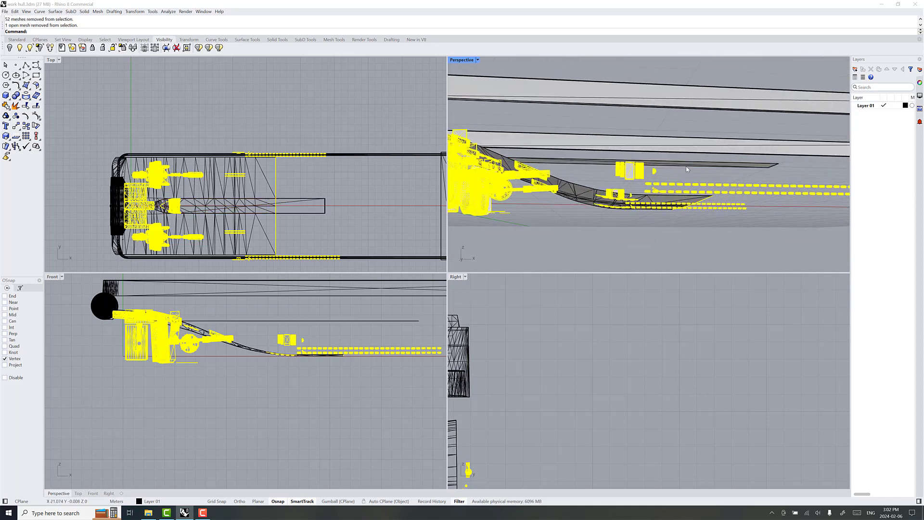
{"action": "key", "text": "Delete"}
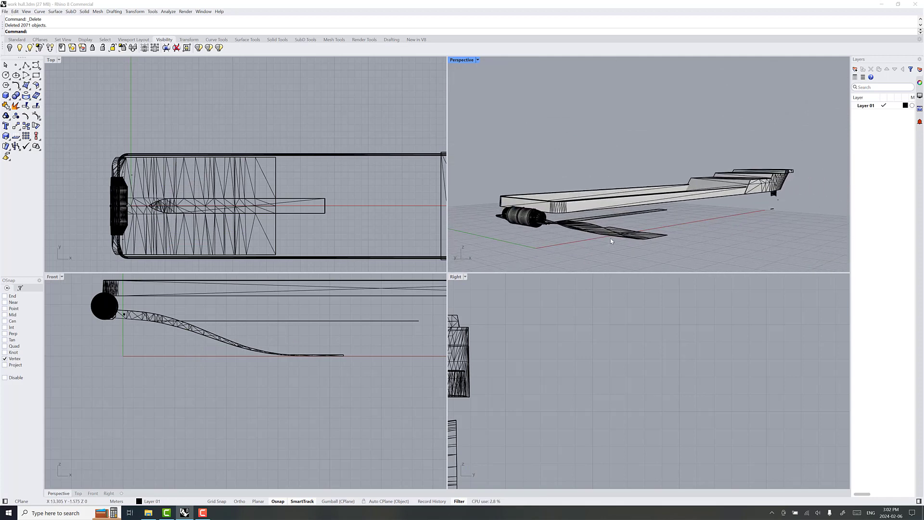
{"action": "mouse_move", "coordinate": [612, 241]}
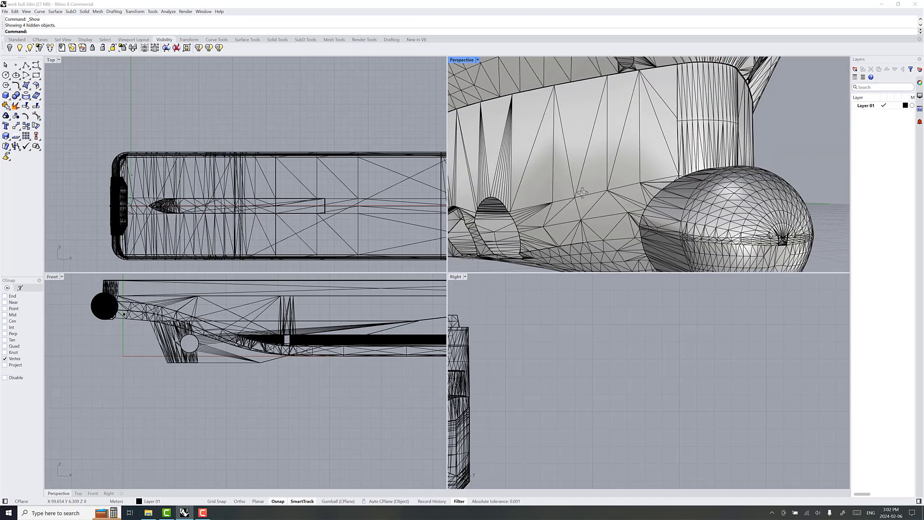
Step: Unhide the four hidden hull pieces and inspect the remaining shell from several angles
{"action": "left_click_drag", "start_coordinate": [583, 192], "coordinate": [666, 194]}
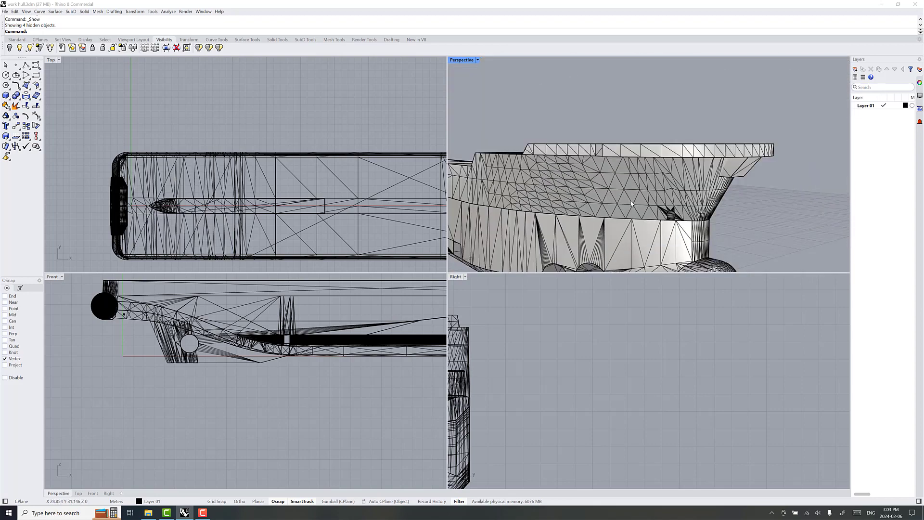
{"action": "left_click_drag", "start_coordinate": [631, 204], "coordinate": [652, 213]}
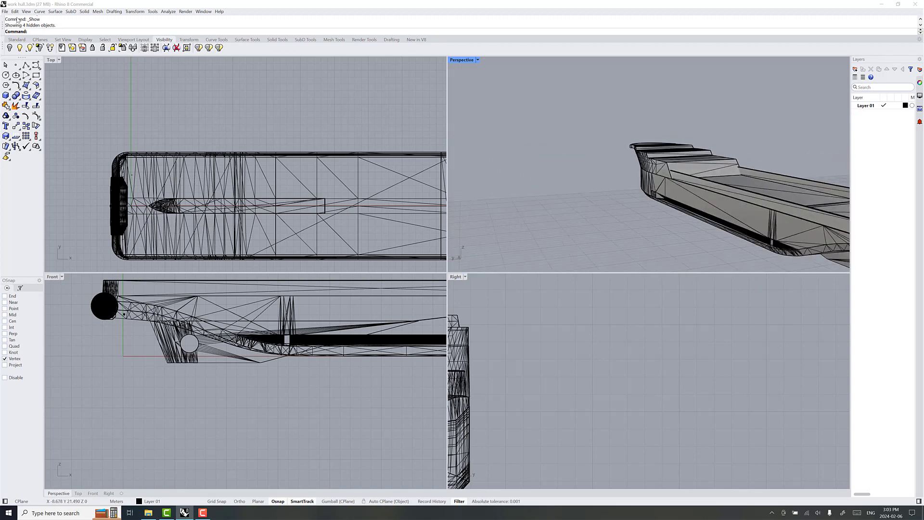
Step: Save a copy of the model as work hull simplified.3dm in the vessel folder
{"action": "left_click", "coordinate": [8, 12]}
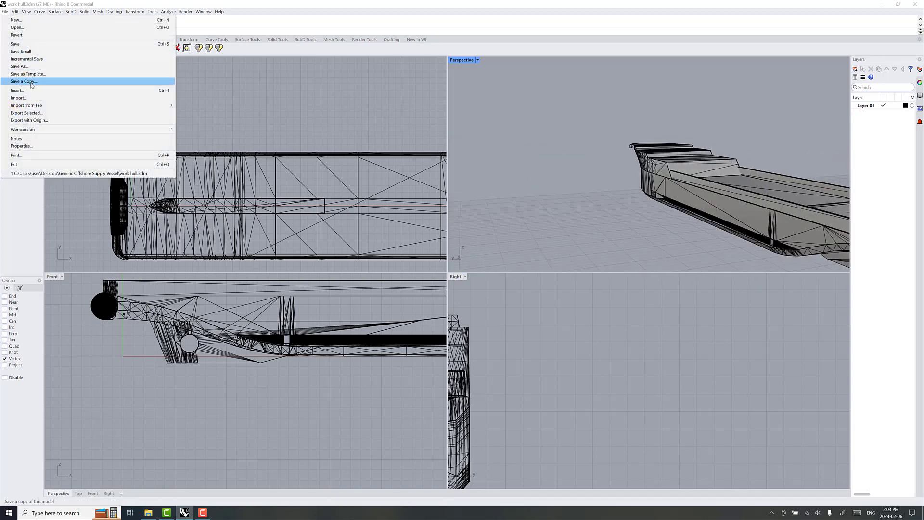
{"action": "left_click", "coordinate": [23, 81]}
{"action": "type", "text": "work hull simplified.3dm"}
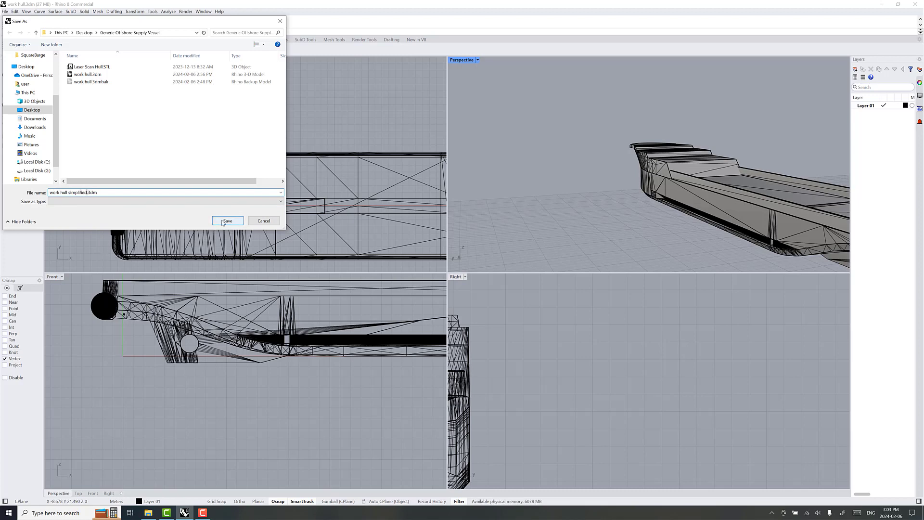
{"action": "left_click", "coordinate": [228, 220]}
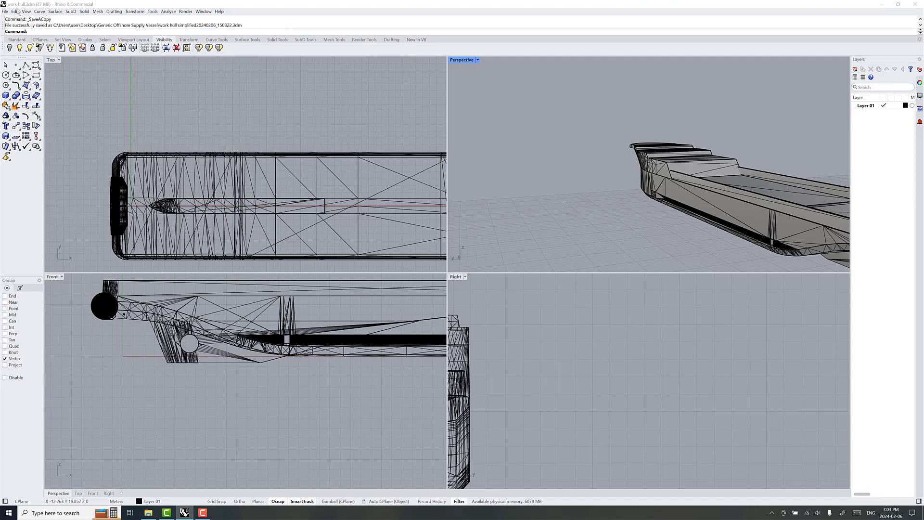
{"action": "mouse_move", "coordinate": [670, 188]}
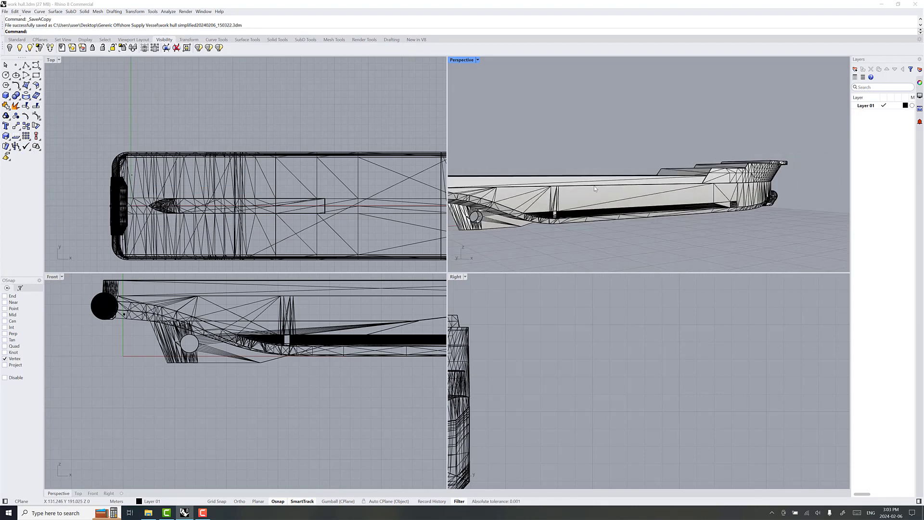
Step: Select all 149 hull meshes and Join them into one open, disjoint mesh
{"action": "left_click", "coordinate": [595, 189]}
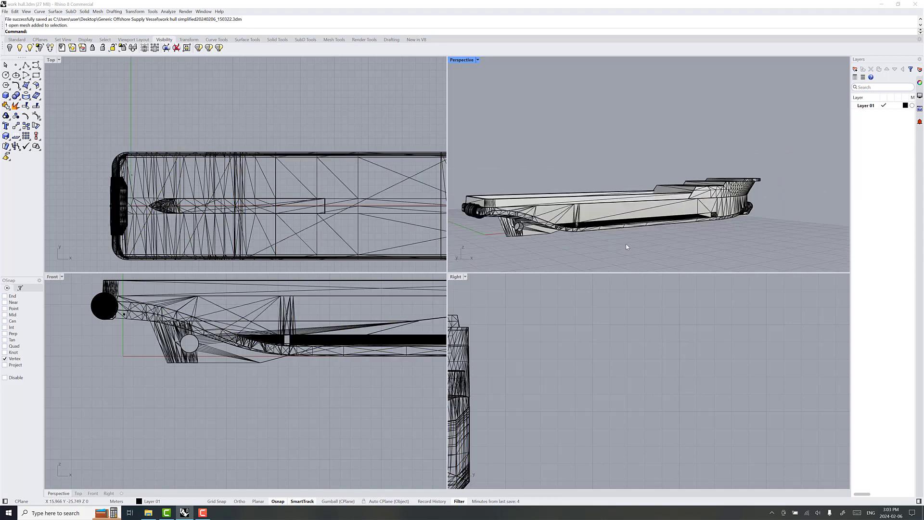
{"action": "mouse_move", "coordinate": [587, 263]}
{"action": "type", "text": "Join"}
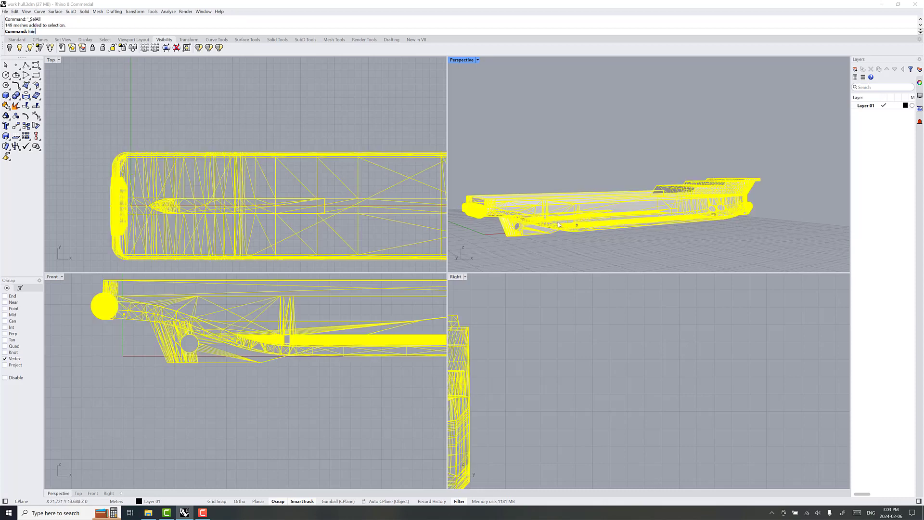
{"action": "key", "text": "Enter"}
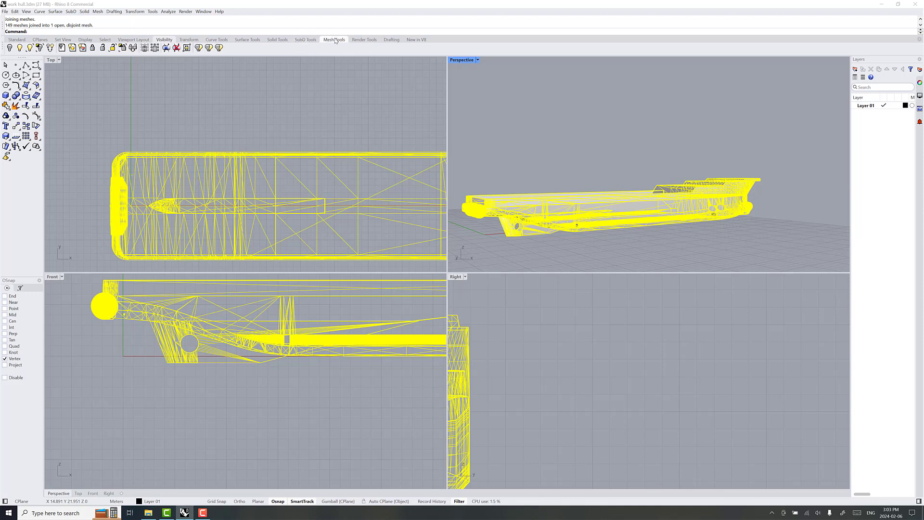
Step: Start ShrinkWrap with live preview and a 0.05 target edge length (~148163 faces)
{"action": "left_click", "coordinate": [334, 39]}
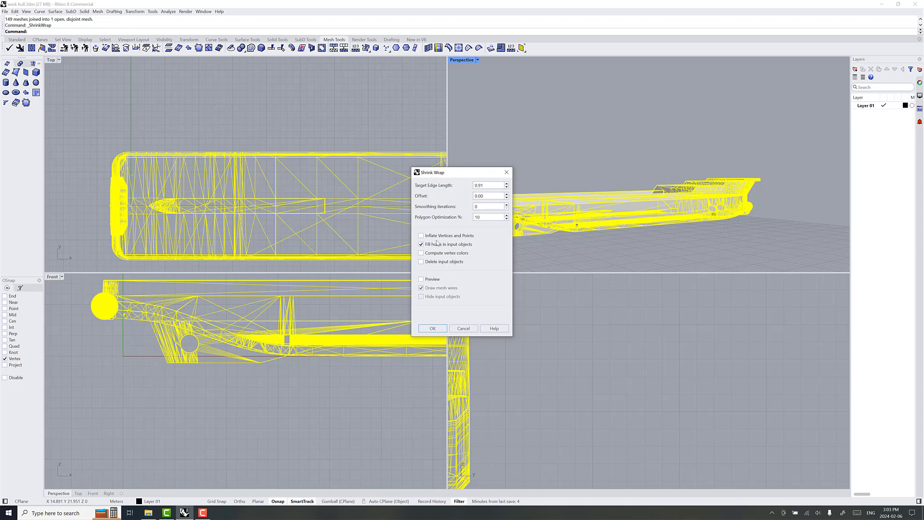
{"action": "left_click", "coordinate": [421, 279]}
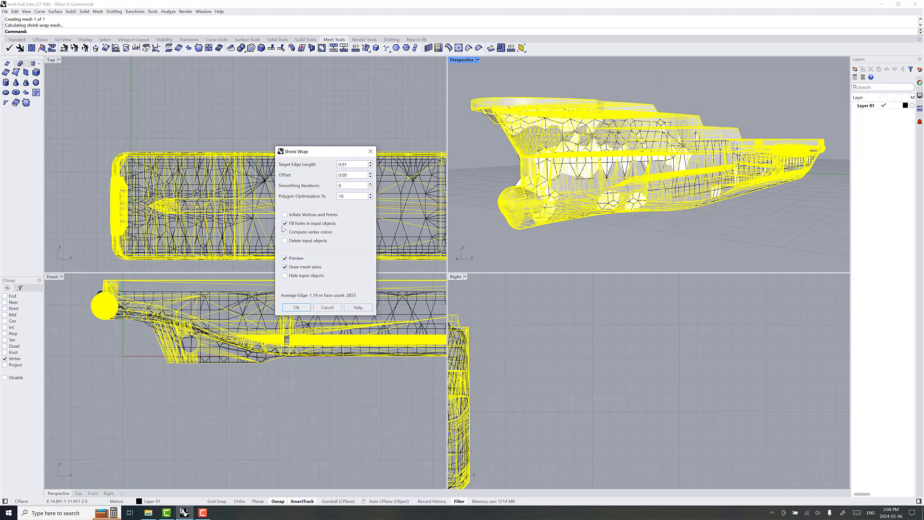
{"action": "left_click", "coordinate": [285, 232]}
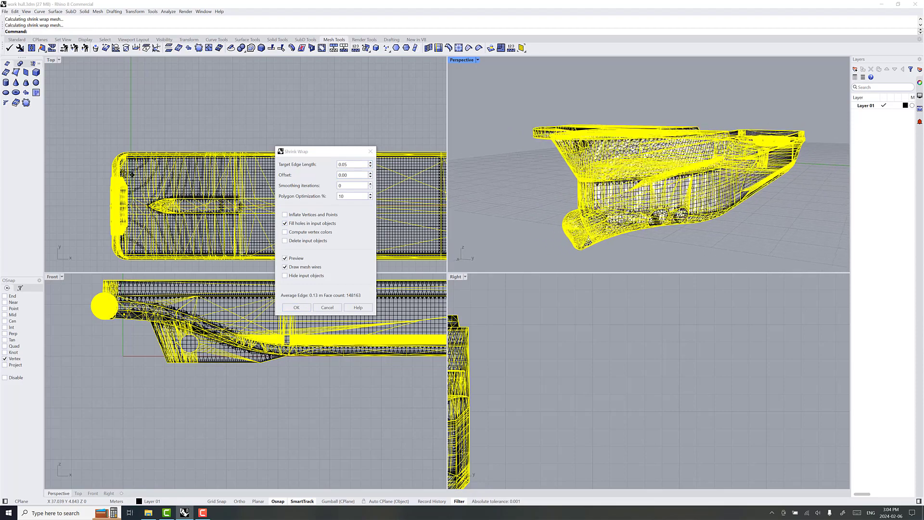
Step: Enable Delete input objects and confirm ShrinkWrap into a single closed hull mesh
{"action": "left_click", "coordinate": [285, 275]}
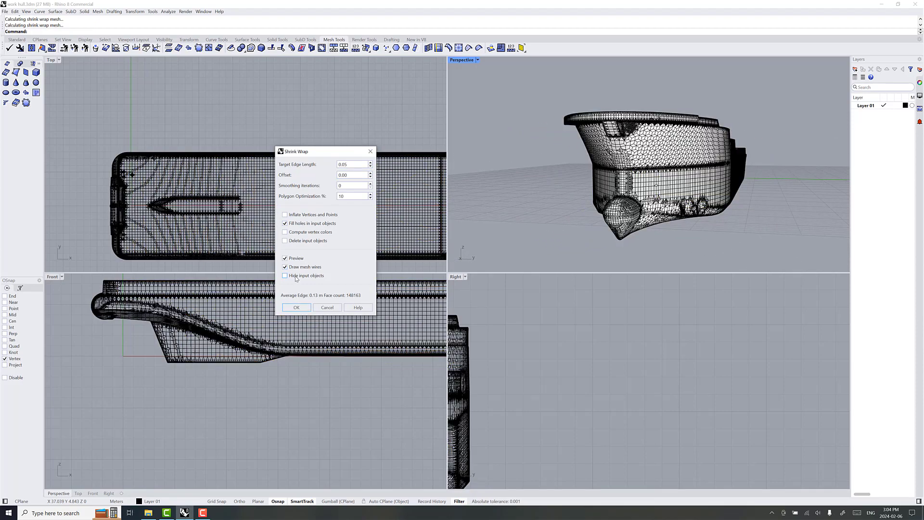
{"action": "left_click", "coordinate": [285, 275]}
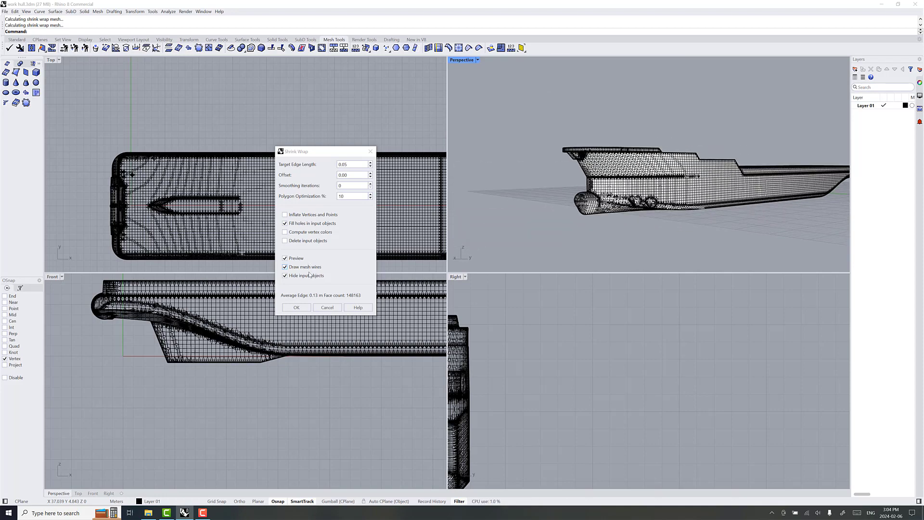
{"action": "left_click", "coordinate": [285, 275]}
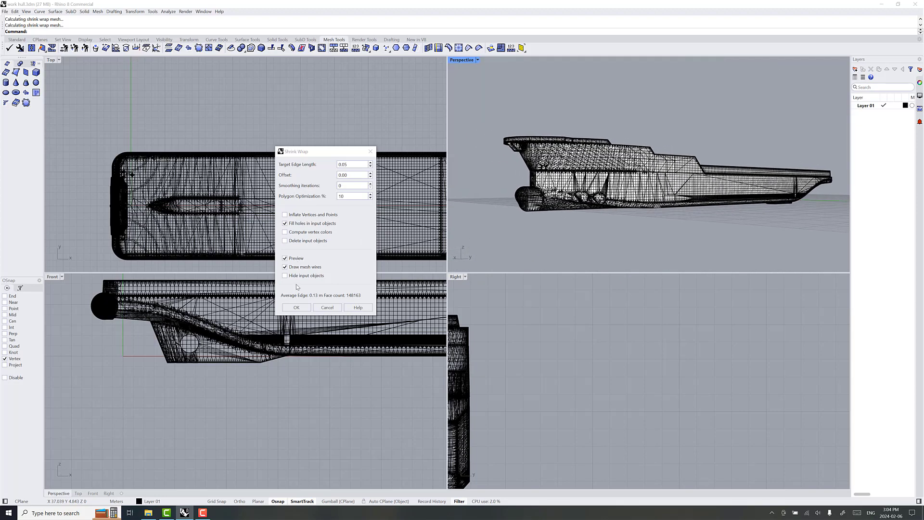
{"action": "left_click", "coordinate": [285, 241]}
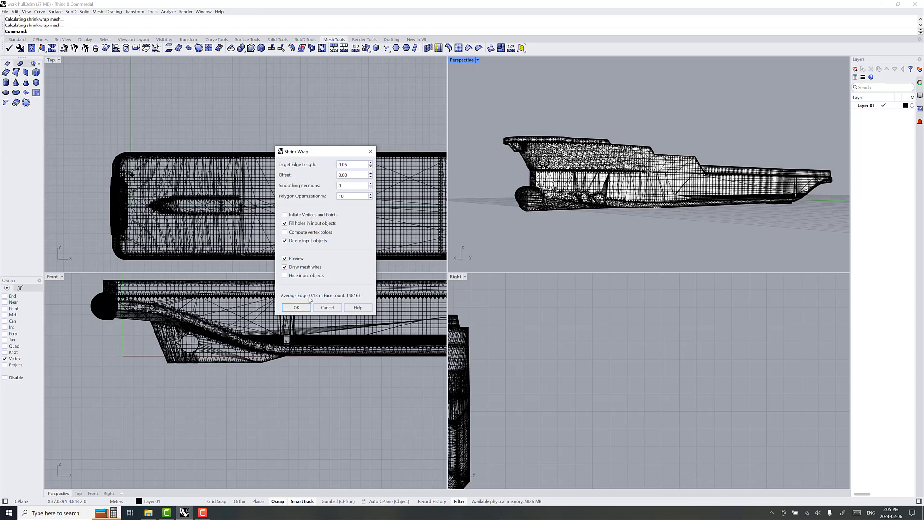
{"action": "left_click", "coordinate": [297, 308]}
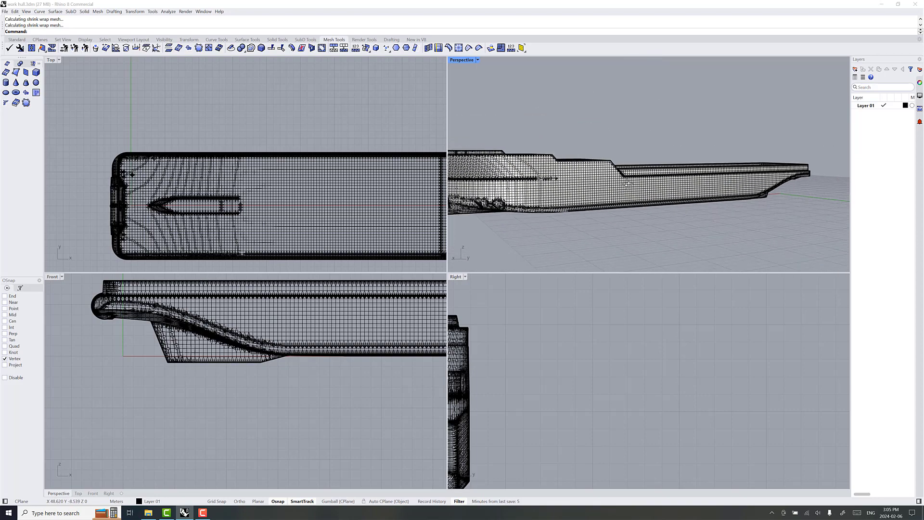
Step: Orbit around the shrink-wrapped hull and select the closed mesh
{"action": "left_click_drag", "start_coordinate": [648, 177], "coordinate": [634, 213]}
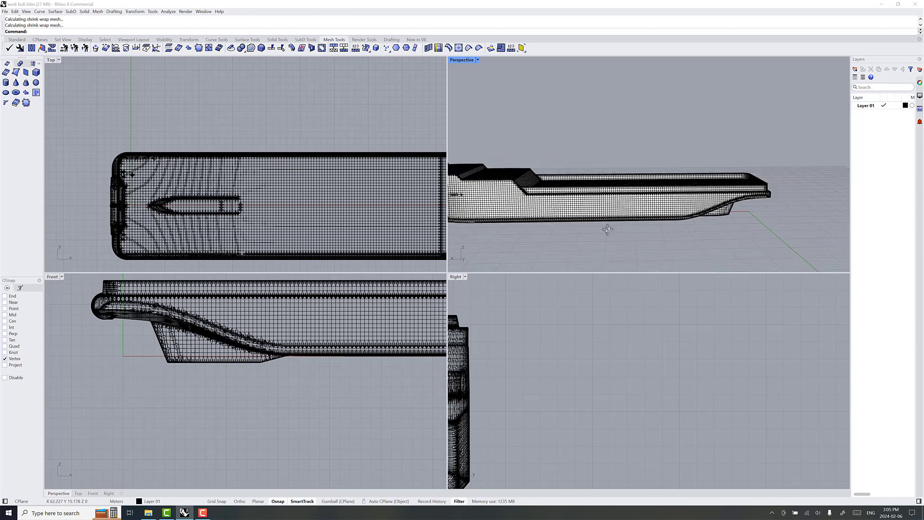
{"action": "left_click_drag", "start_coordinate": [608, 229], "coordinate": [699, 197]}
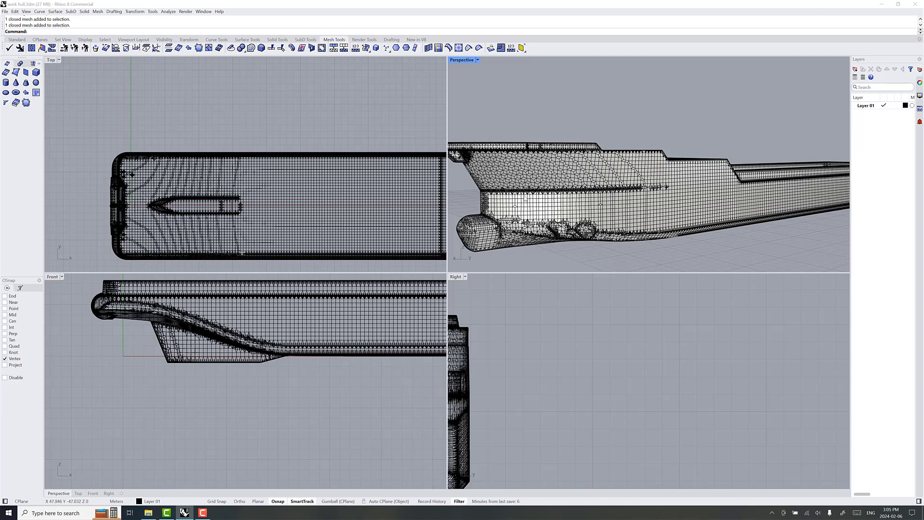
{"action": "mouse_move", "coordinate": [597, 249]}
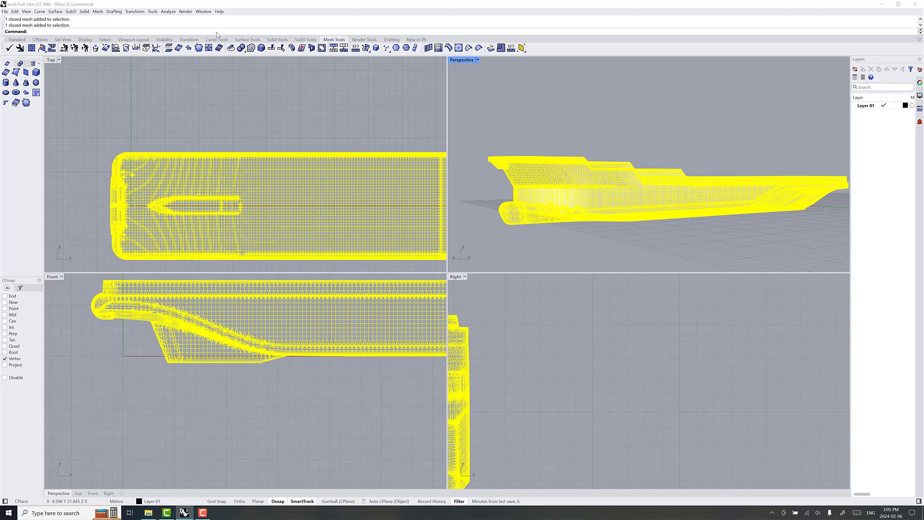
Step: Preview QuadRemesh with adaptive count, 2000 target quads and X symmetry (4270 faces)
{"action": "type", "text": "QuadRemesh"}
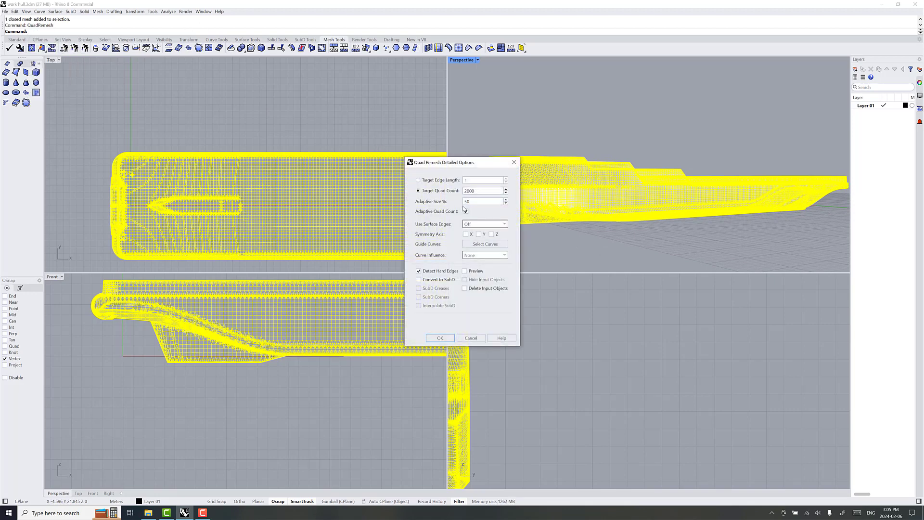
{"action": "left_click", "coordinate": [466, 211]}
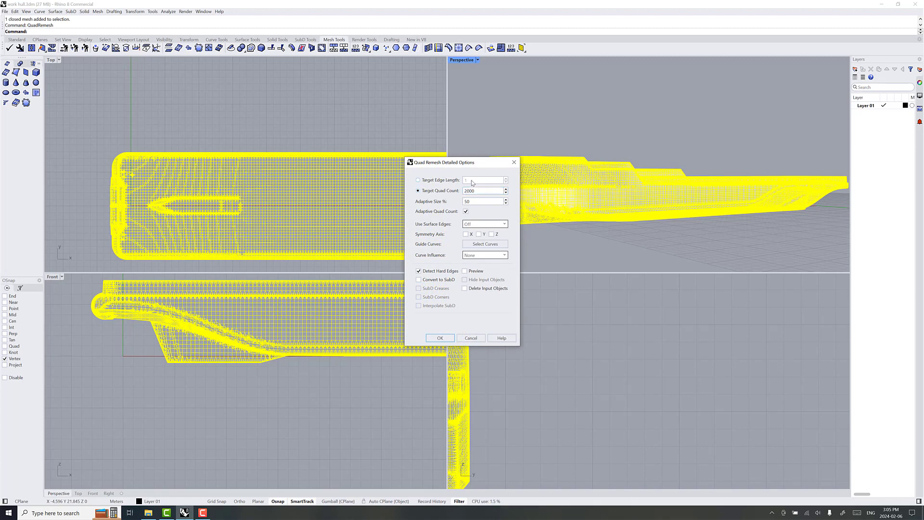
{"action": "left_click", "coordinate": [481, 190]}
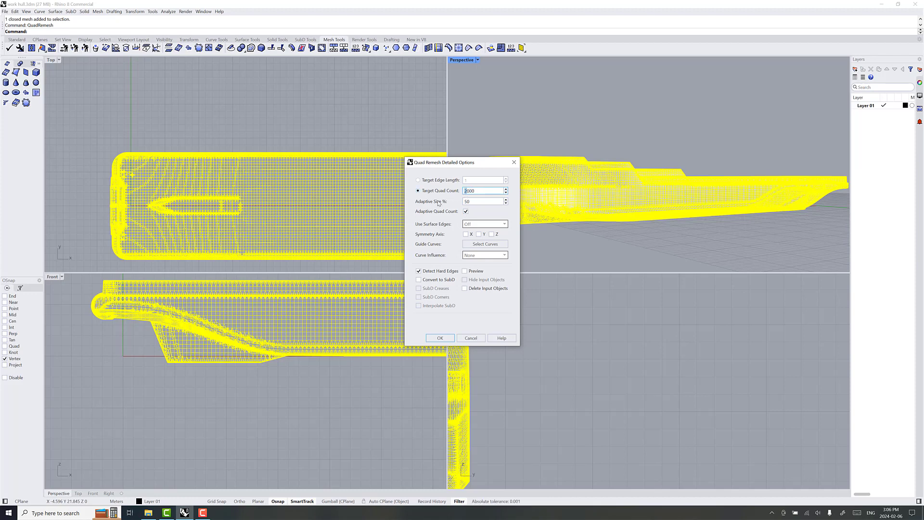
{"action": "mouse_move", "coordinate": [633, 187]}
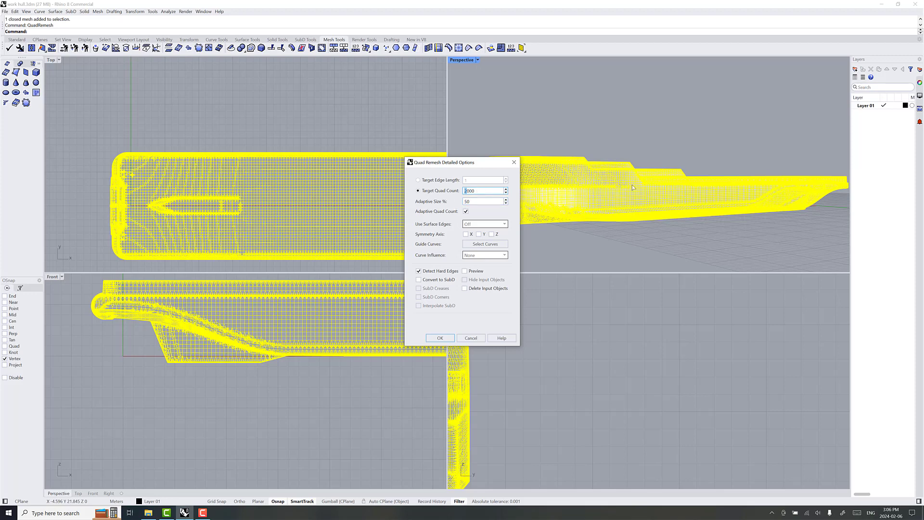
{"action": "mouse_move", "coordinate": [470, 240]}
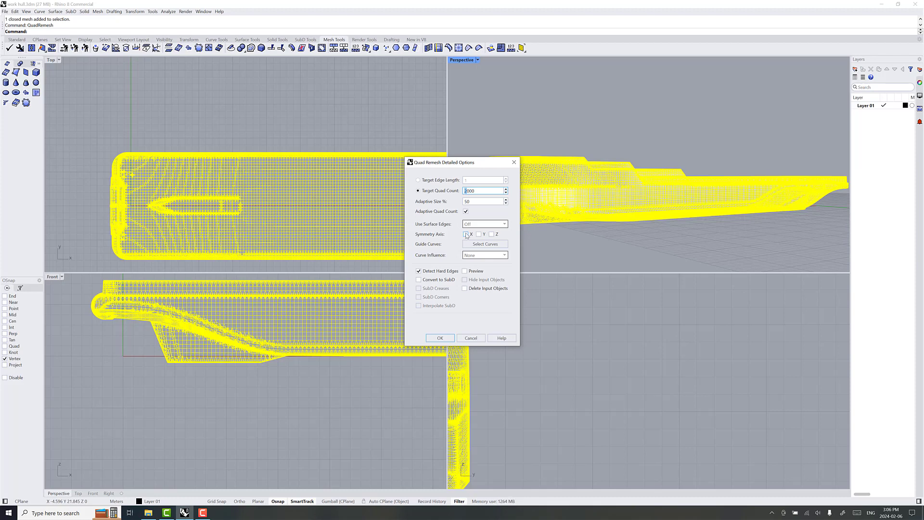
{"action": "left_click", "coordinate": [466, 234]}
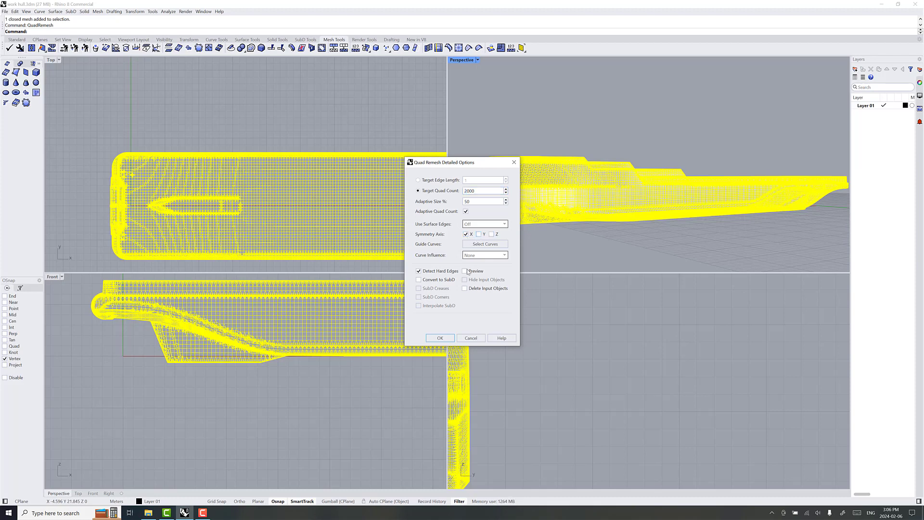
{"action": "left_click", "coordinate": [465, 271]}
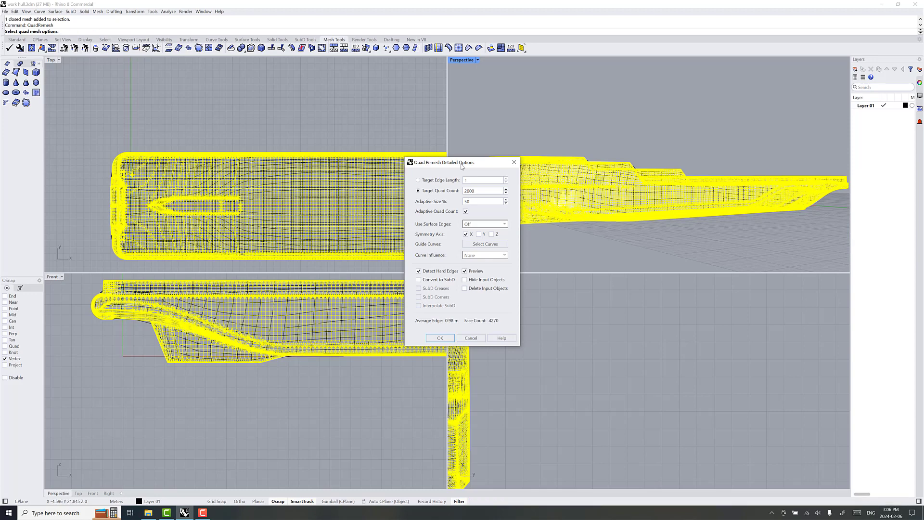
Step: Hide the input mesh and set the quad remesh target count to 5000
{"action": "left_click_drag", "start_coordinate": [461, 162], "coordinate": [335, 154]}
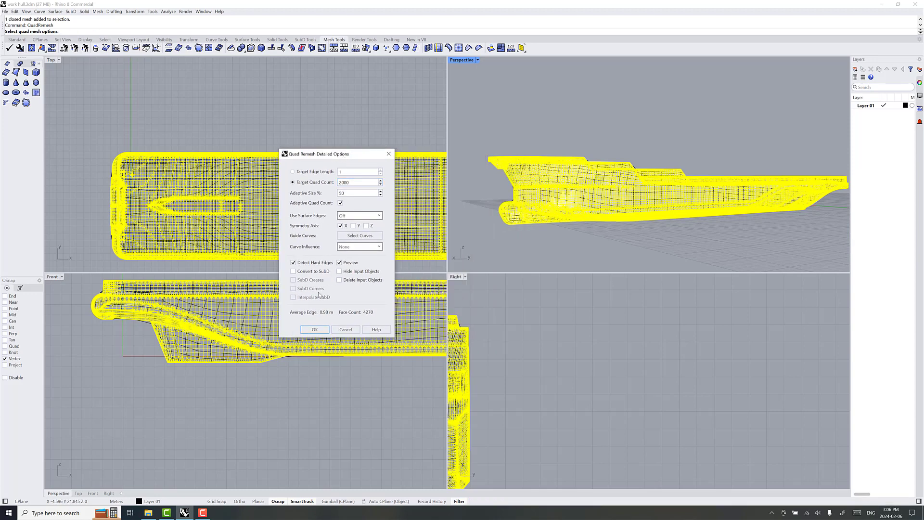
{"action": "left_click", "coordinate": [339, 271]}
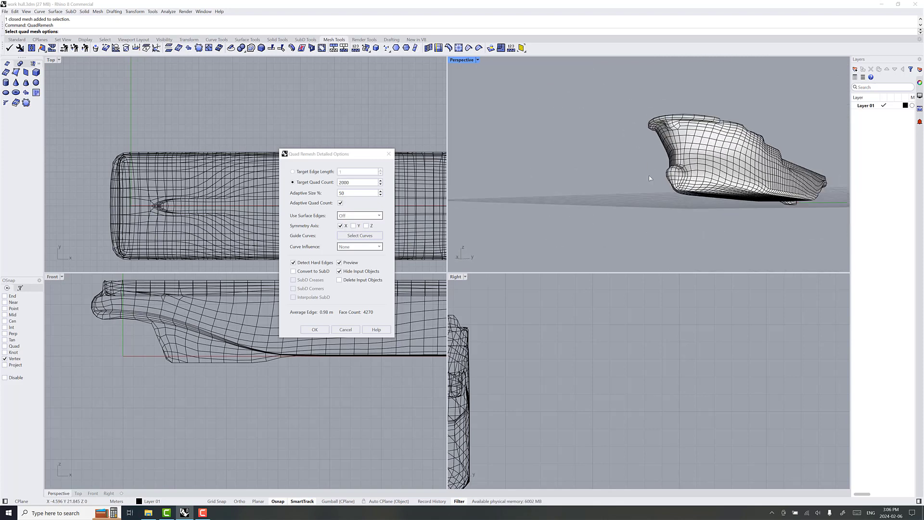
{"action": "left_click", "coordinate": [356, 183]}
{"action": "type", "text": "5000"}
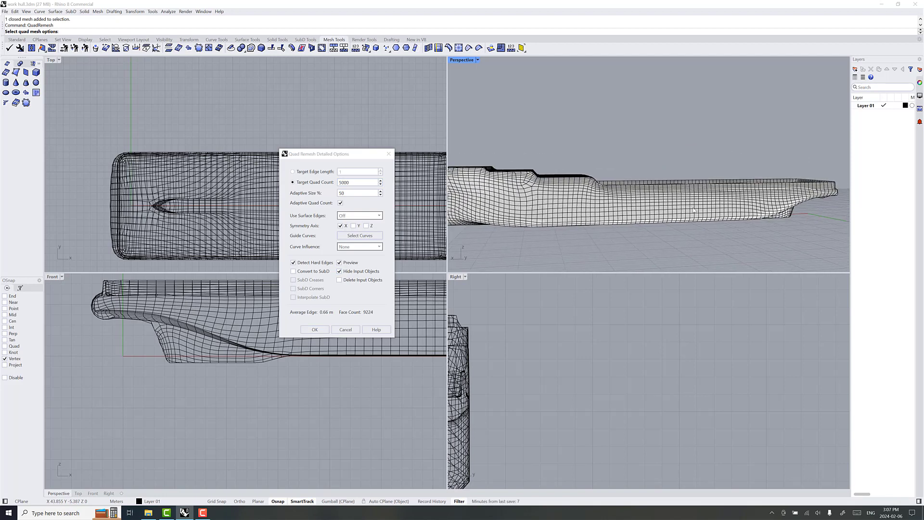
{"action": "mouse_move", "coordinate": [653, 194]}
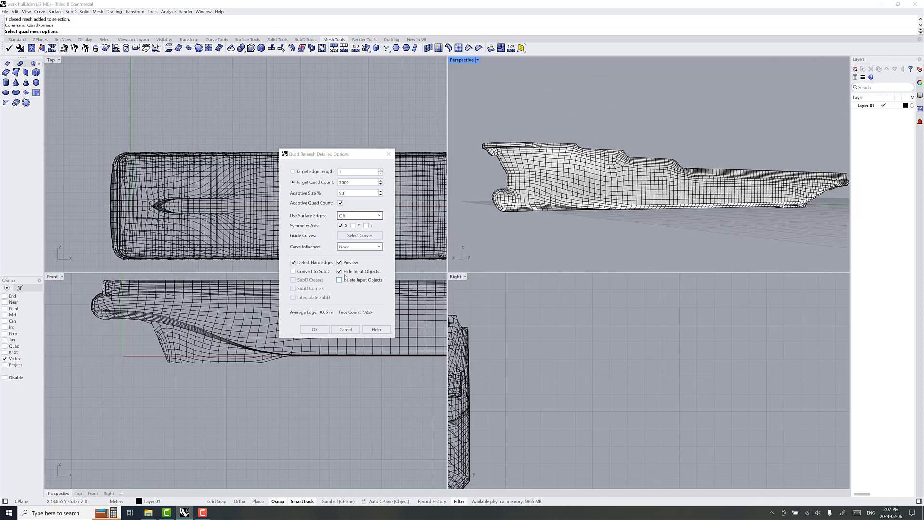
Step: Compare against the original mesh, then accept the 5000-quad remeshed hull
{"action": "left_click", "coordinate": [339, 272]}
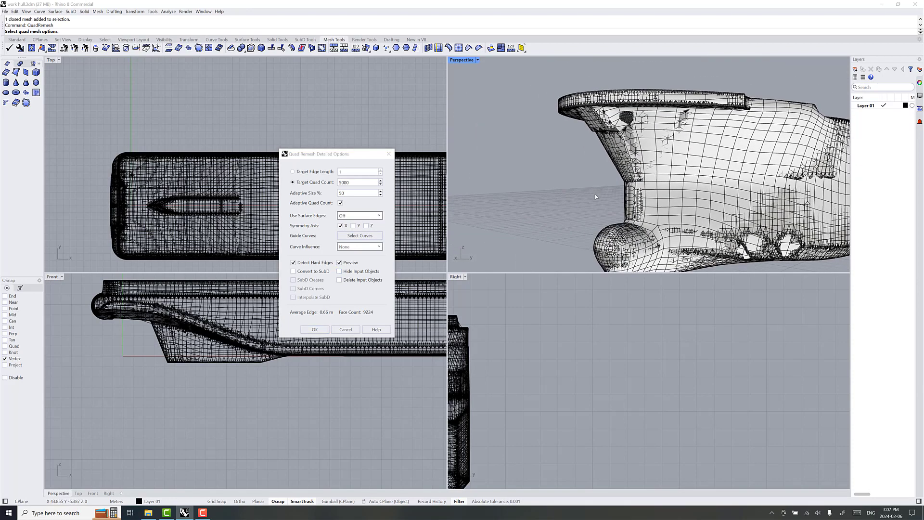
{"action": "mouse_move", "coordinate": [688, 210]}
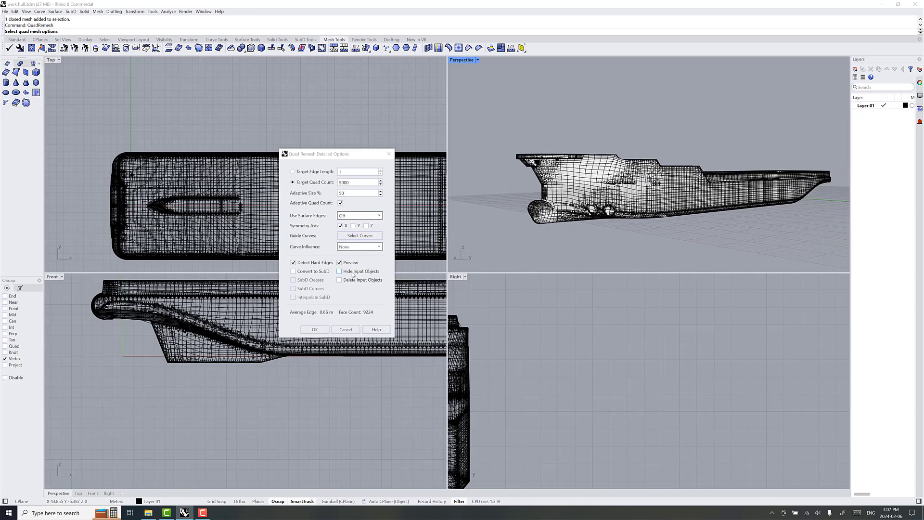
{"action": "left_click", "coordinate": [339, 272]}
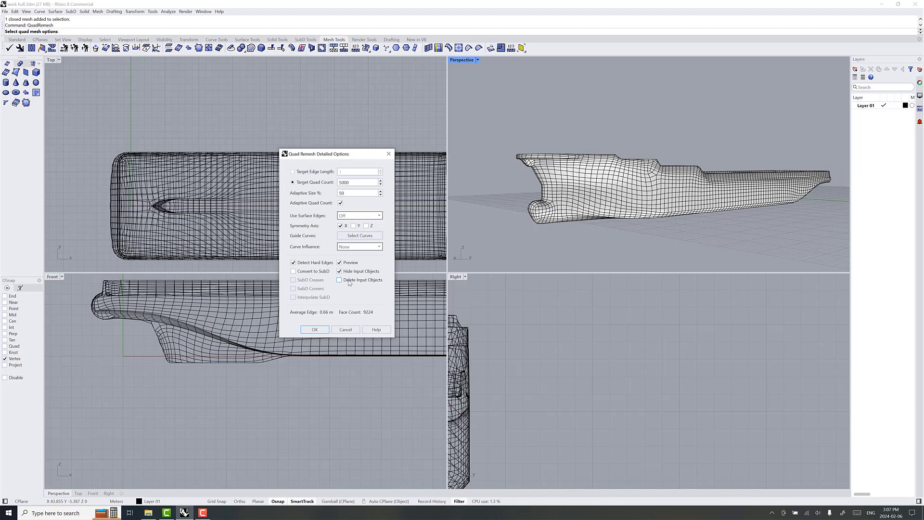
{"action": "left_click", "coordinate": [314, 329]}
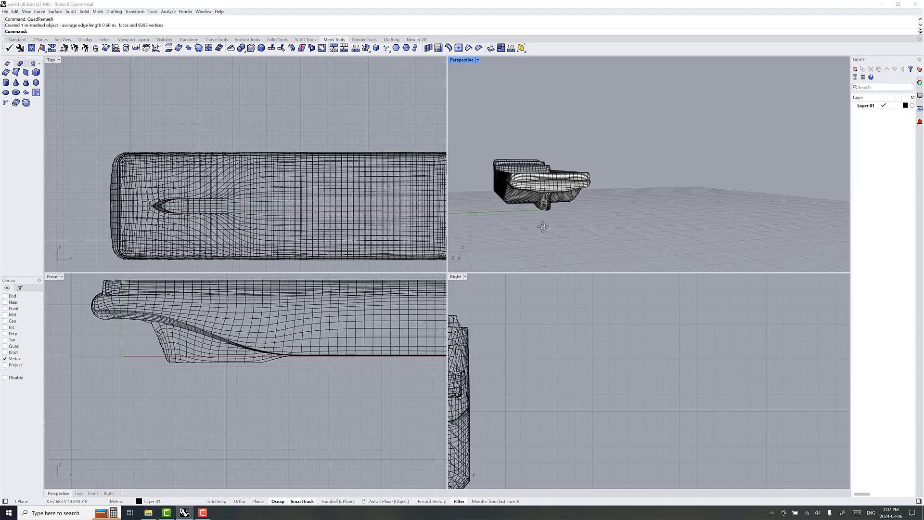
Step: Orbit the Perspective view around the remeshed hull before saving to work hull.3dm
{"action": "left_click_drag", "start_coordinate": [543, 227], "coordinate": [590, 177]}
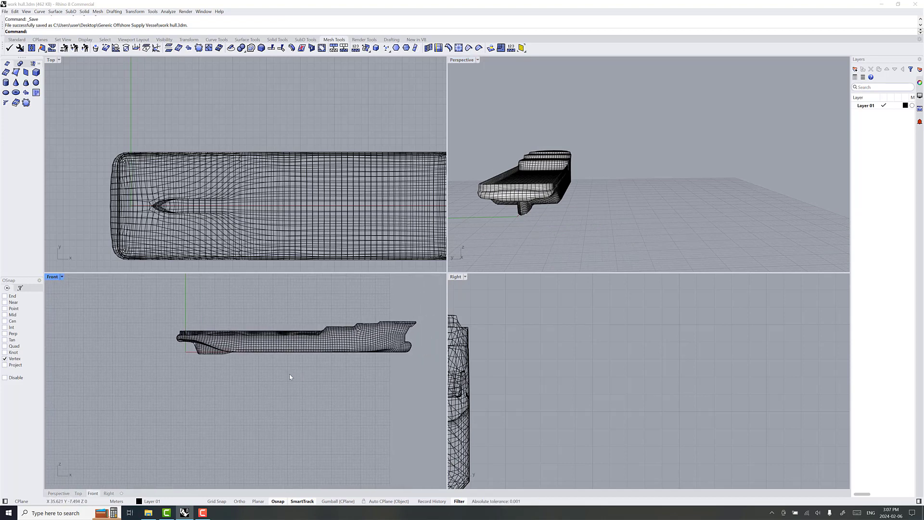
{"action": "mouse_move", "coordinate": [174, 364]}
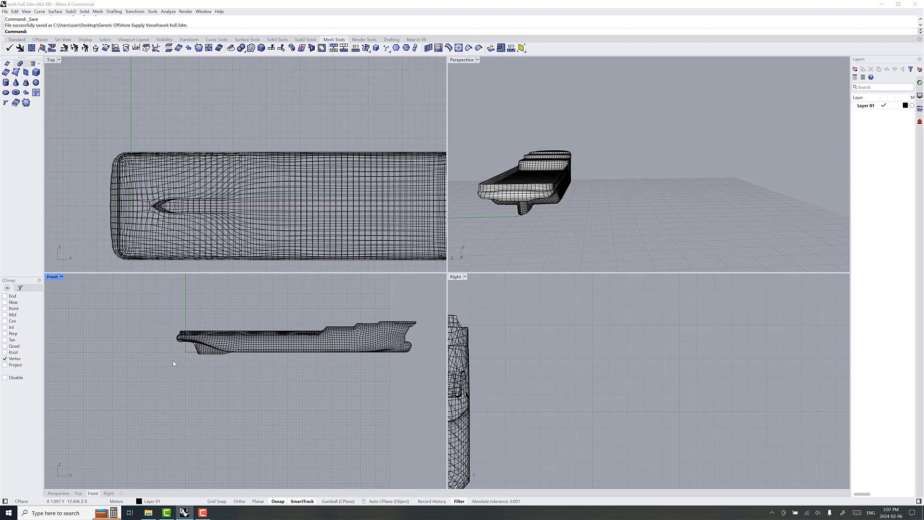
{"action": "mouse_move", "coordinate": [202, 359]}
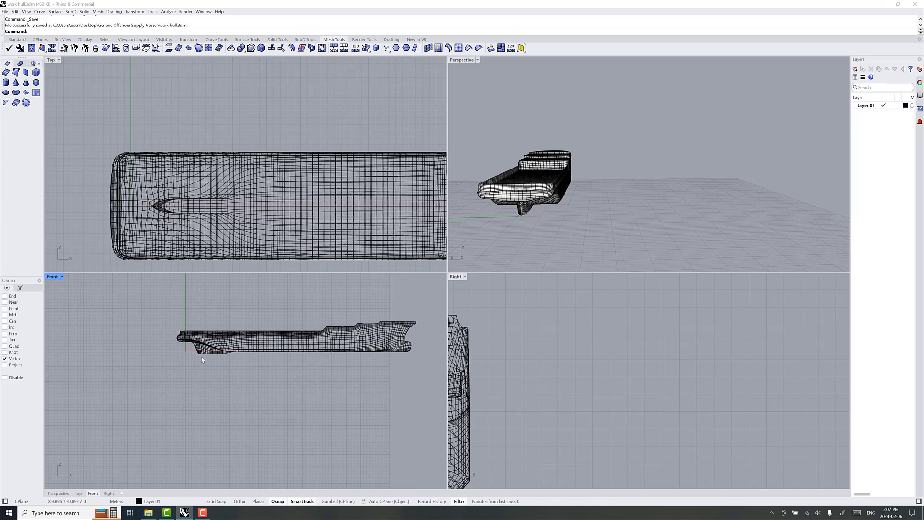
{"action": "mouse_move", "coordinate": [216, 360]}
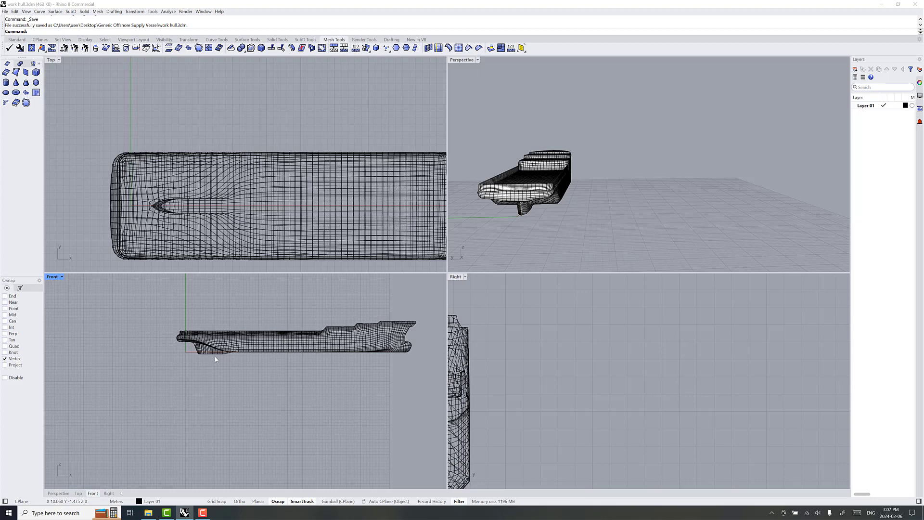
{"action": "mouse_move", "coordinate": [20, 77]}
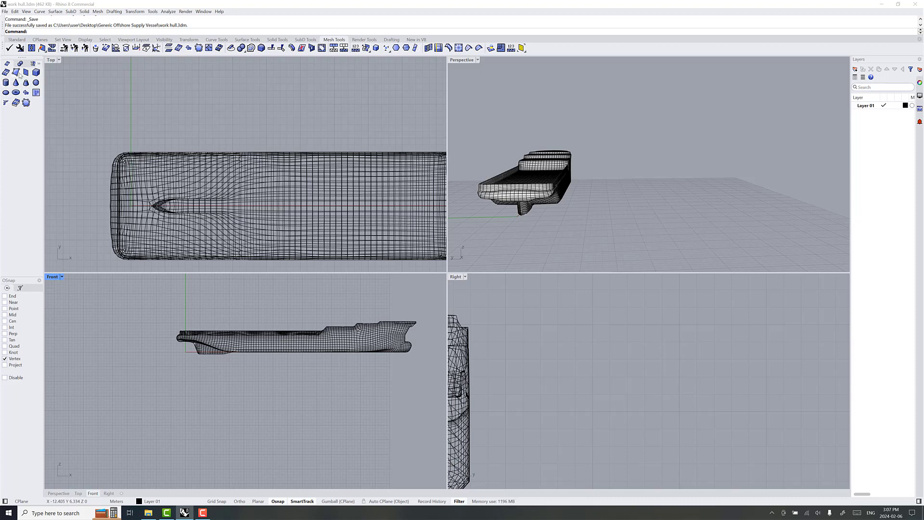
{"action": "mouse_move", "coordinate": [201, 275]}
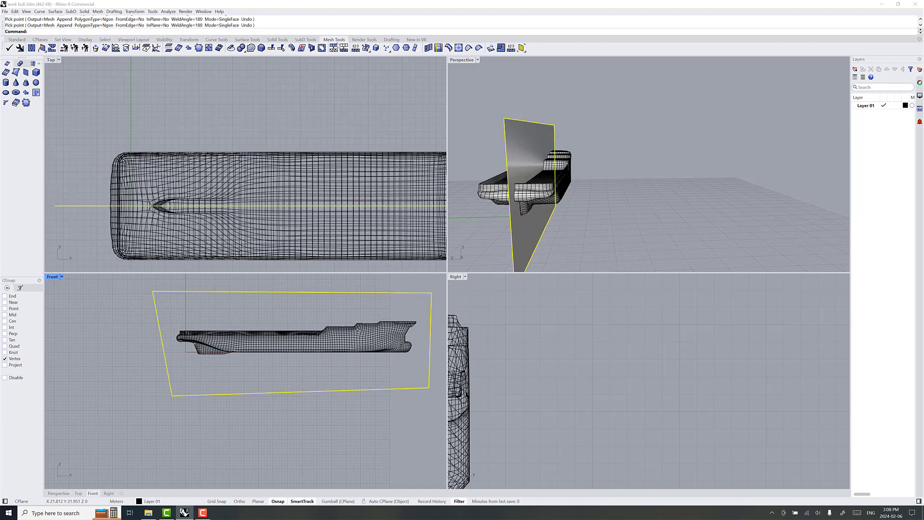
{"action": "mouse_move", "coordinate": [283, 54]}
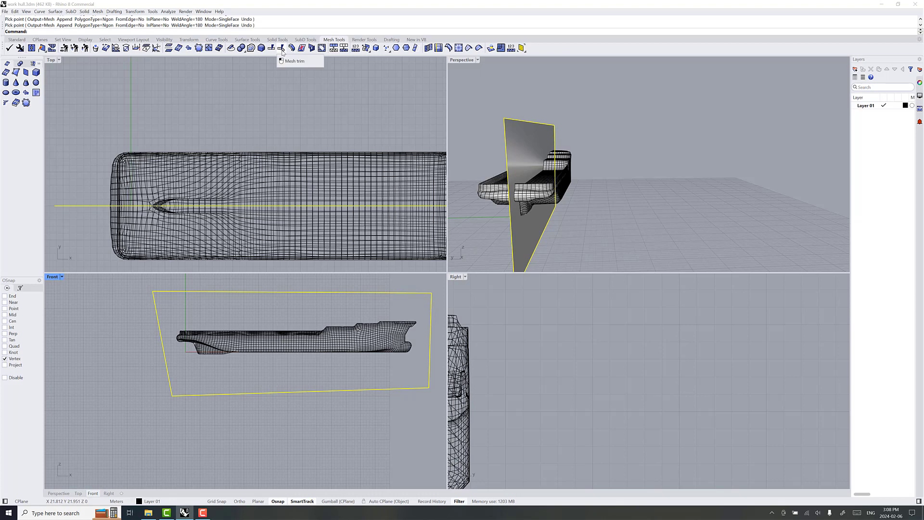
Step: MeshTrim the hull to one half at the centreline and delete the cutting plane
{"action": "left_click", "coordinate": [281, 49]}
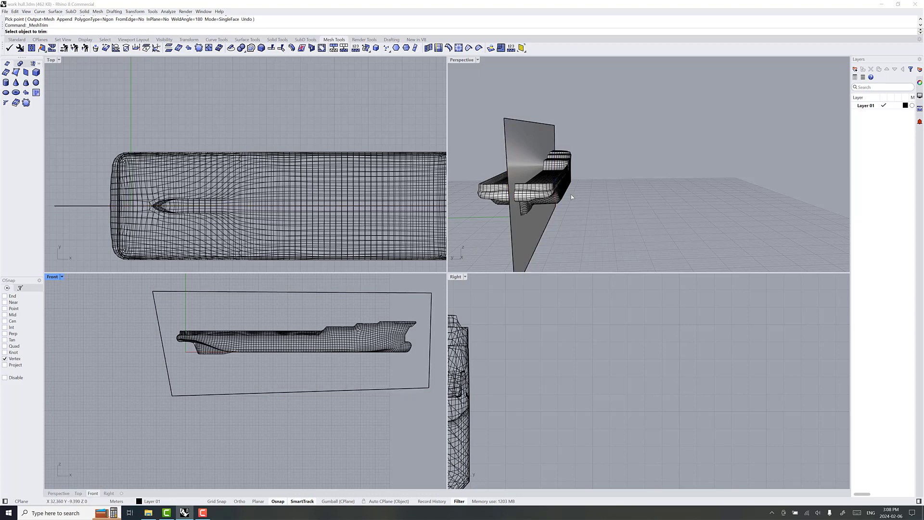
{"action": "mouse_move", "coordinate": [556, 183]}
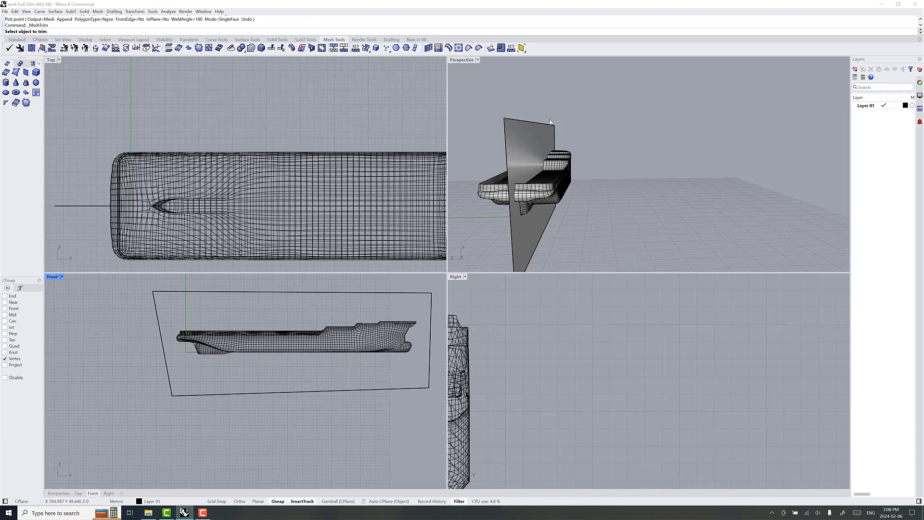
{"action": "mouse_move", "coordinate": [598, 169]}
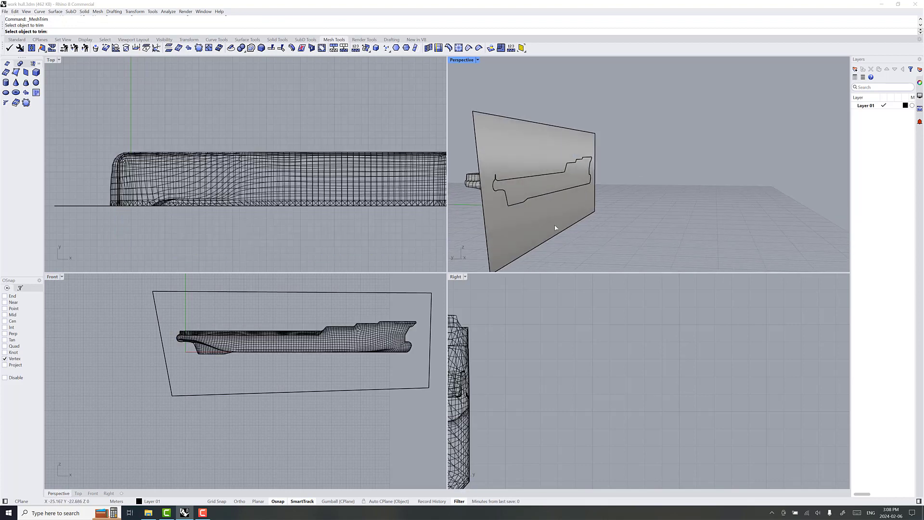
{"action": "left_click", "coordinate": [545, 139]}
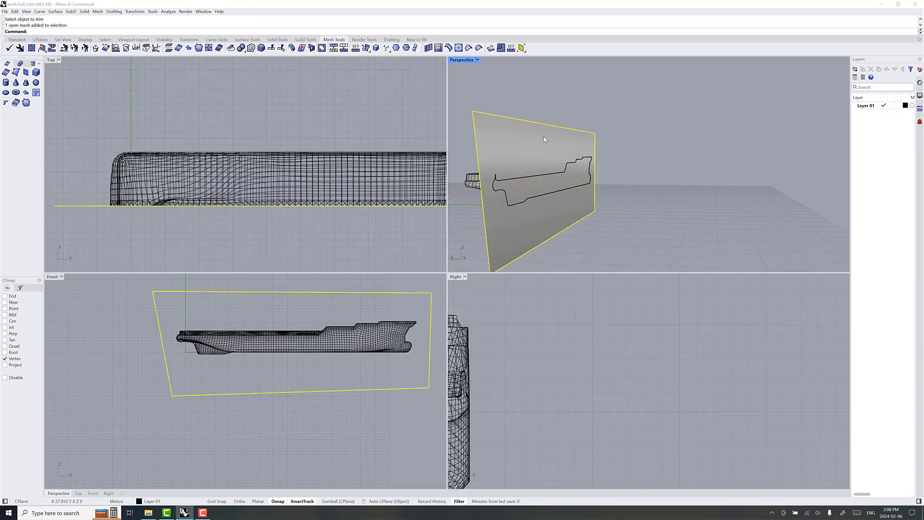
{"action": "key", "text": "Delete"}
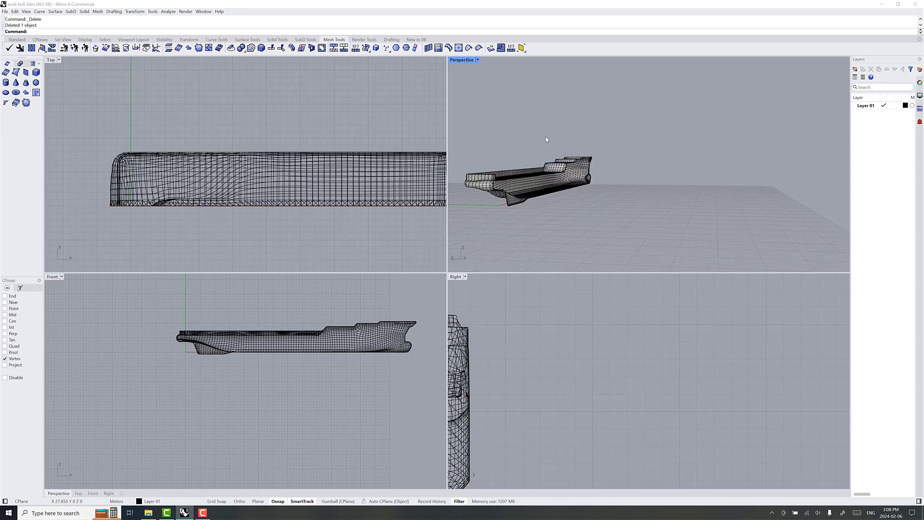
{"action": "left_click_drag", "start_coordinate": [545, 140], "coordinate": [600, 223]}
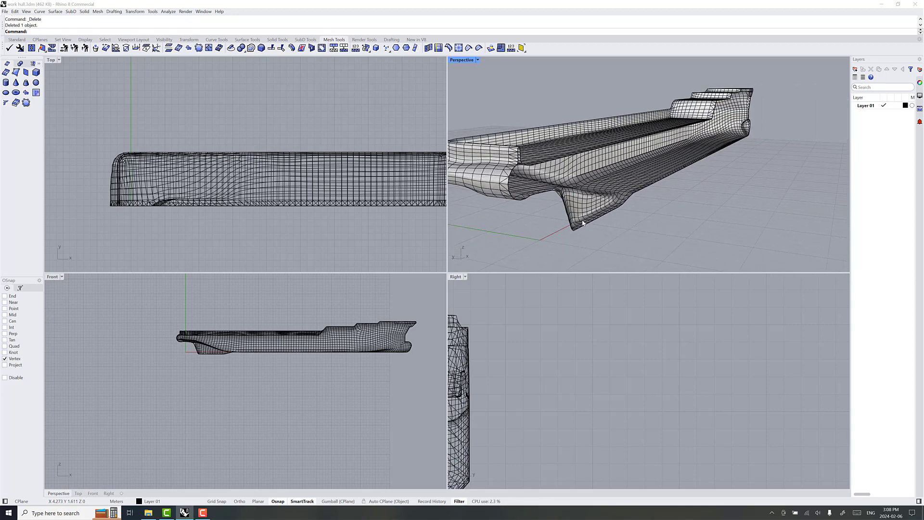
Step: Start Save As and choose OBJ (*.obj) as the file type for the half hull
{"action": "left_click", "coordinate": [4, 11]}
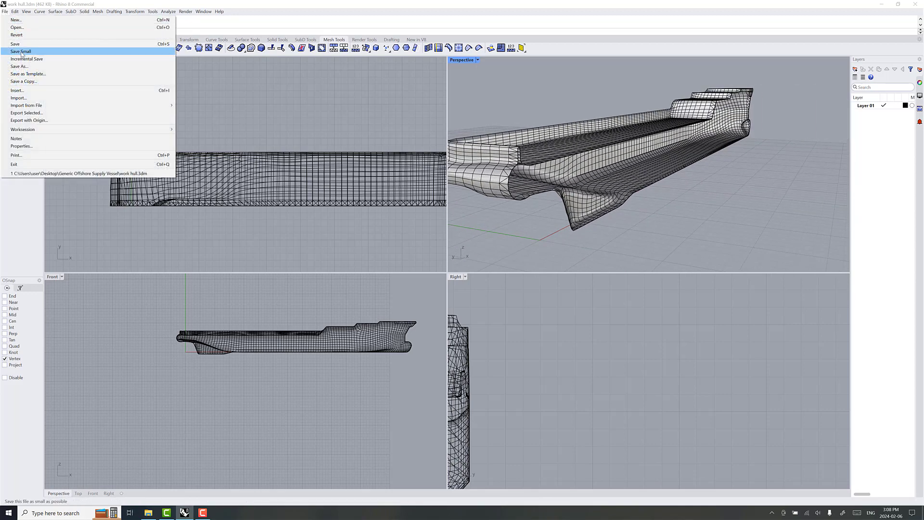
{"action": "left_click", "coordinate": [23, 50]}
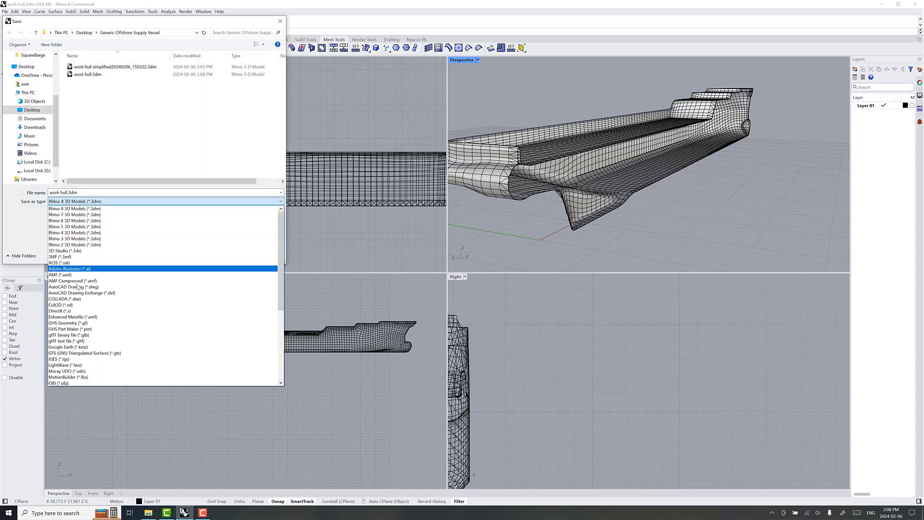
{"action": "left_click", "coordinate": [50, 383]}
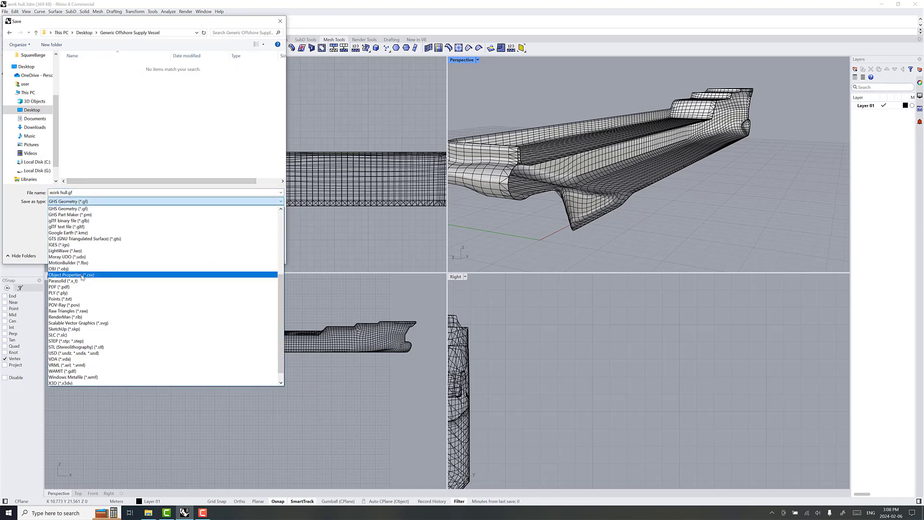
{"action": "left_click", "coordinate": [57, 268]}
{"action": "type", "text": "hull medium resolution.obj"}
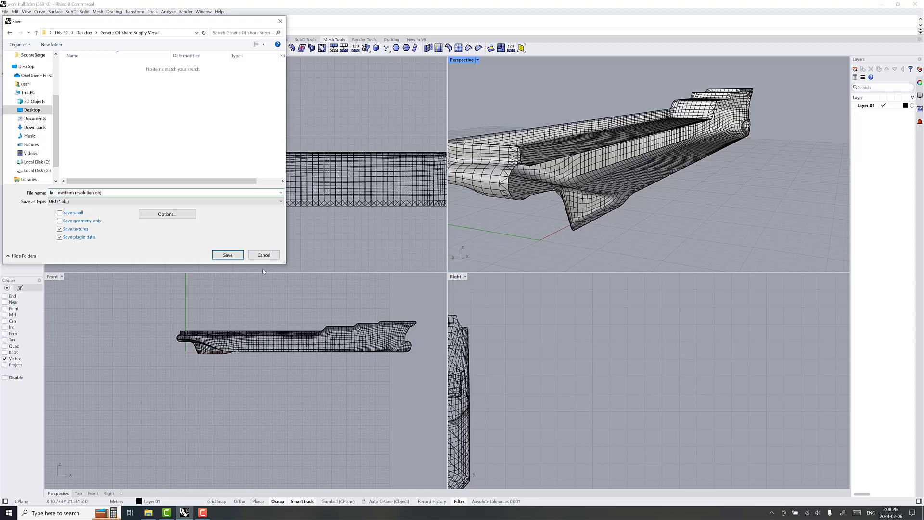
Step: In OBJ export Formatting options, turn off Map Rhino Z to OBJ Y
{"action": "left_click", "coordinate": [228, 254]}
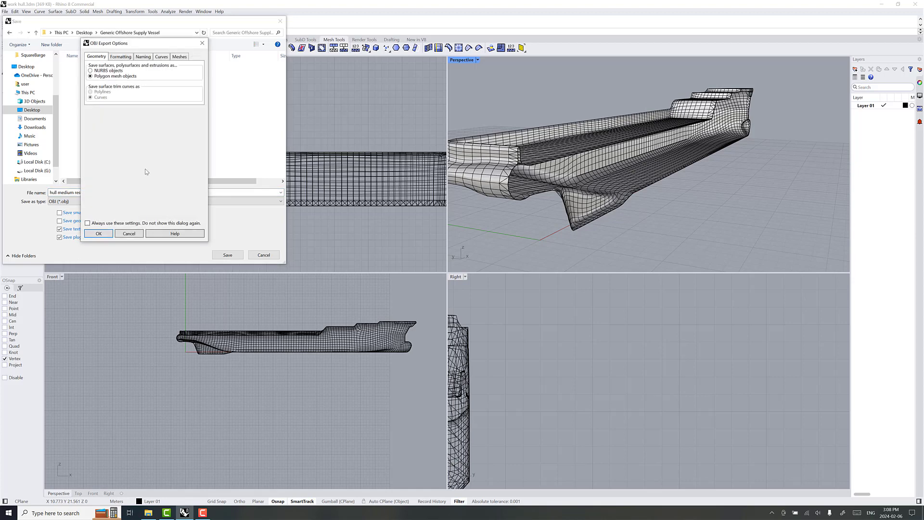
{"action": "left_click", "coordinate": [120, 56]}
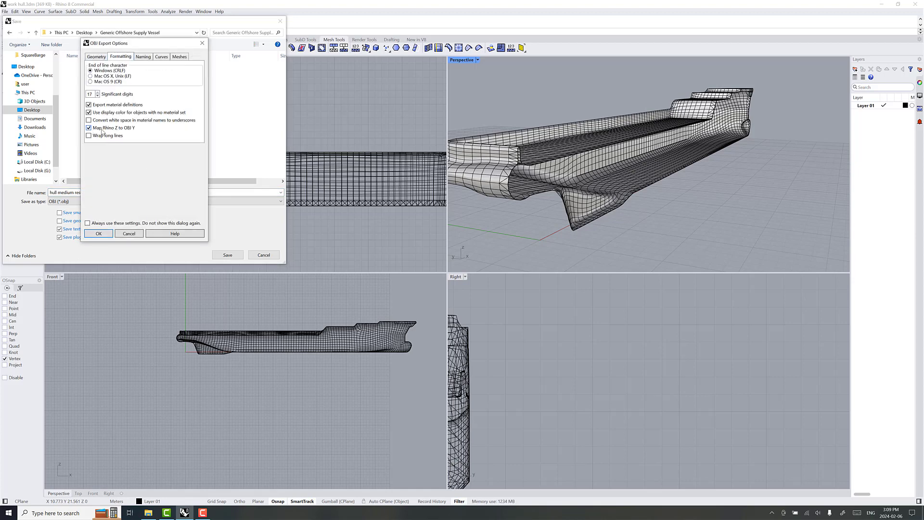
{"action": "left_click", "coordinate": [89, 127]}
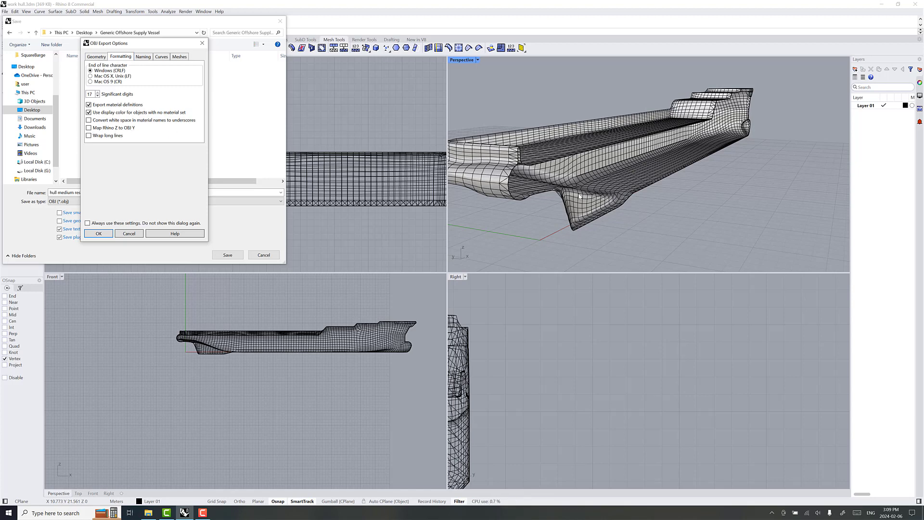
{"action": "mouse_move", "coordinate": [507, 222]}
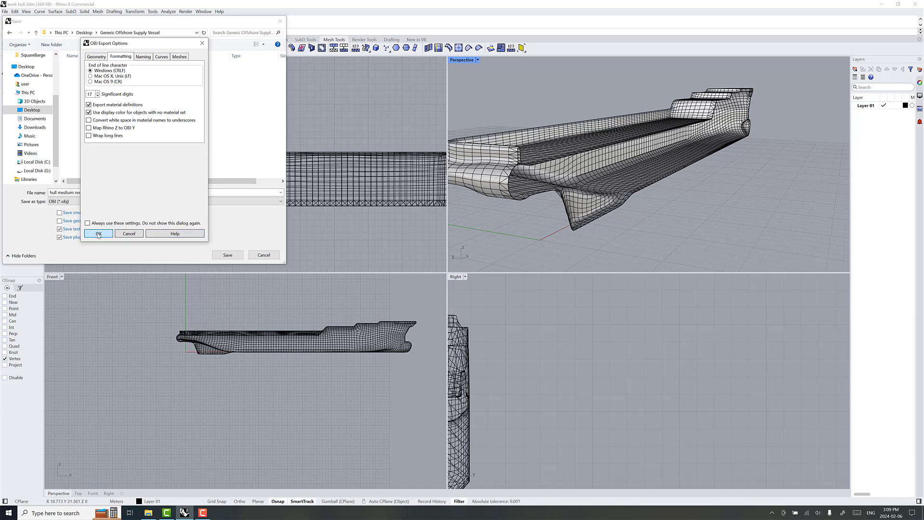
{"action": "left_click", "coordinate": [98, 233]}
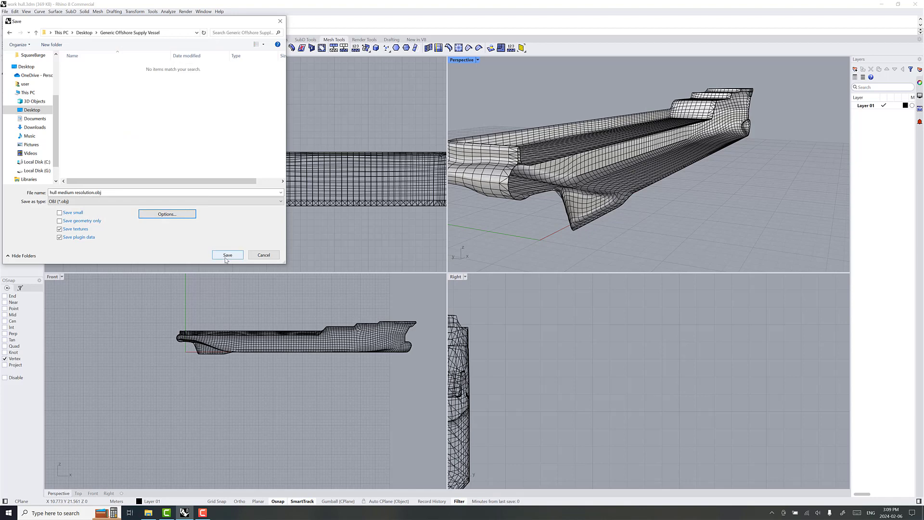
Step: Save the half hull as hull medium resolution.obj, confirming the export options
{"action": "left_click", "coordinate": [228, 255]}
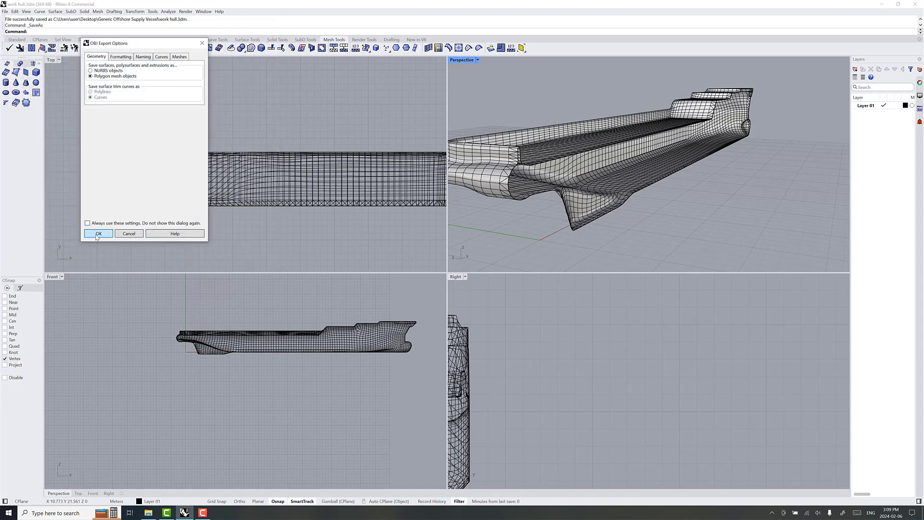
{"action": "left_click", "coordinate": [119, 55]}
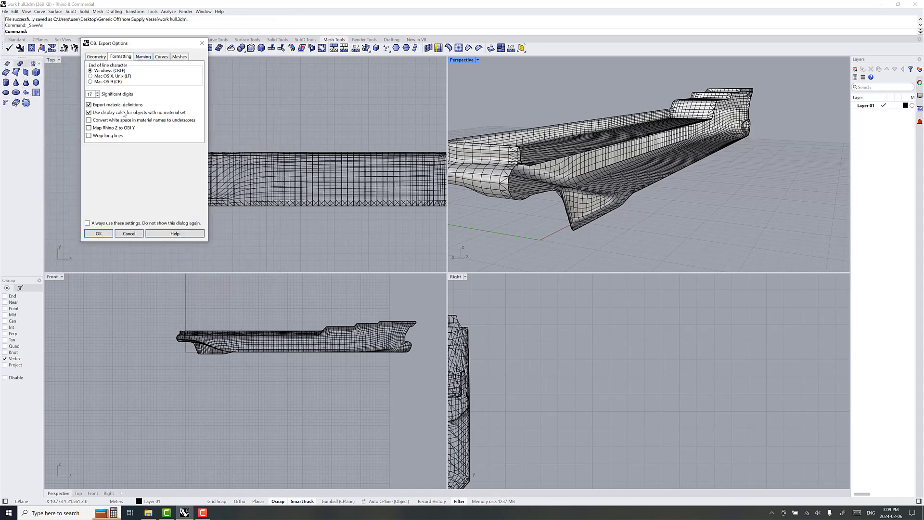
{"action": "left_click", "coordinate": [99, 233]}
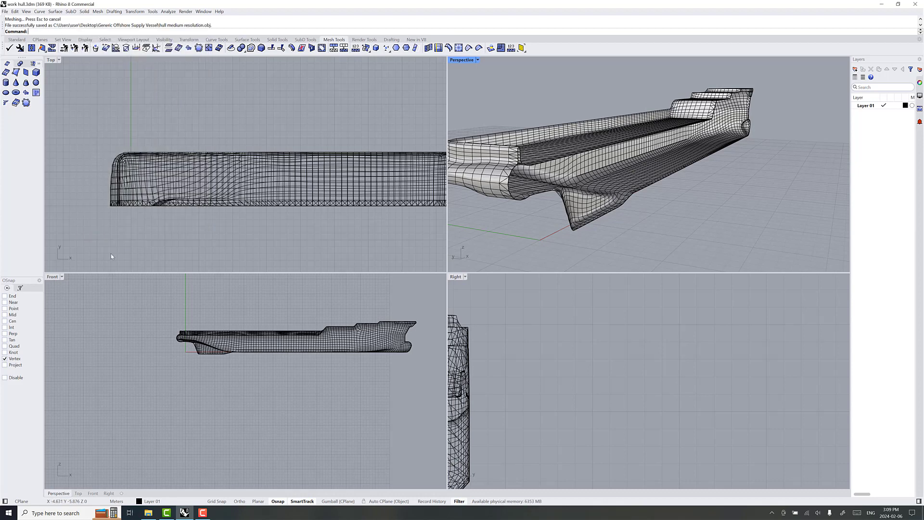
{"action": "mouse_move", "coordinate": [186, 253]}
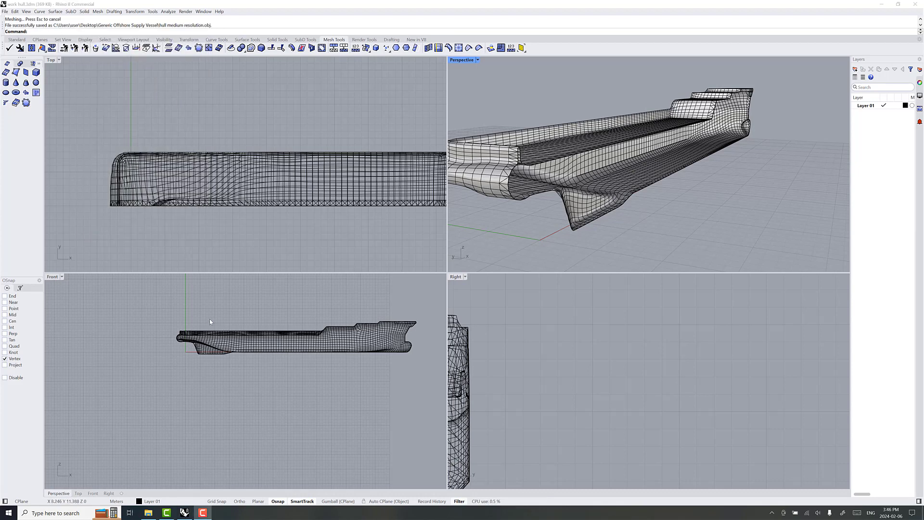
Step: Switch to ShipMo3D and create a new project
{"action": "left_click", "coordinate": [8, 512]}
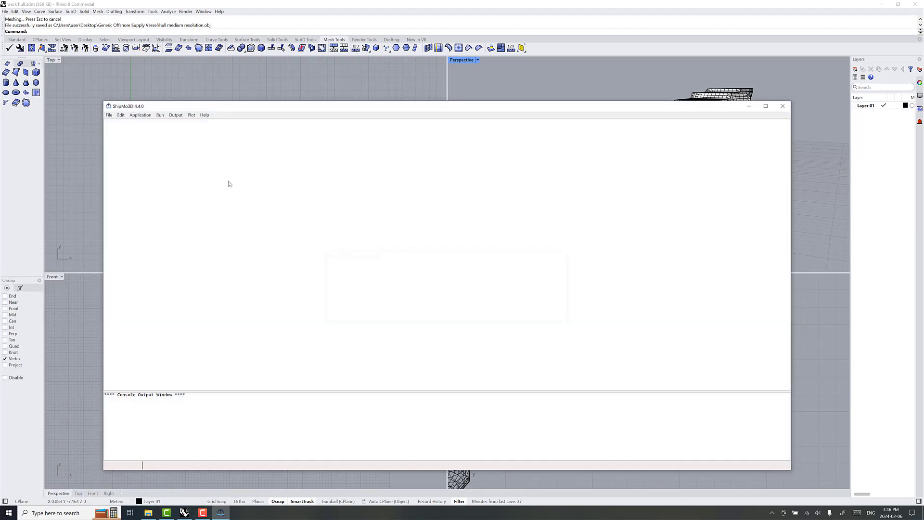
{"action": "left_click", "coordinate": [109, 114]}
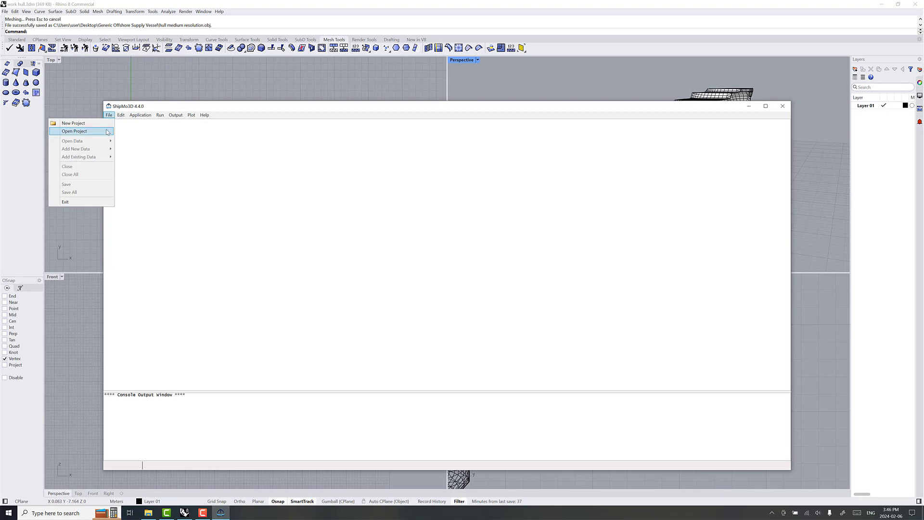
{"action": "left_click", "coordinate": [73, 124]}
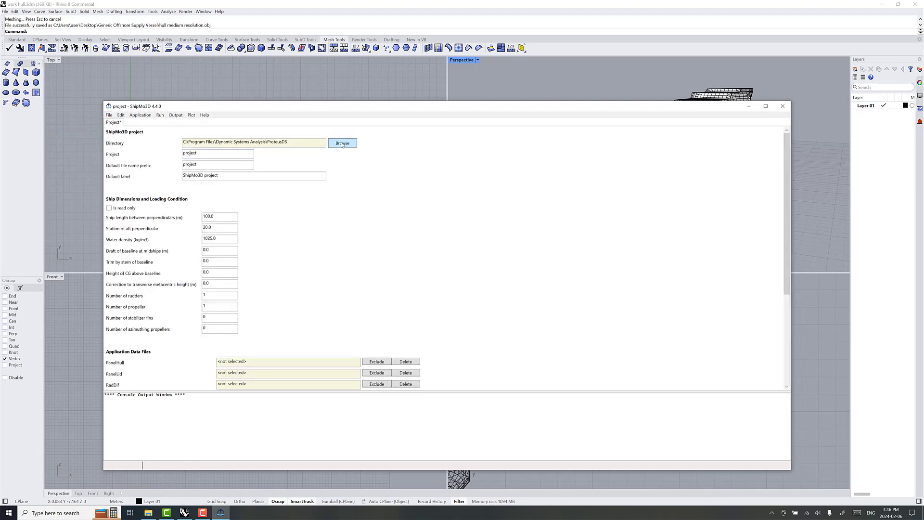
Step: Set the project directory to Desktop\Generic Offshore Supply Vessel
{"action": "left_click", "coordinate": [343, 143]}
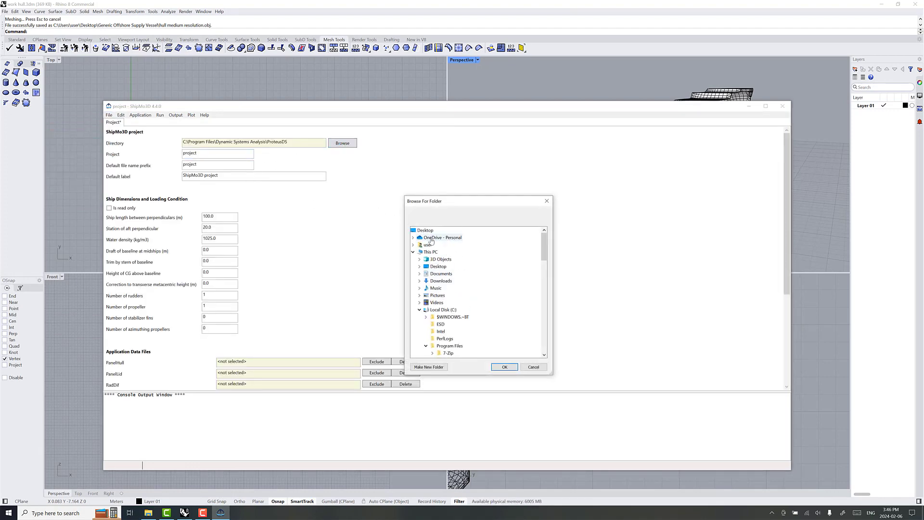
{"action": "left_click", "coordinate": [420, 266]}
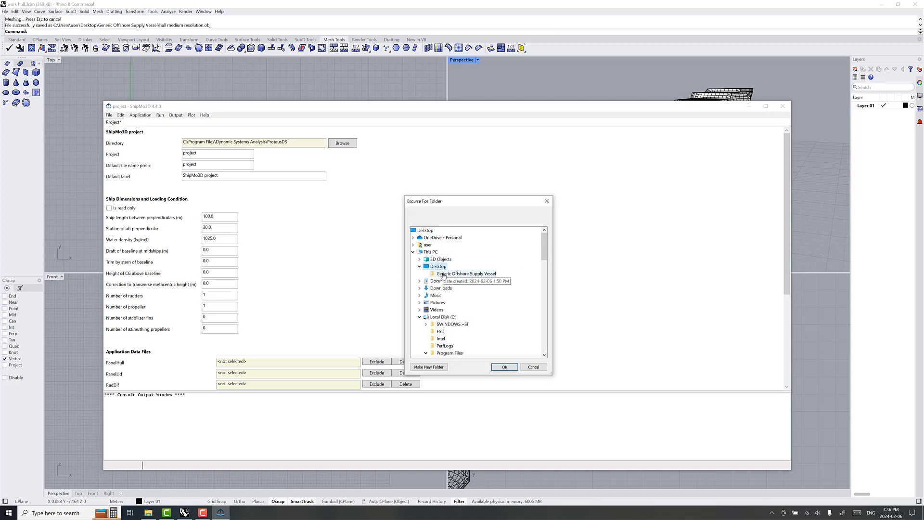
{"action": "left_click", "coordinate": [504, 367]}
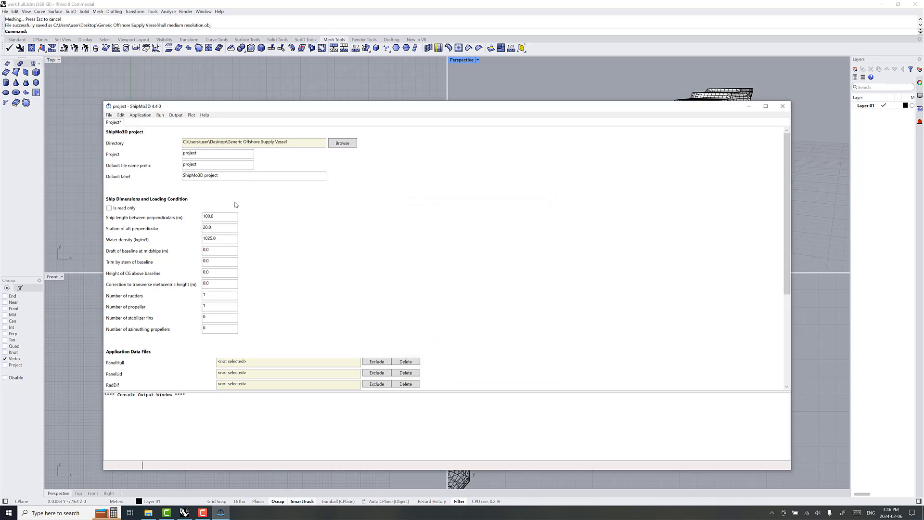
{"action": "scroll", "scroll_direction": "down", "scroll_amount": 3}
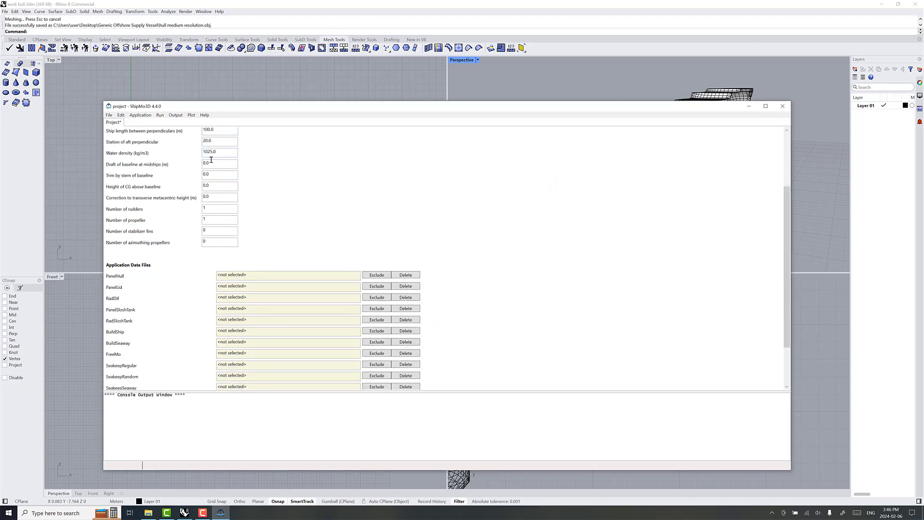
{"action": "left_click", "coordinate": [109, 115]}
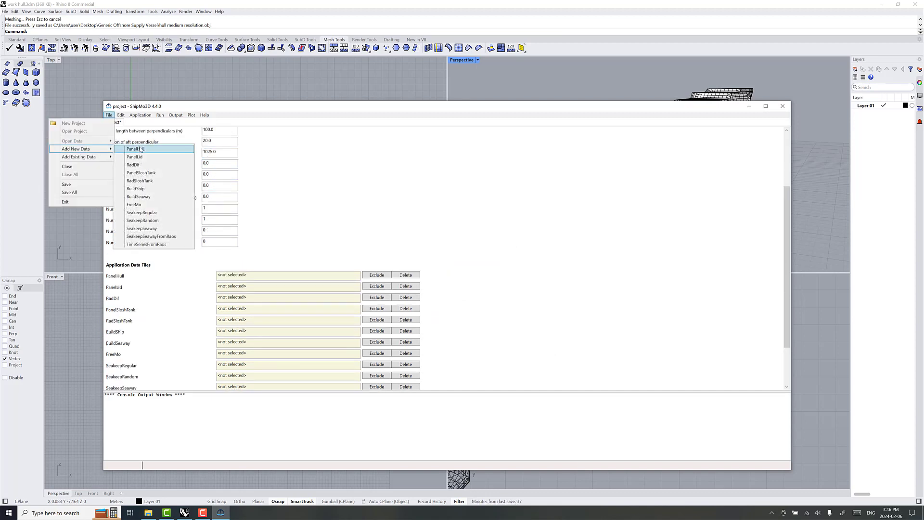
Step: Add PanelHull data with hull geometry input set to WavefrontOBJ
{"action": "left_click", "coordinate": [135, 149]}
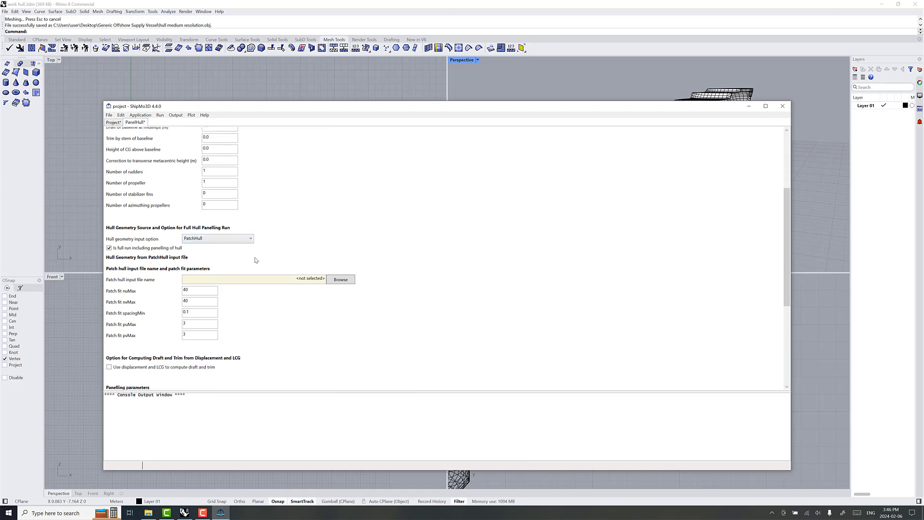
{"action": "left_click", "coordinate": [244, 238]}
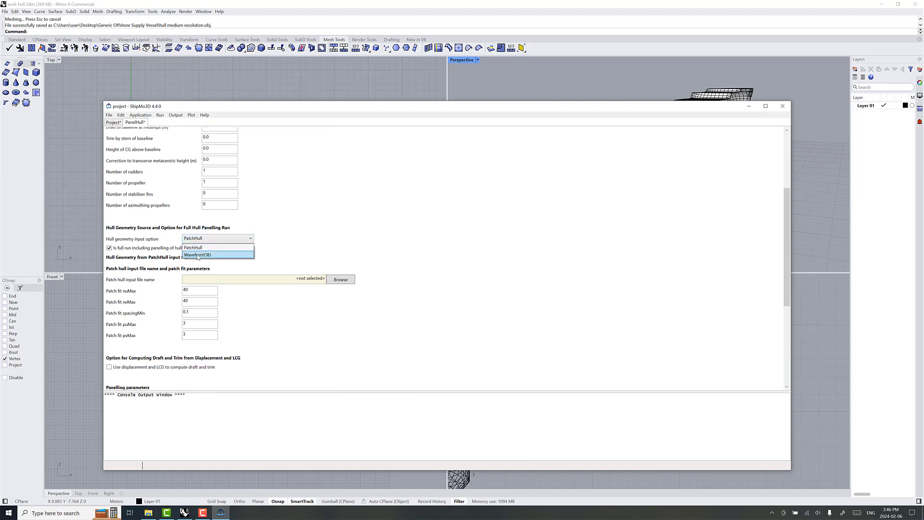
{"action": "left_click", "coordinate": [198, 254]}
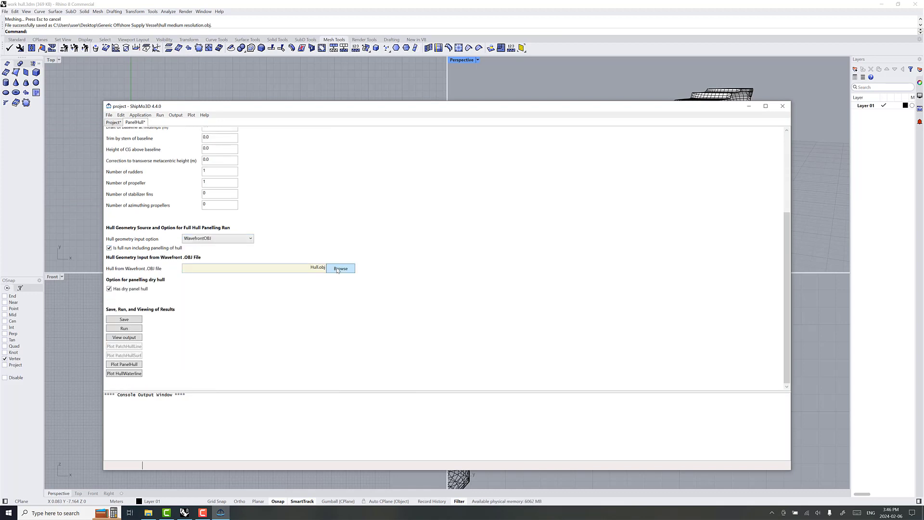
Step: Load hull medium resolution.obj as the hull and run the panelling to completion
{"action": "left_click", "coordinate": [341, 268]}
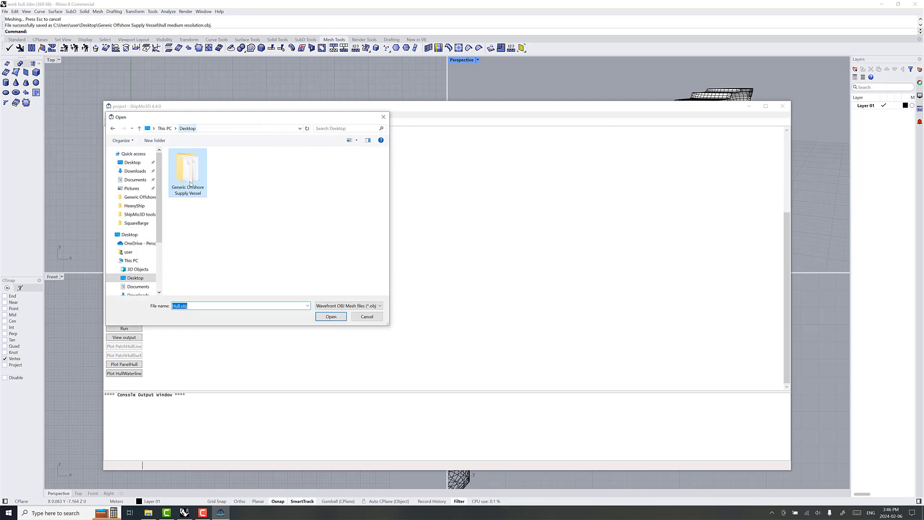
{"action": "double_click", "coordinate": [187, 171]}
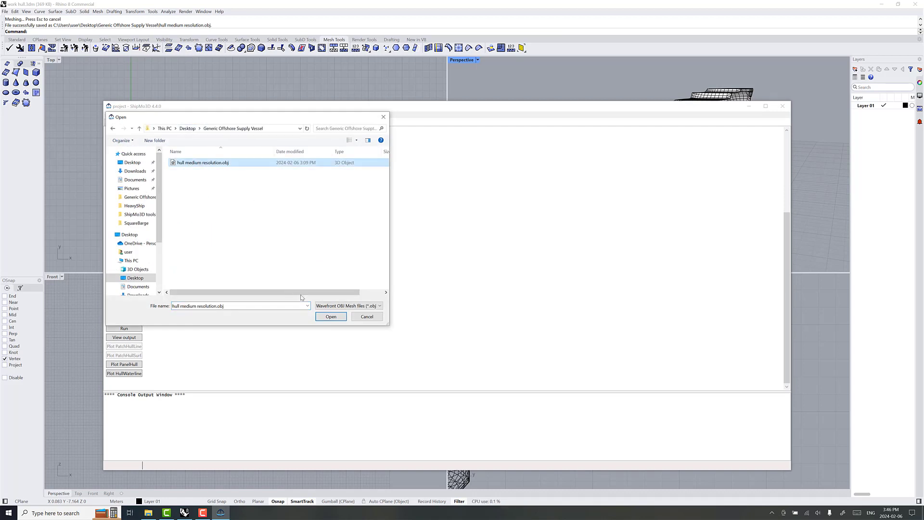
{"action": "left_click", "coordinate": [331, 315]}
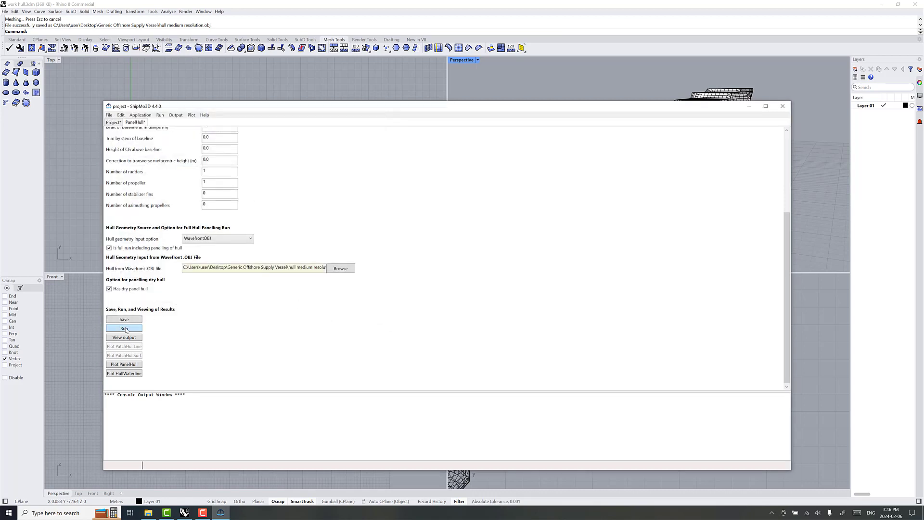
{"action": "left_click", "coordinate": [123, 328]}
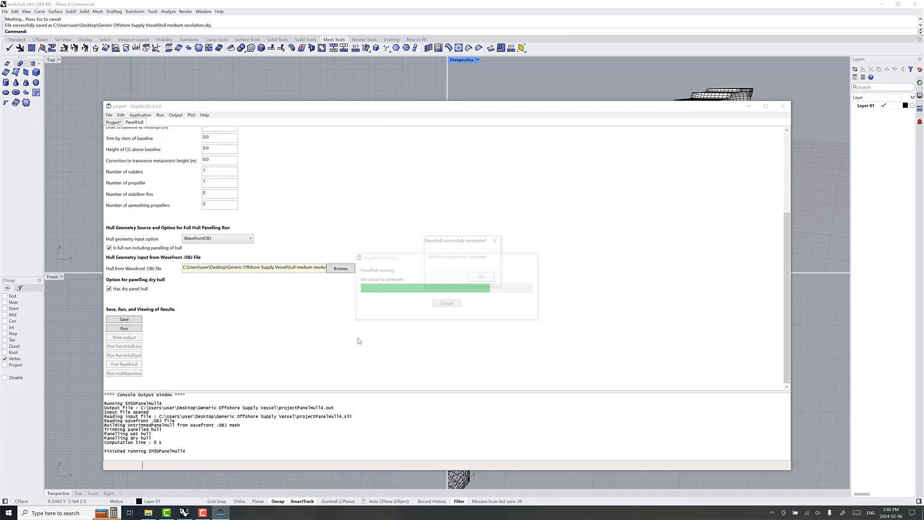
{"action": "left_click", "coordinate": [482, 276]}
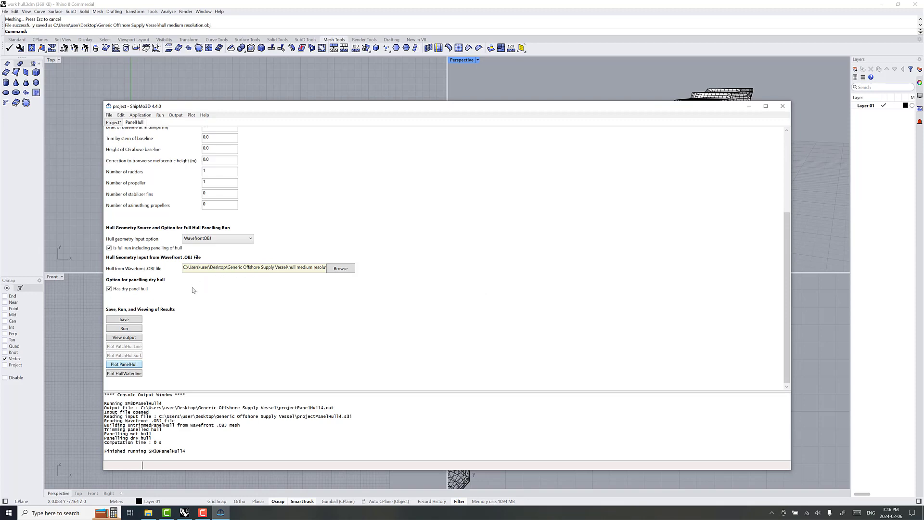
Step: Plot the panelled hull from slightly below (vertical -11) in ShipParts colours
{"action": "left_click", "coordinate": [123, 364]}
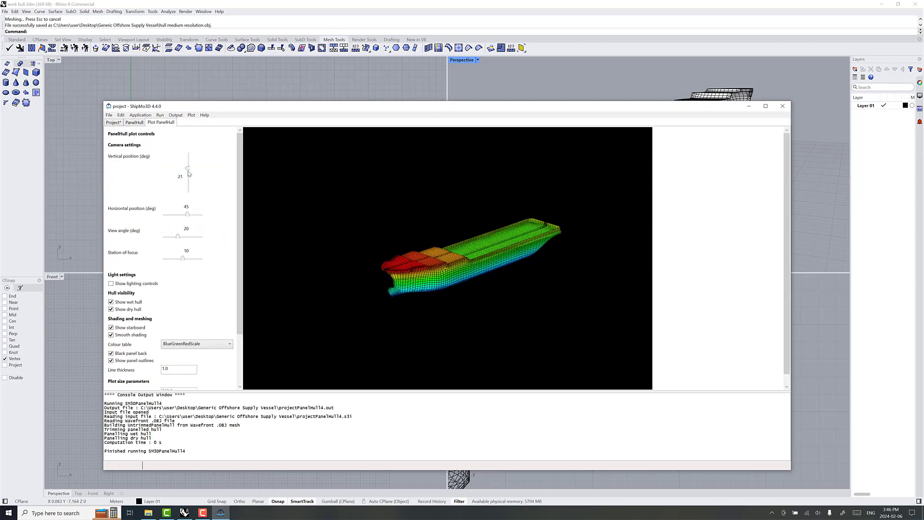
{"action": "left_click_drag", "start_coordinate": [188, 171], "coordinate": [188, 178]}
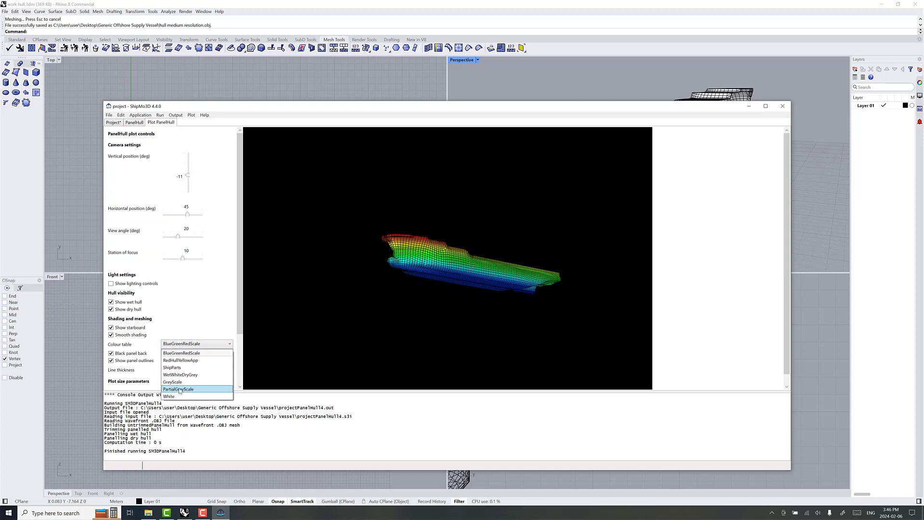
{"action": "left_click", "coordinate": [171, 368]}
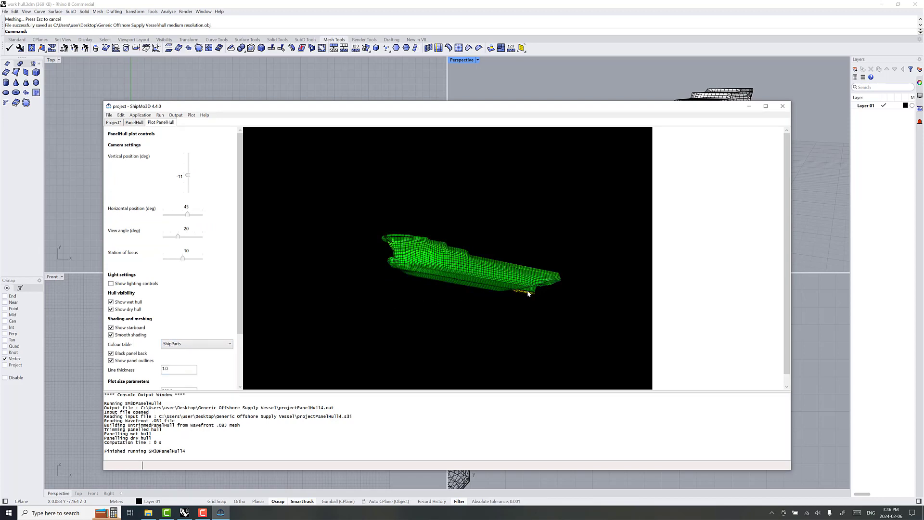
{"action": "mouse_move", "coordinate": [137, 134]}
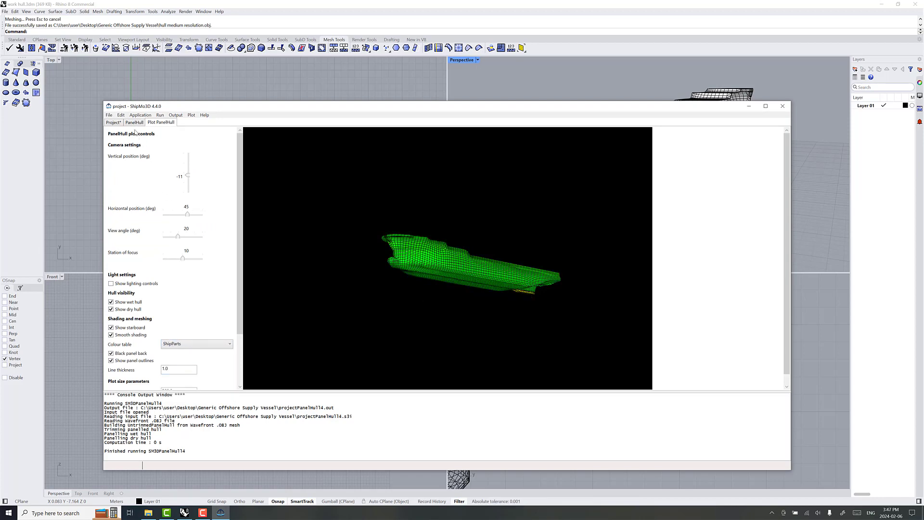
Step: Set Draft of baseline at midships to 4 on the PanelHull tab
{"action": "left_click", "coordinate": [134, 123]}
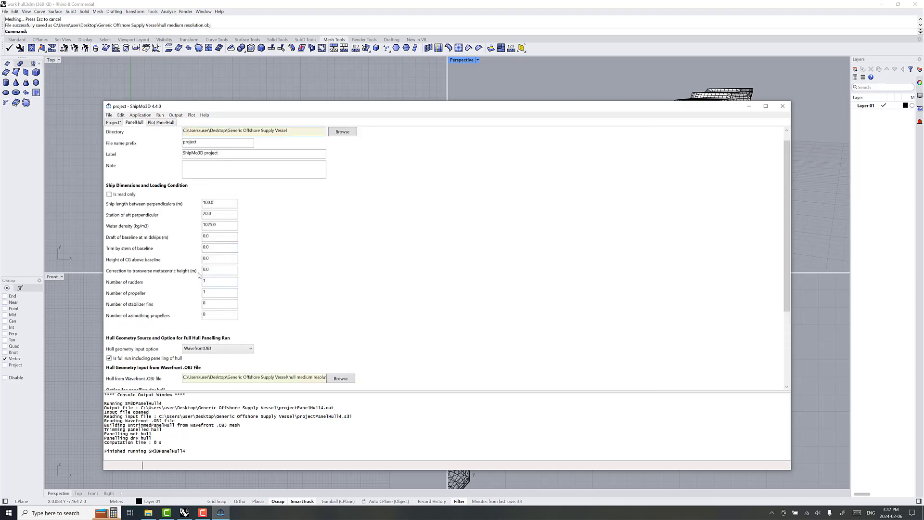
{"action": "left_click", "coordinate": [220, 237]}
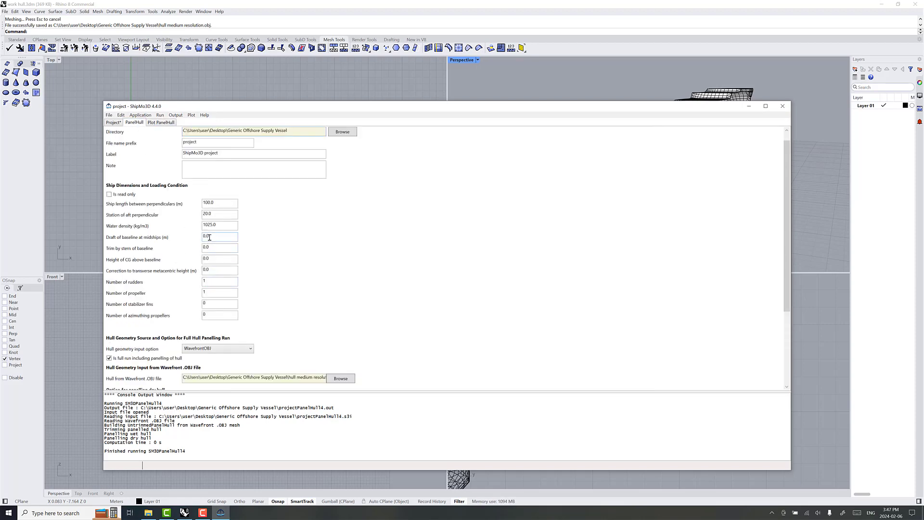
{"action": "type", "text": "4"}
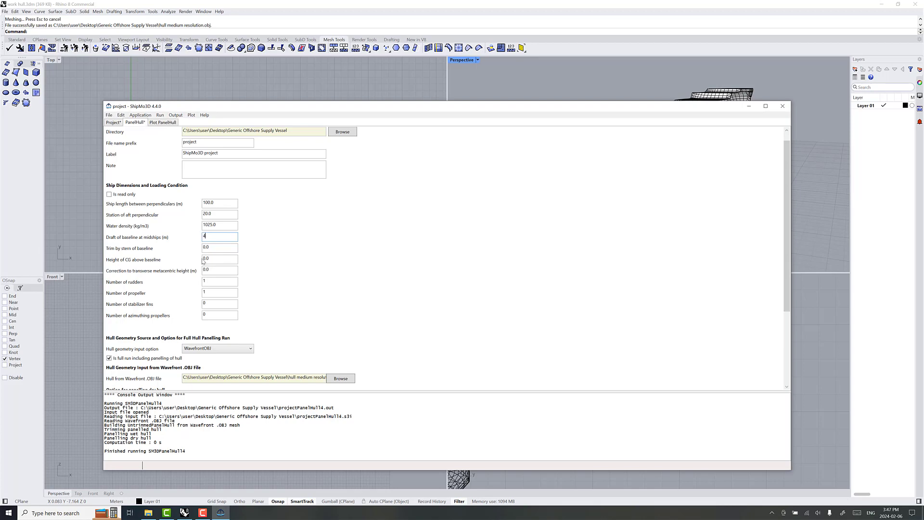
{"action": "scroll", "scroll_direction": "down", "scroll_amount": 3}
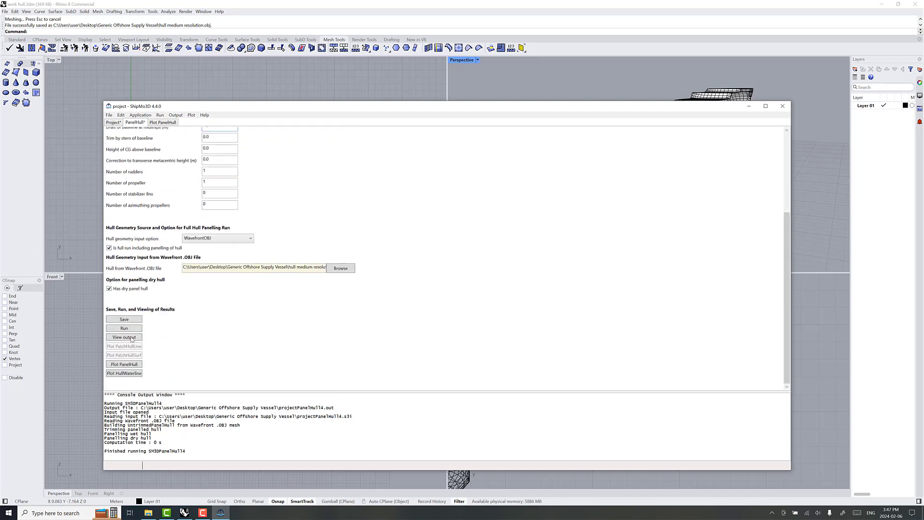
Step: Rerun the panelling with the 4 m draft and plot the result
{"action": "left_click", "coordinate": [123, 337]}
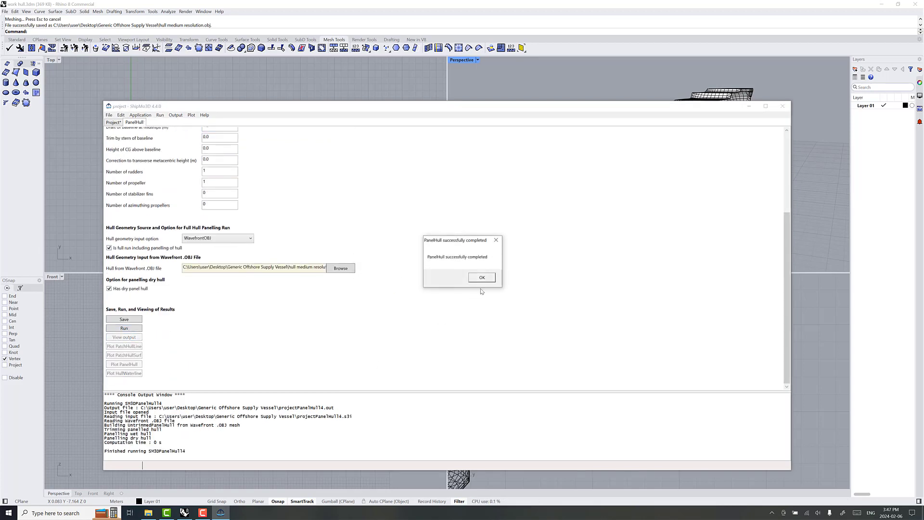
{"action": "left_click", "coordinate": [482, 277]}
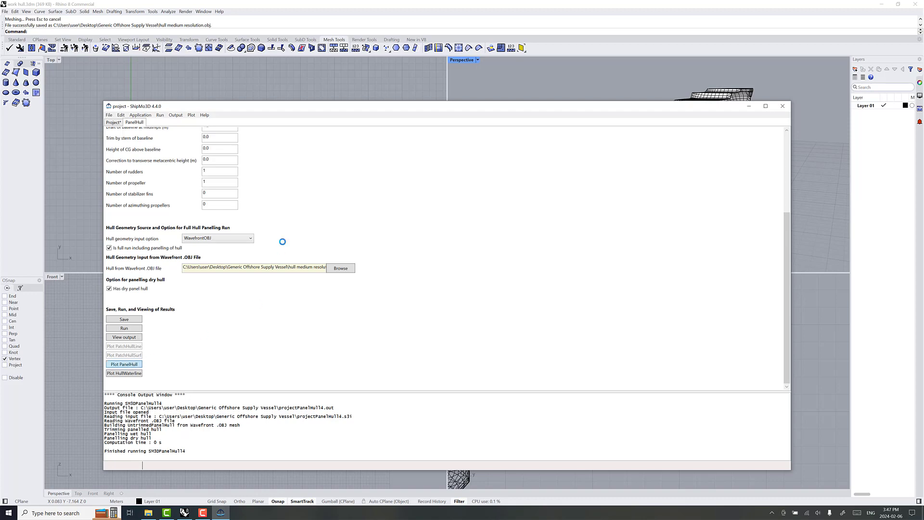
{"action": "left_click", "coordinate": [123, 364]}
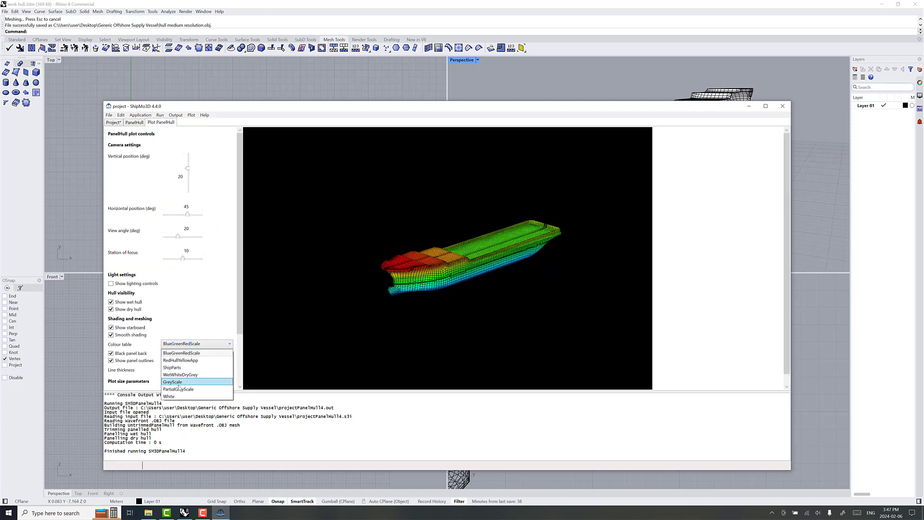
Step: Apply ShipParts colours, lower to a near side-on view and narrow the view angle
{"action": "left_click", "coordinate": [172, 368]}
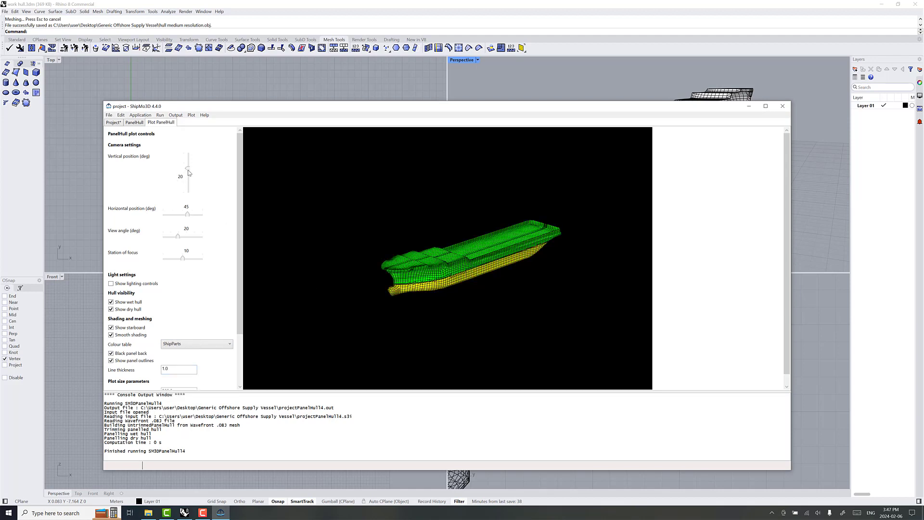
{"action": "left_click_drag", "start_coordinate": [188, 162], "coordinate": [189, 189]}
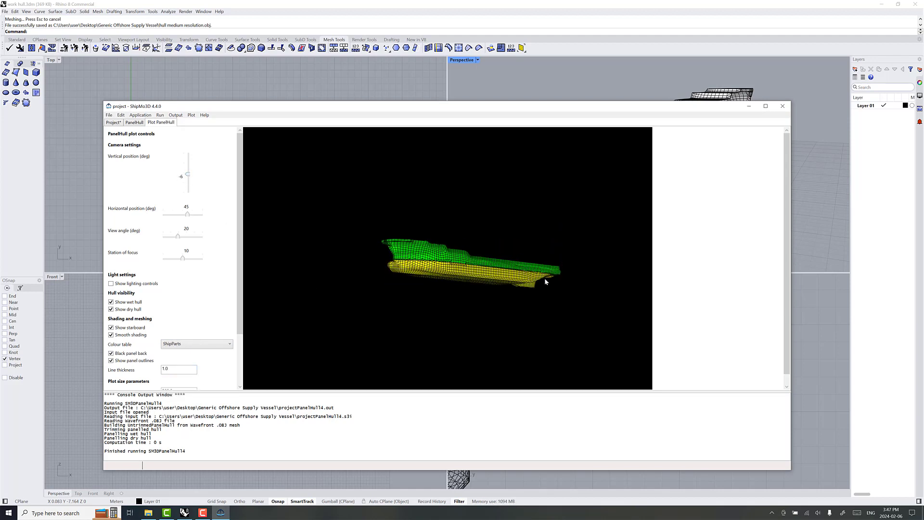
{"action": "mouse_move", "coordinate": [206, 283]}
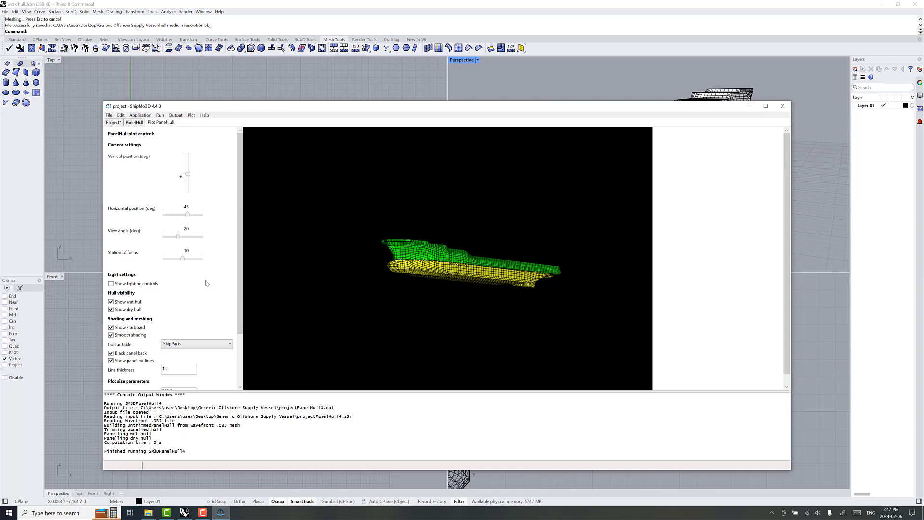
{"action": "left_click_drag", "start_coordinate": [179, 236], "coordinate": [163, 236]}
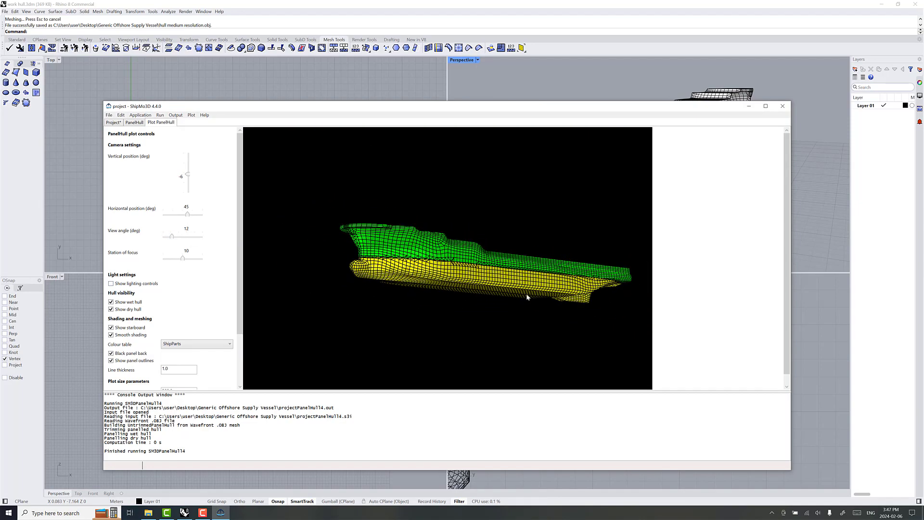
Step: Rotate horizontally through bow-on, stern-on and three-quarter views of the wet and dry hull
{"action": "left_click_drag", "start_coordinate": [188, 213], "coordinate": [185, 214]}
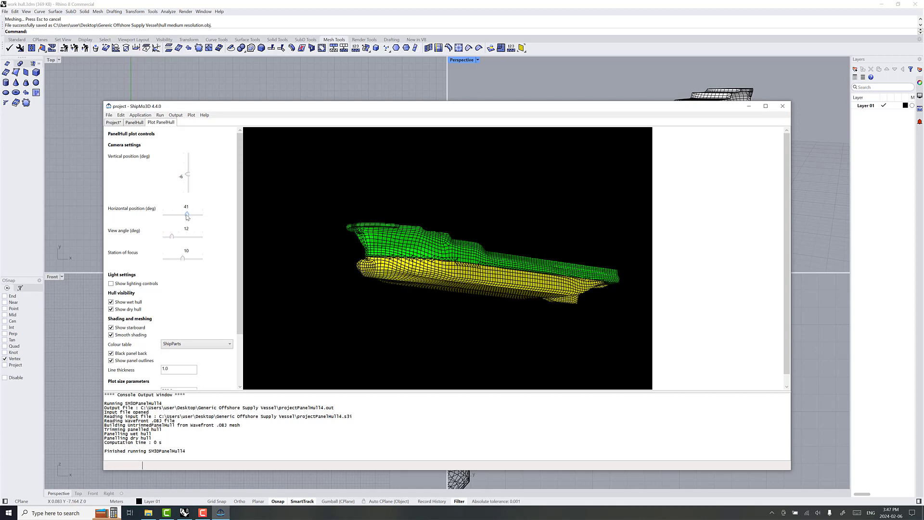
{"action": "left_click_drag", "start_coordinate": [187, 214], "coordinate": [172, 214]}
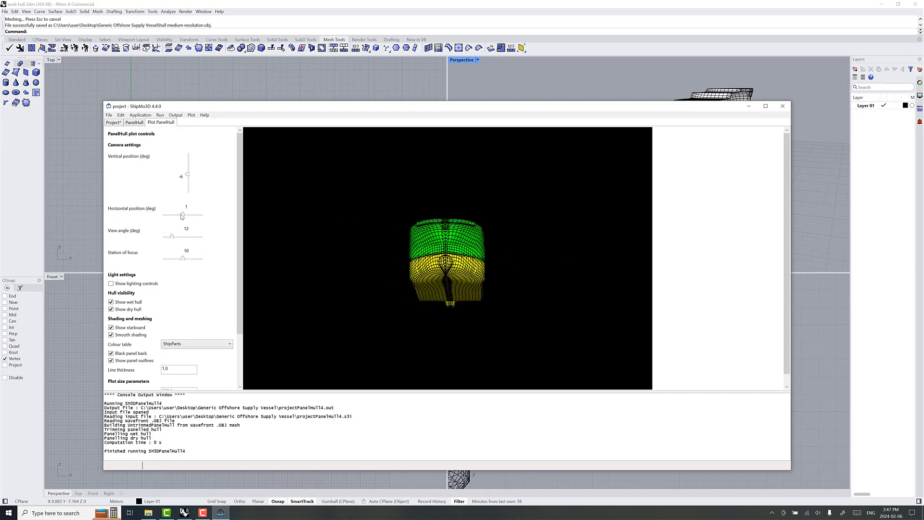
{"action": "left_click_drag", "start_coordinate": [182, 214], "coordinate": [201, 214]}
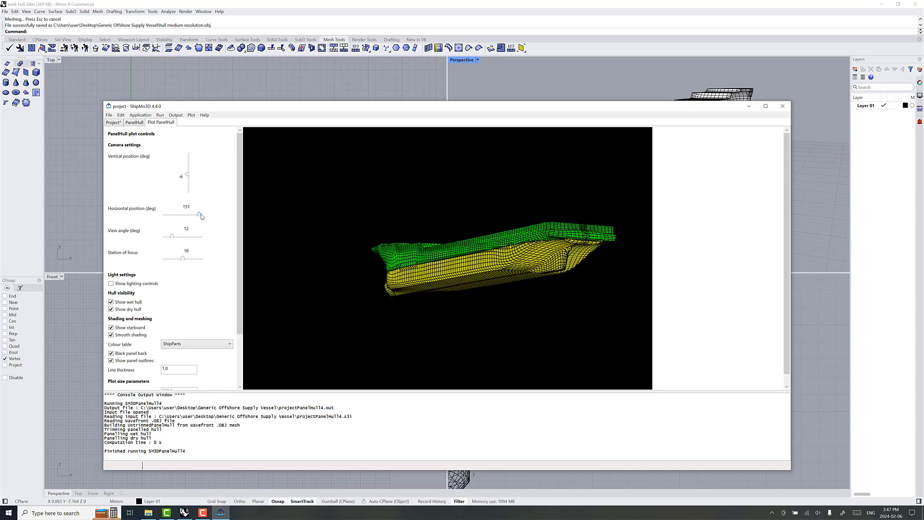
{"action": "left_click_drag", "start_coordinate": [200, 215], "coordinate": [182, 215]}
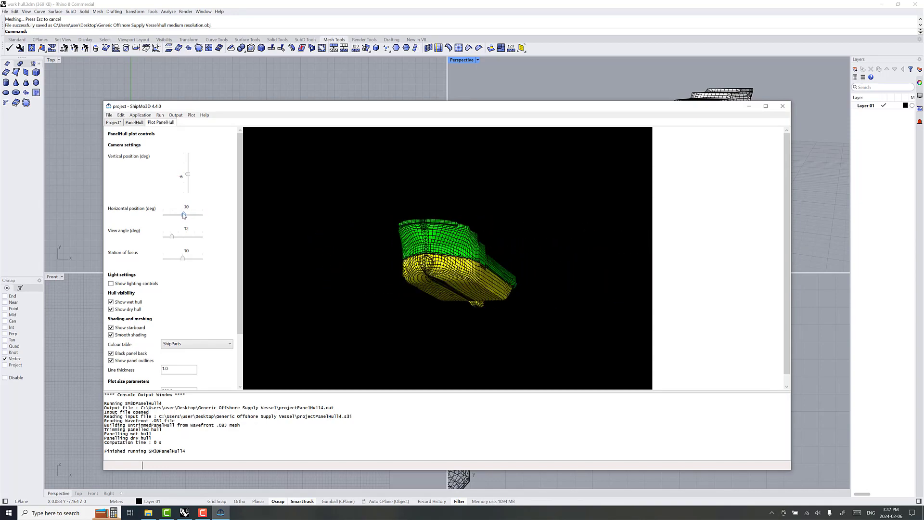
{"action": "left_click_drag", "start_coordinate": [183, 215], "coordinate": [189, 215]}
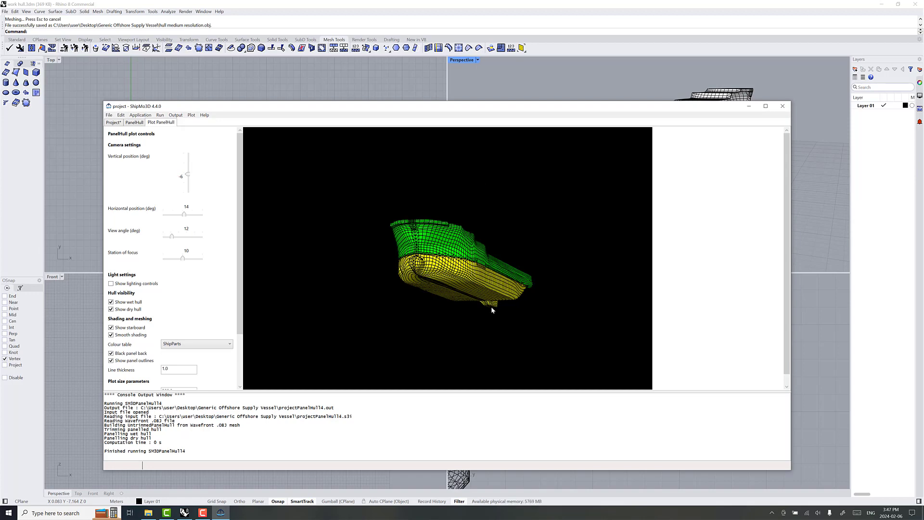
{"action": "mouse_move", "coordinate": [565, 296]}
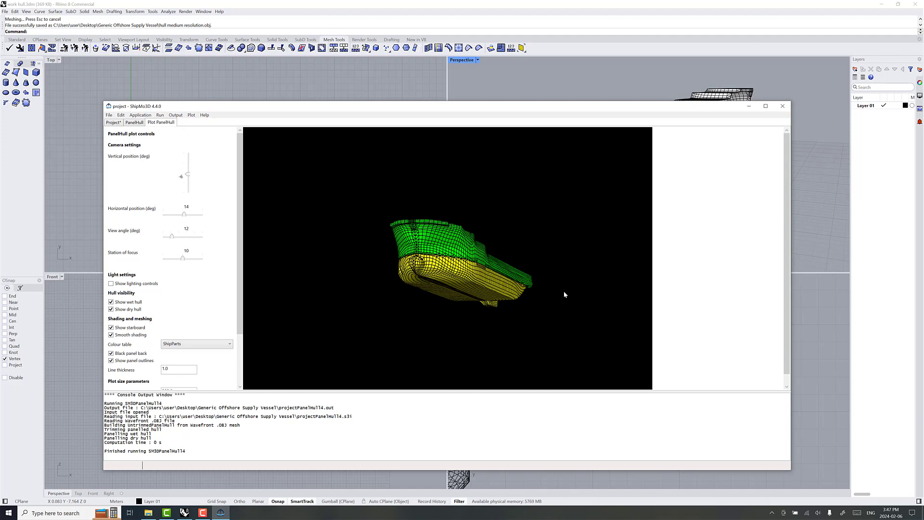